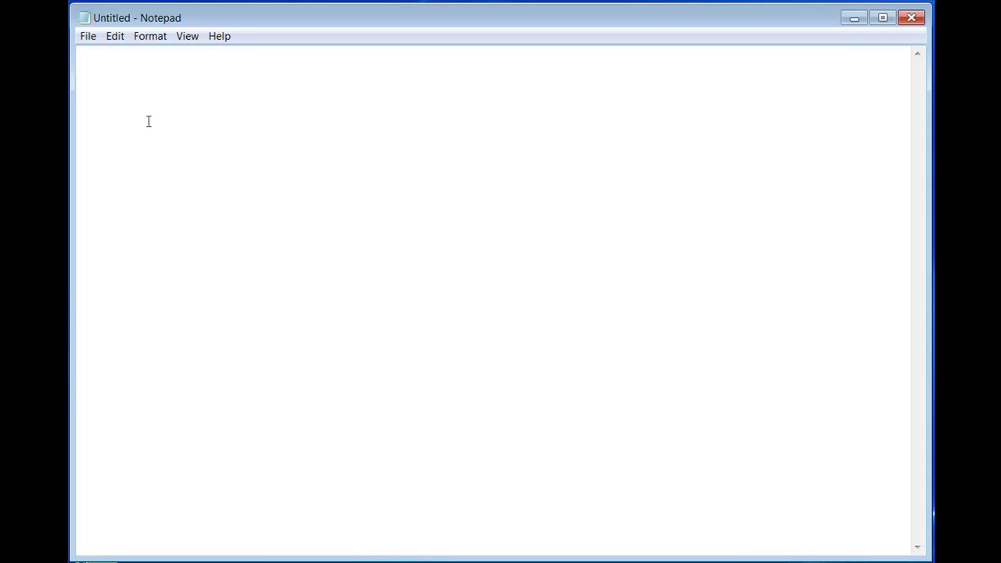
Type an empty pair of angle brackets, <>, on the document's first line.
type(",")
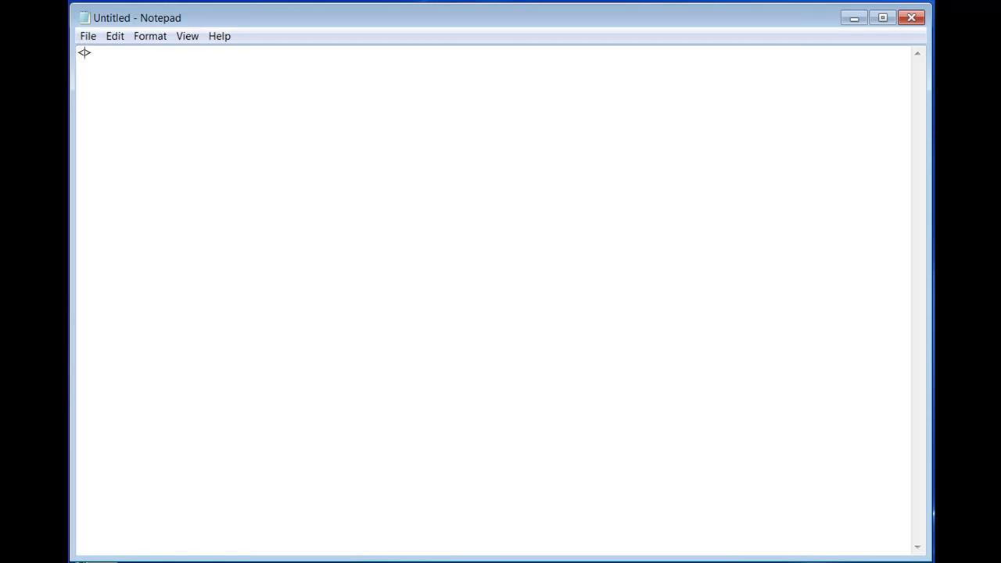
type("<>")
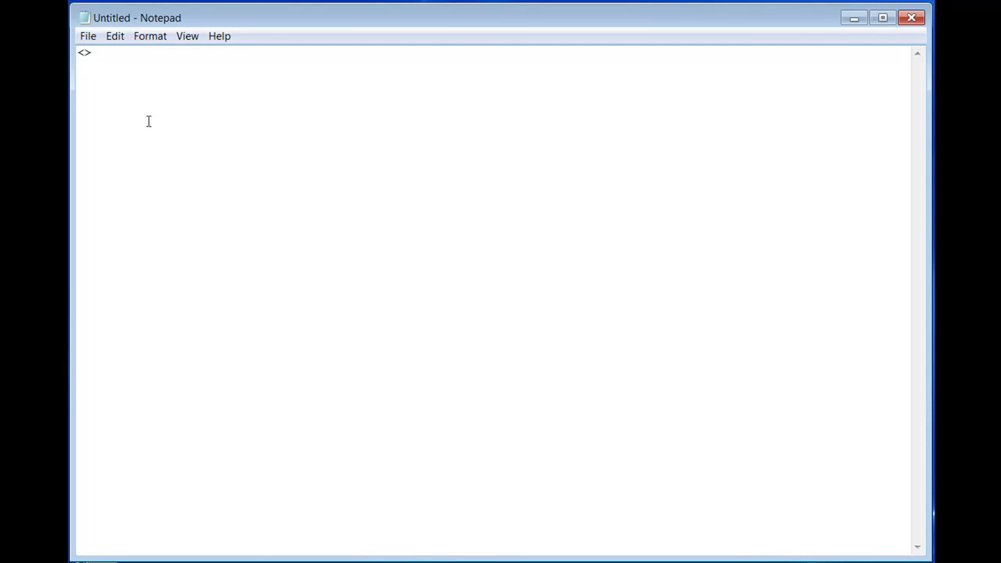
Make the first line read <html></html>.
type("h")
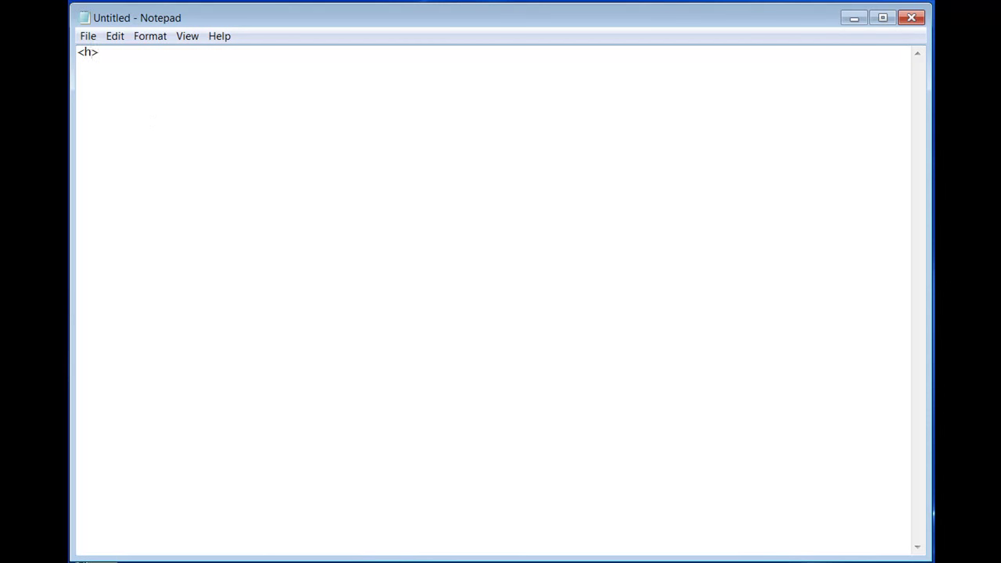
type("tml")
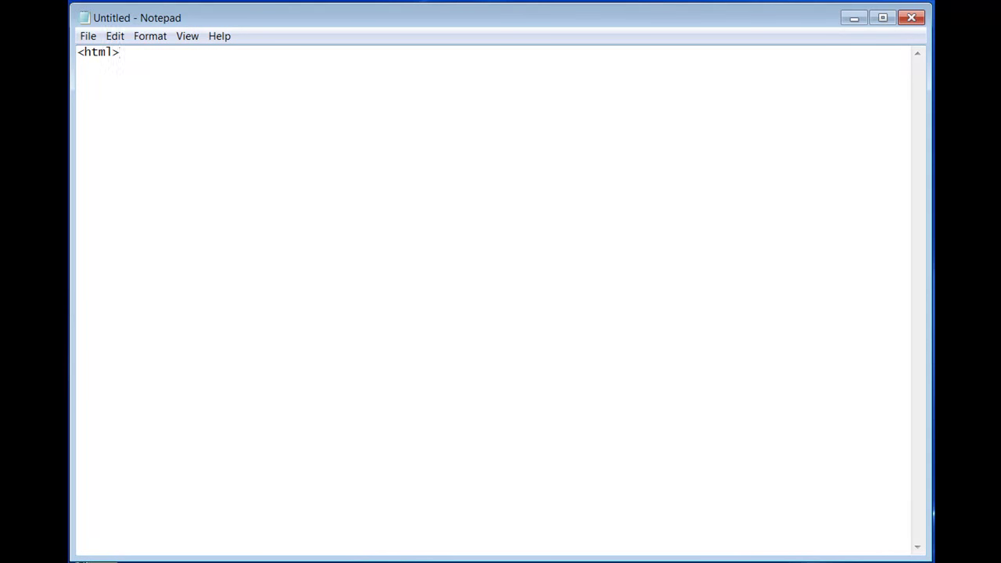
mouse_move(148, 122)
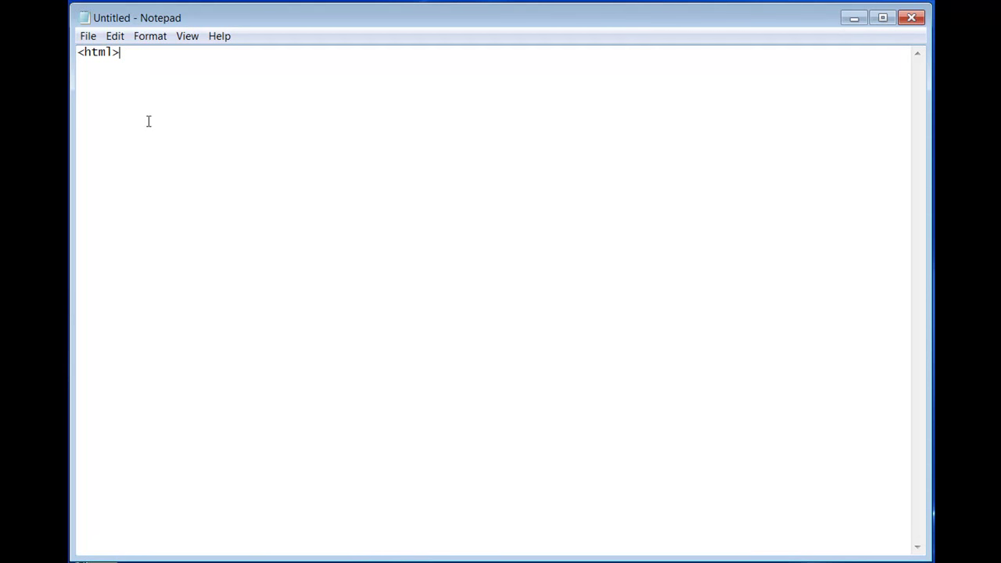
type("</")
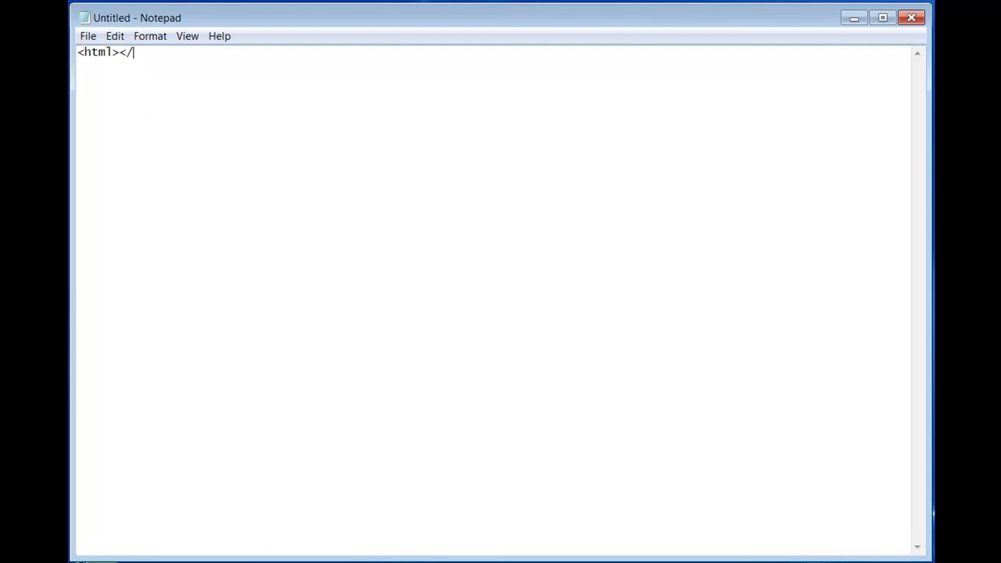
type("html")
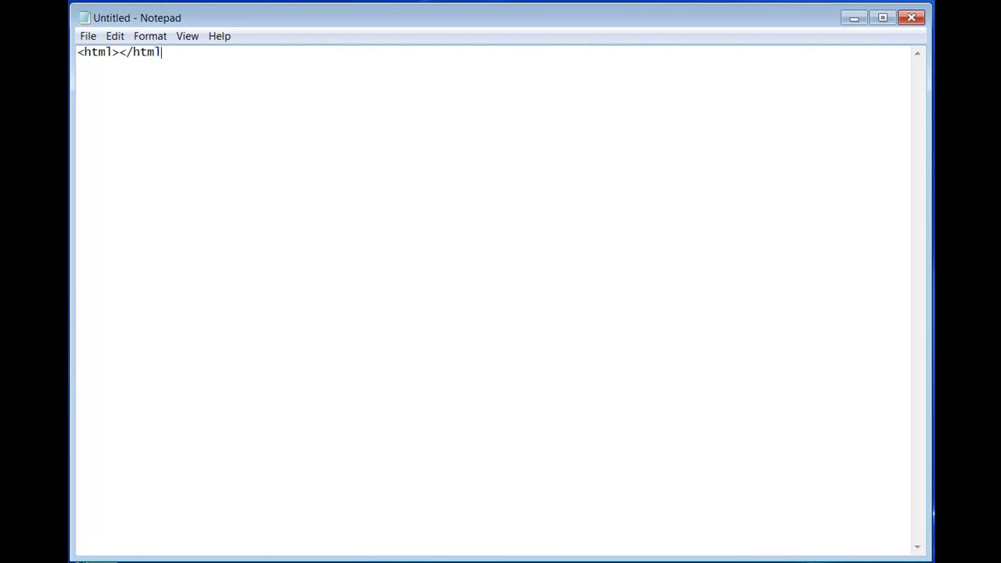
type(">")
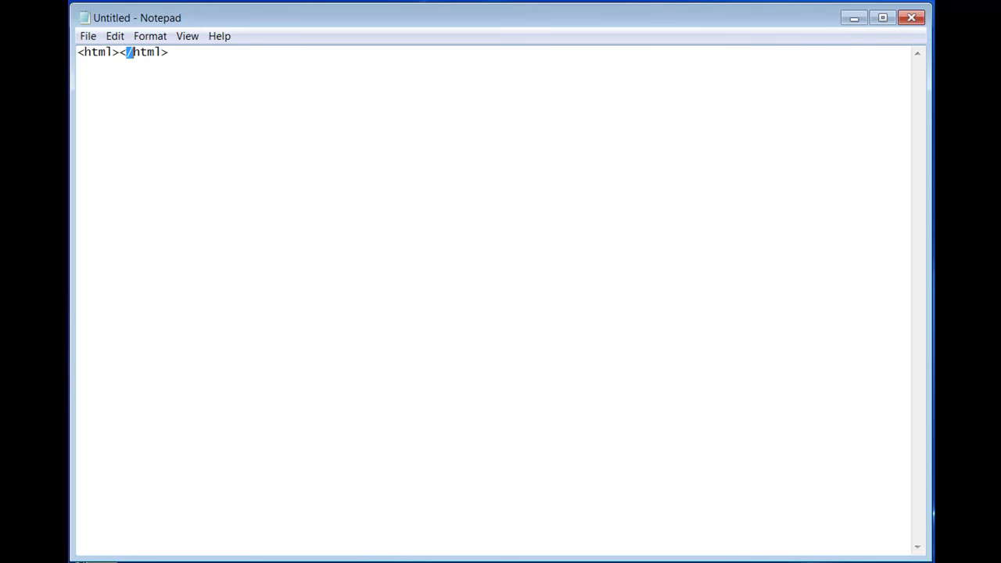
mouse_move(149, 121)
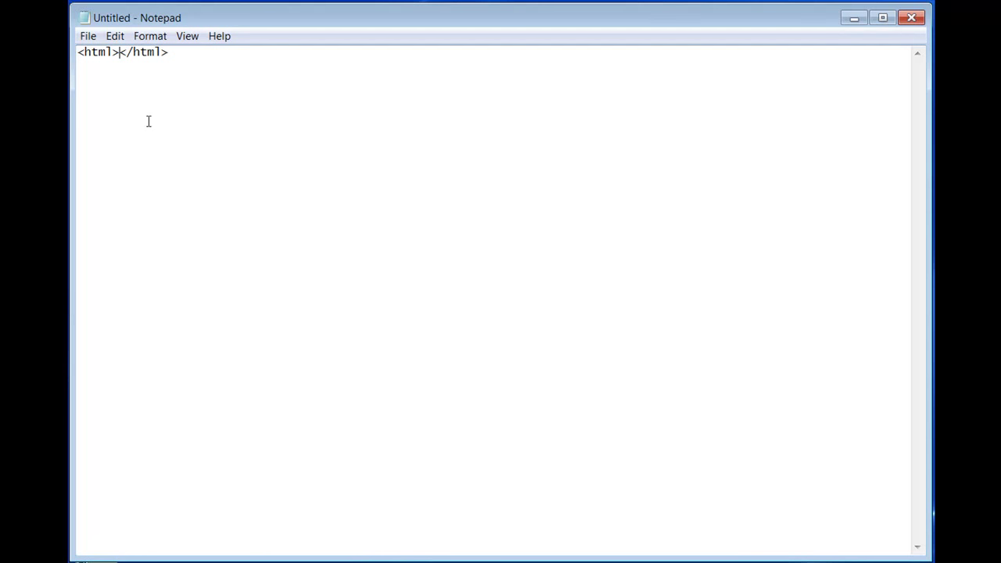
type("\" \"")
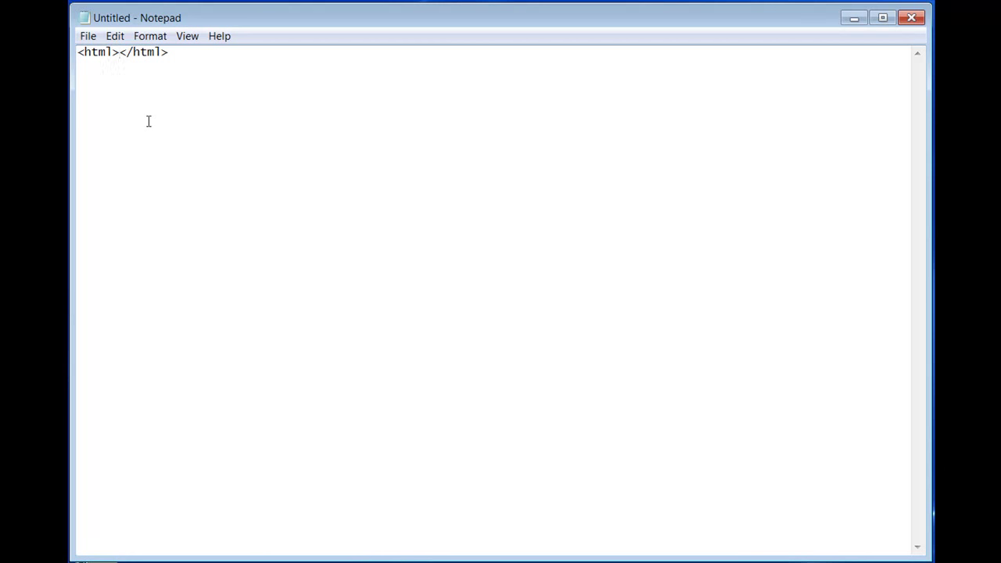
Move </html> down several lines and insert an empty <head></head> pair below <html>.
key("Enter")
type("<h")
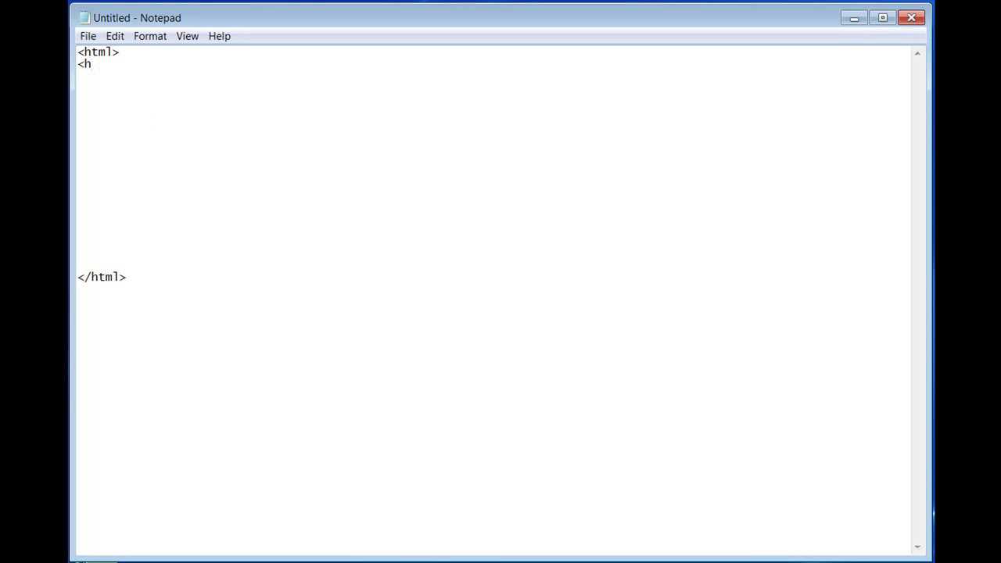
type("ead")
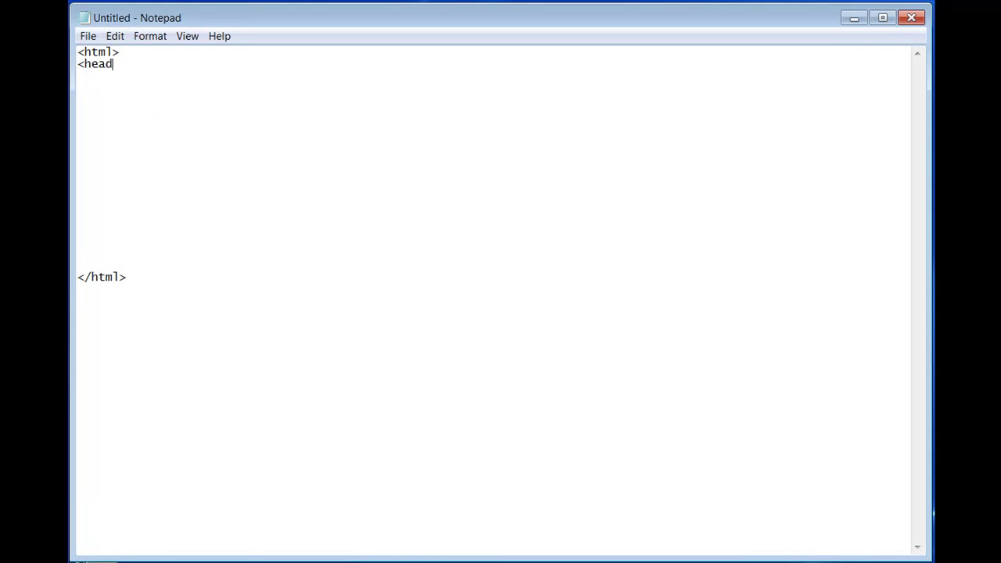
type(">")
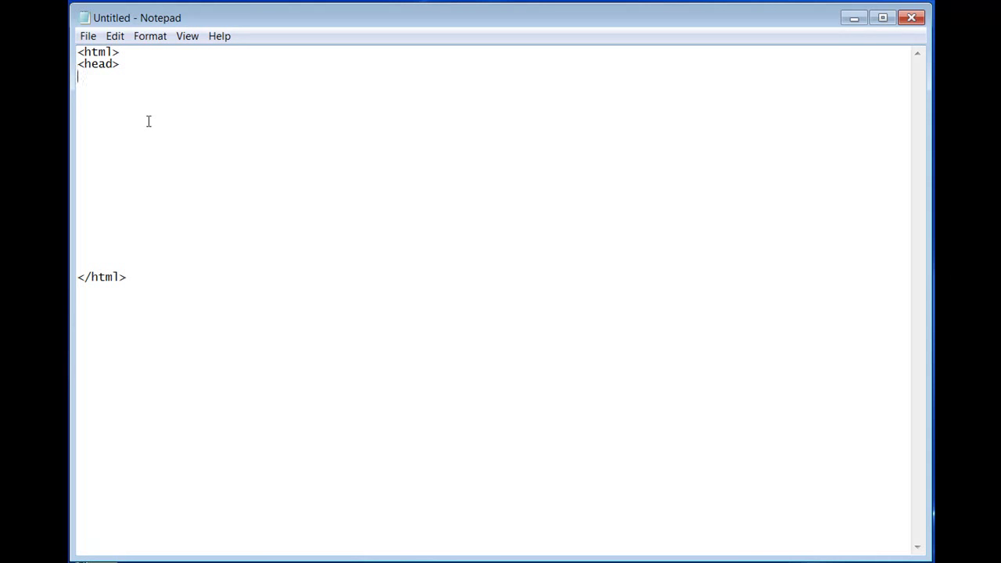
type("</")
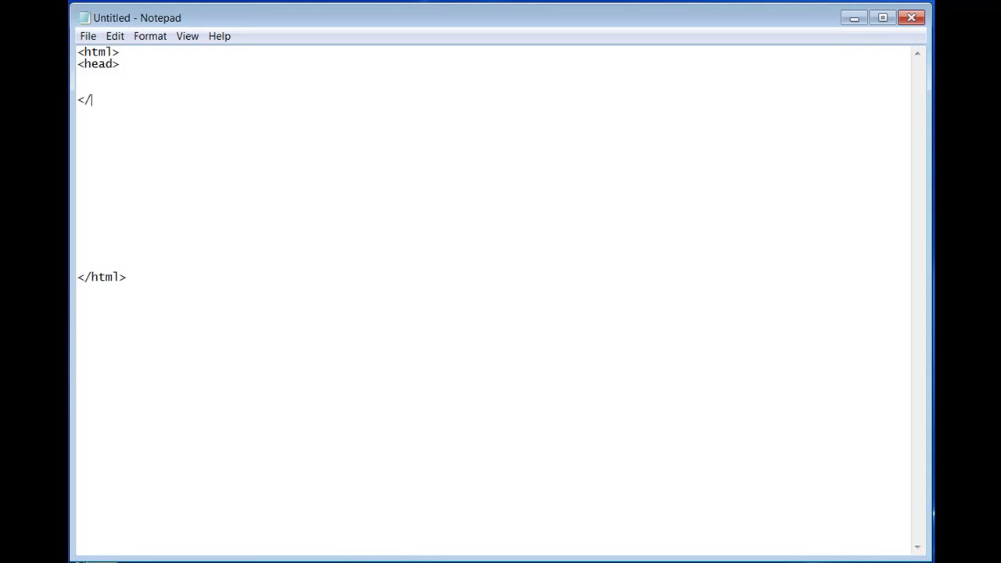
type("hea")
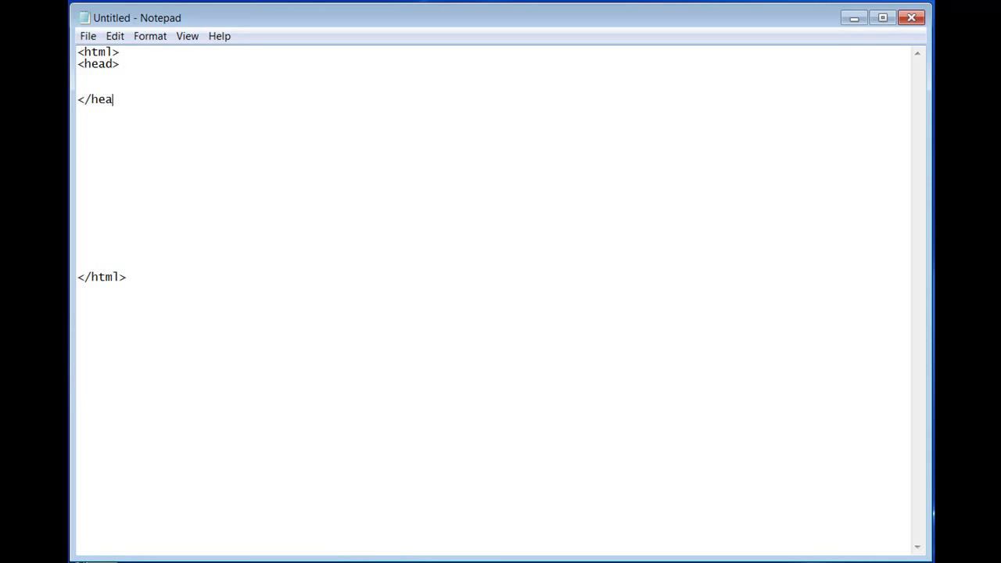
type("d>")
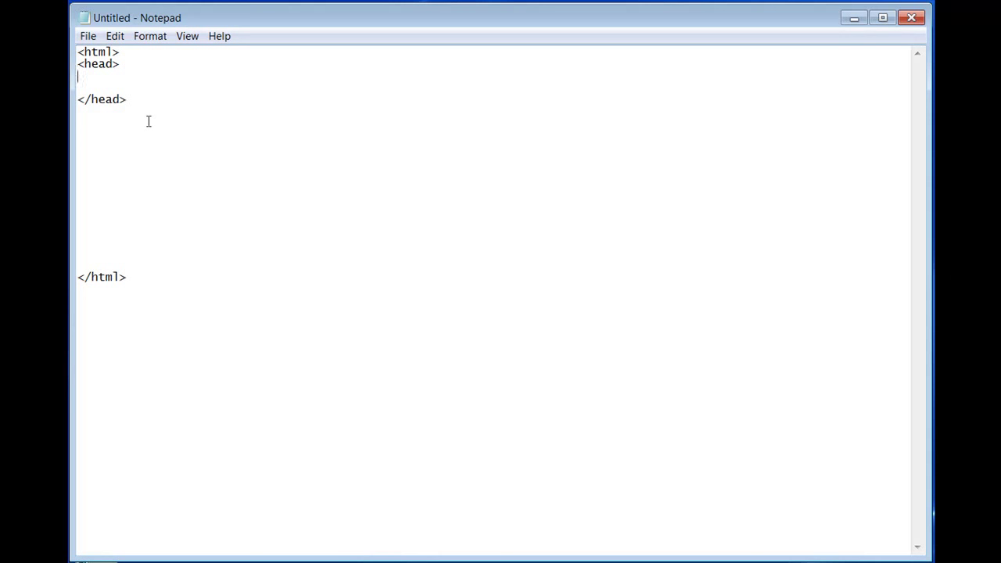
Add <title>This is the page's title</title> on the line after <head>.
type("<")
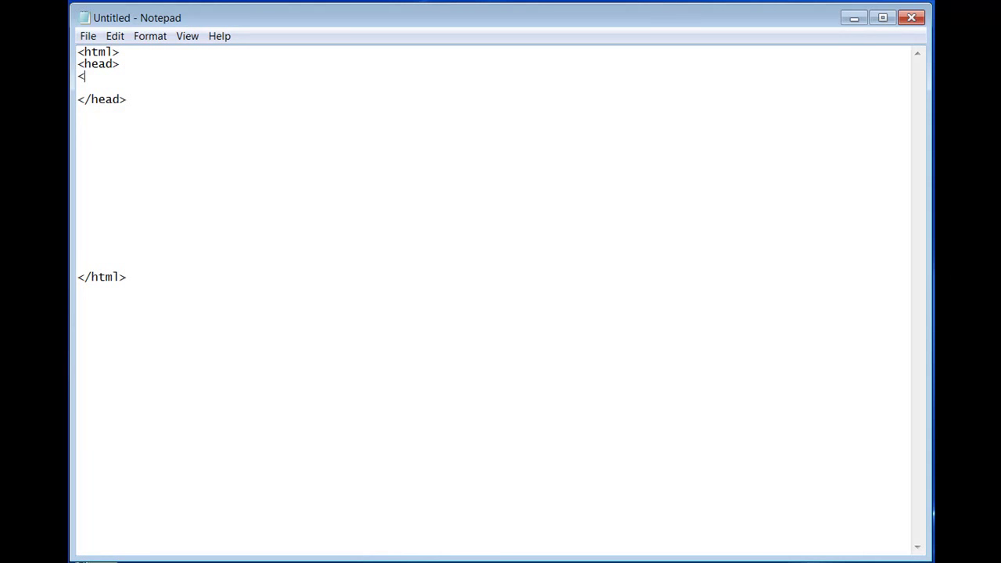
type("tit")
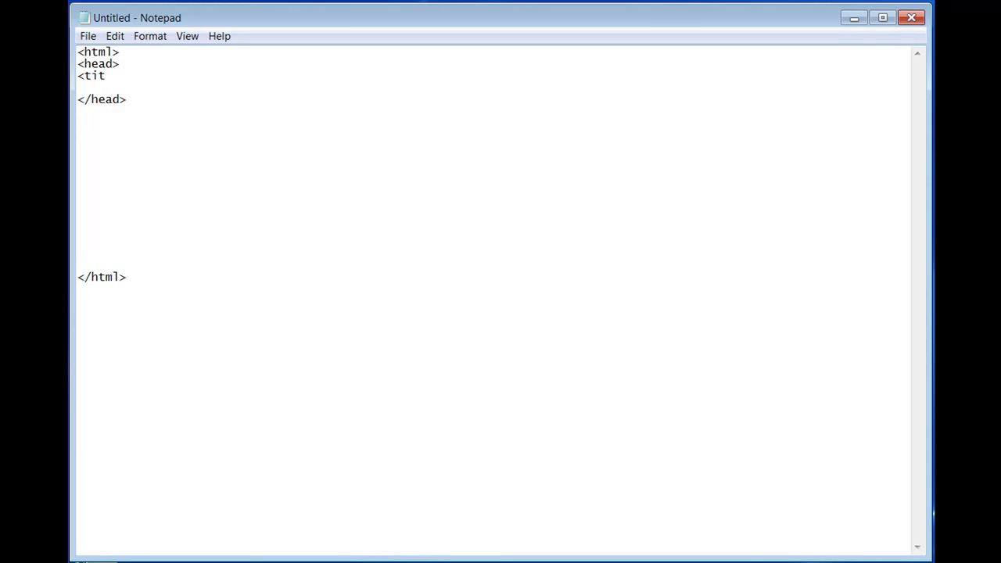
type("le")
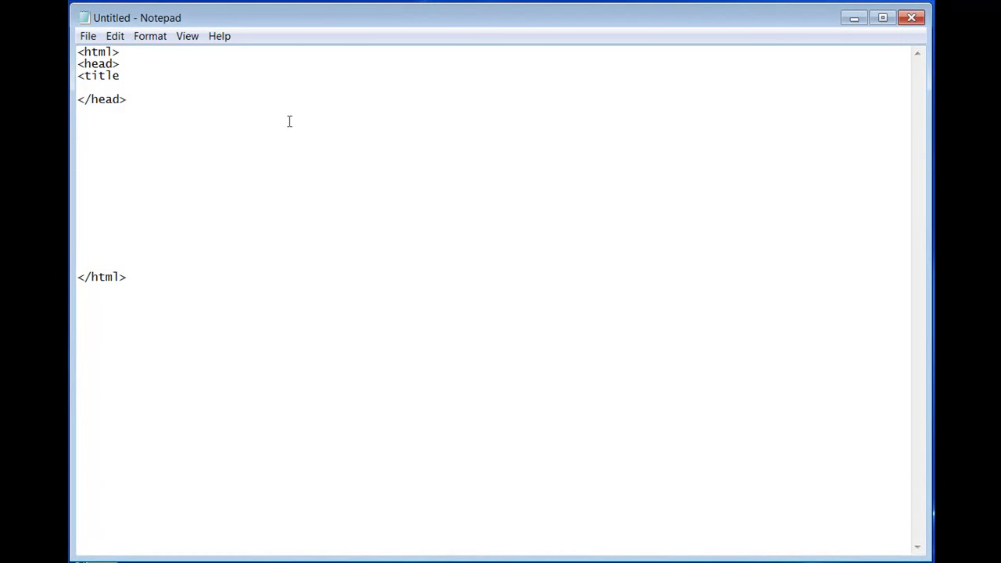
type(">")
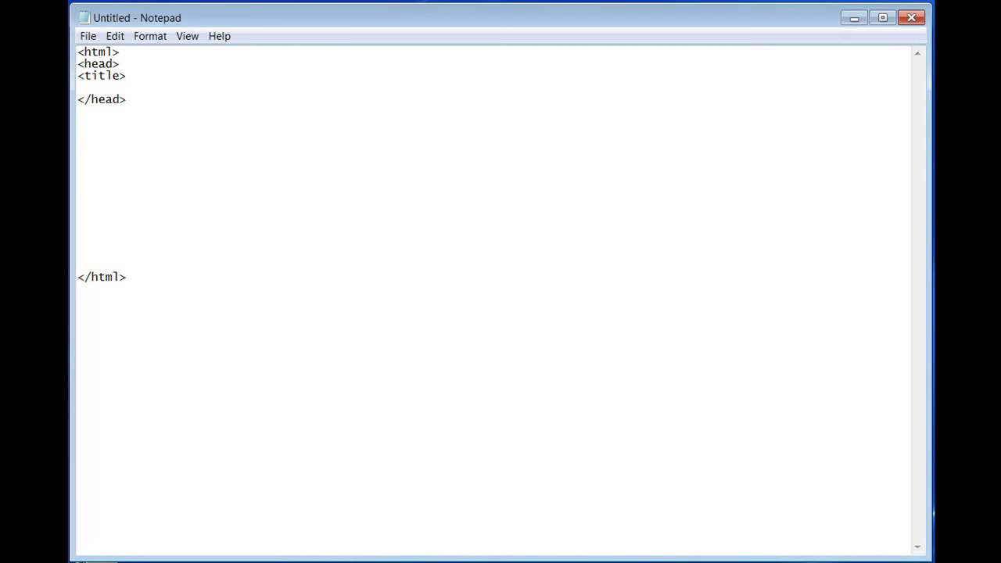
type("This")
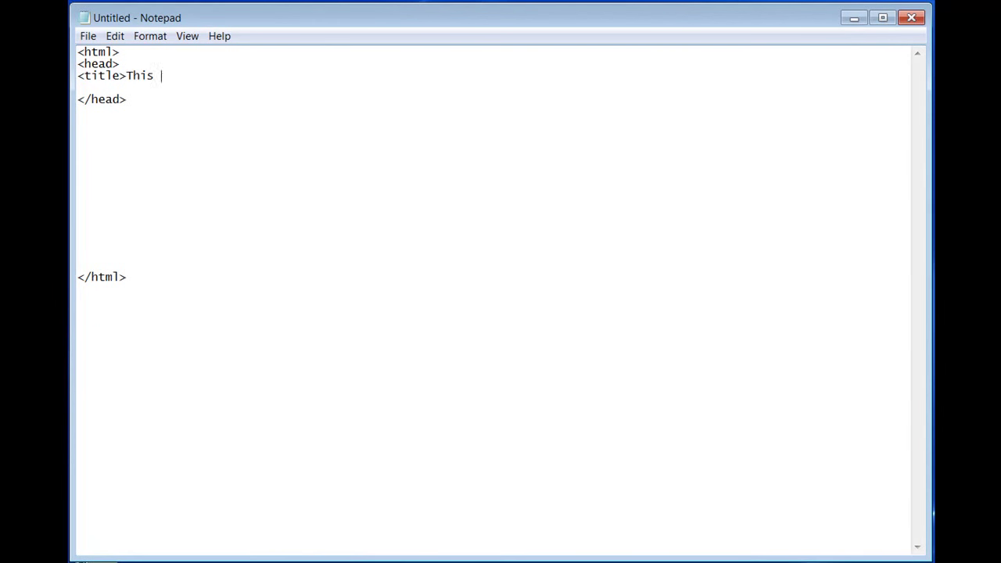
type("is the")
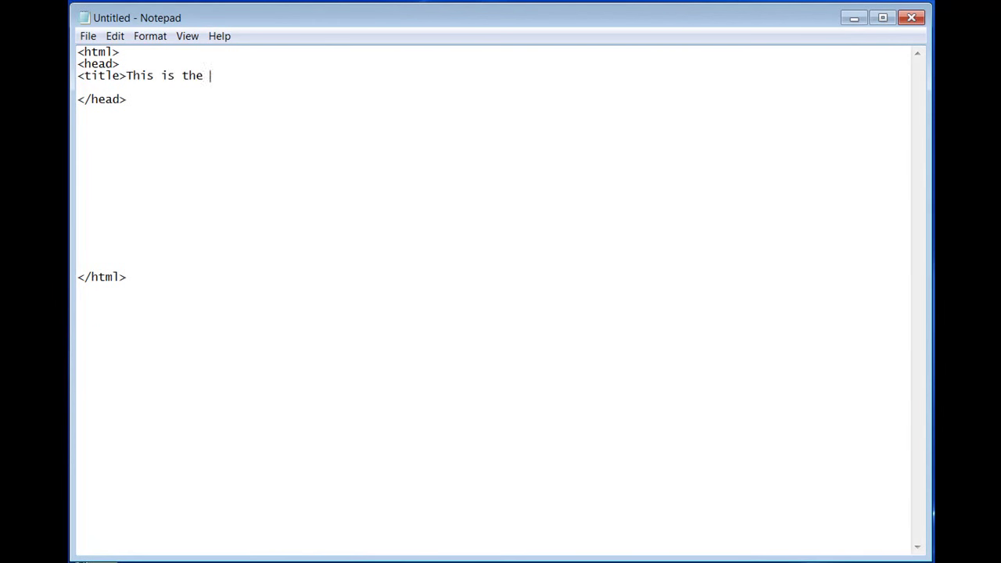
type("page's")
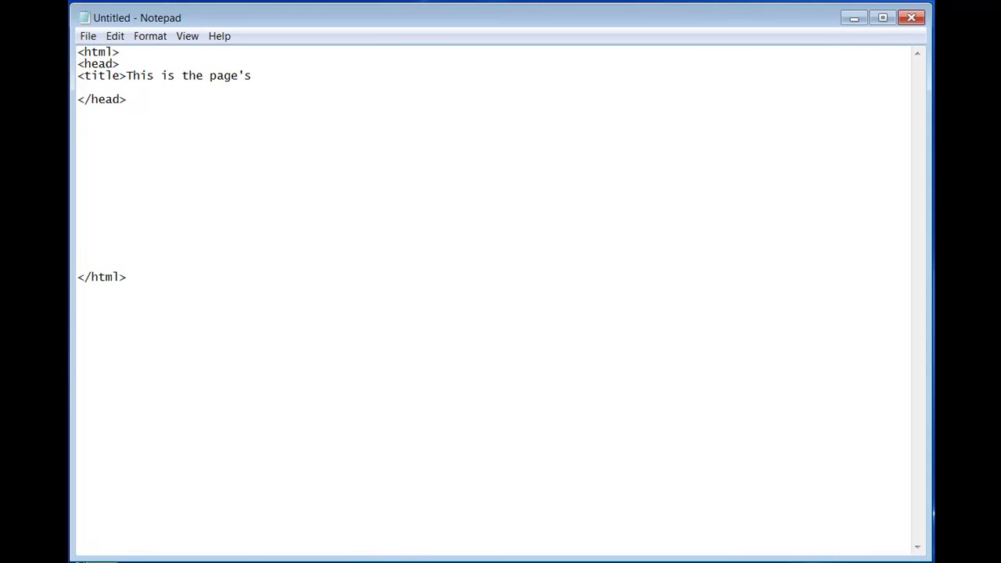
type("title</")
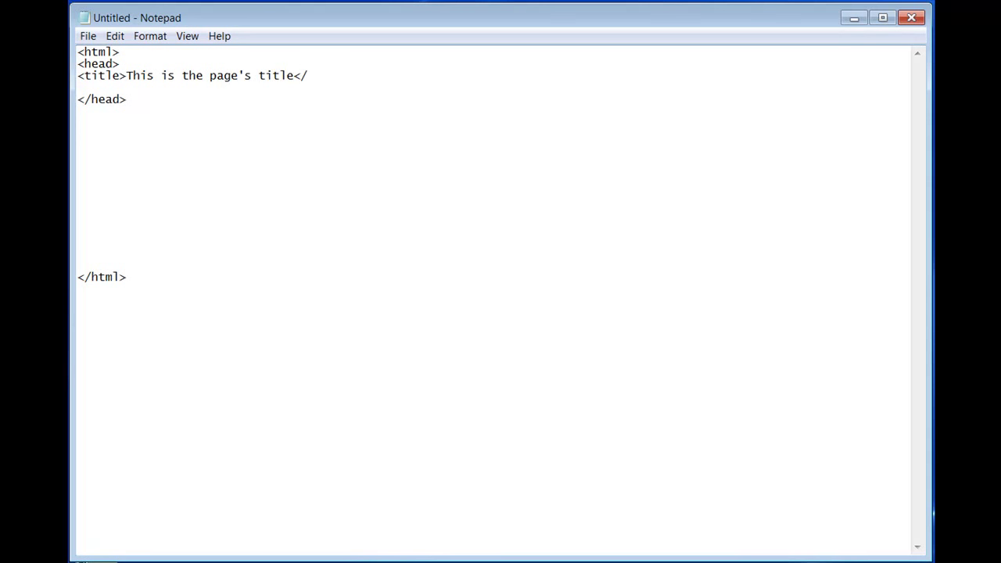
type("tit")
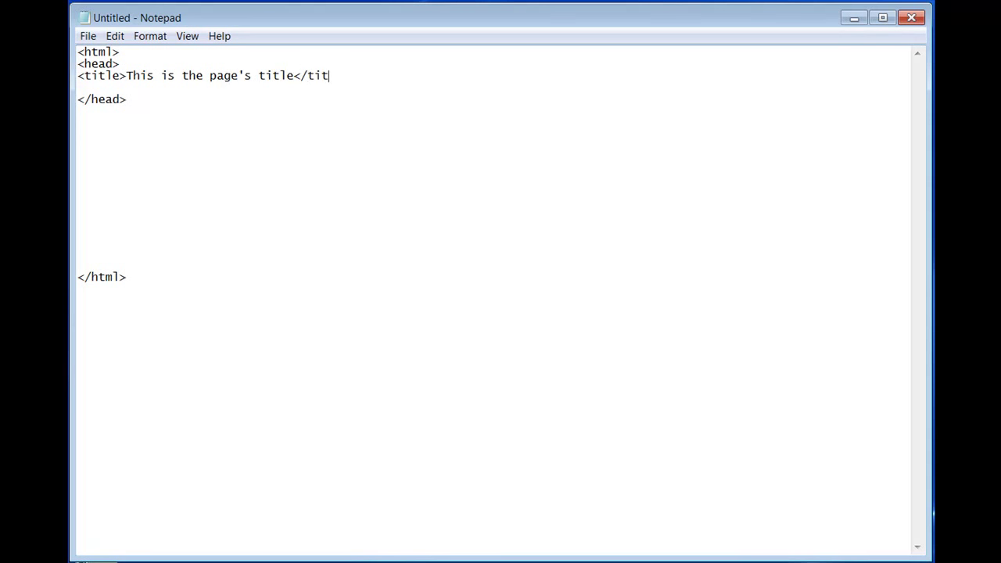
type("le")
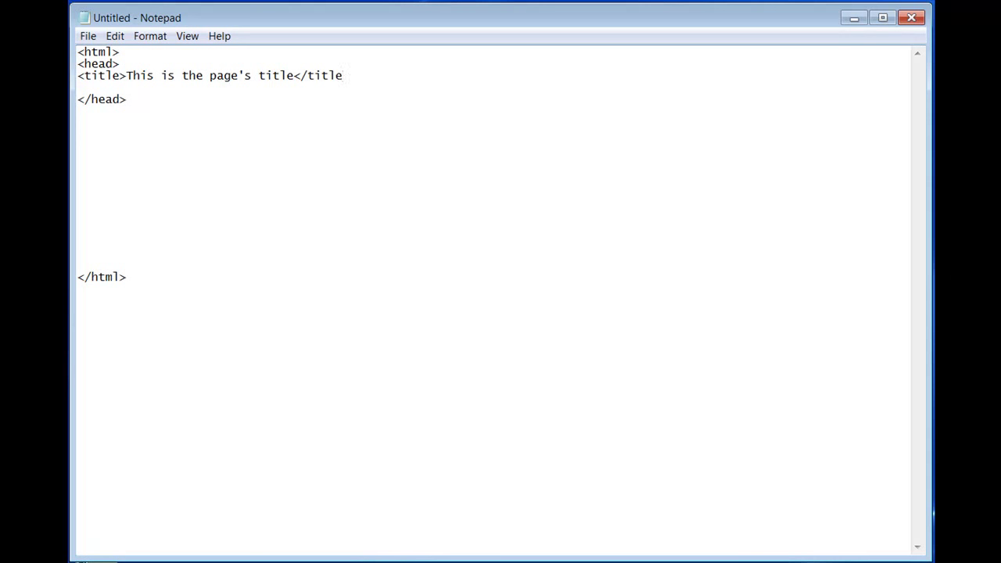
type(">")
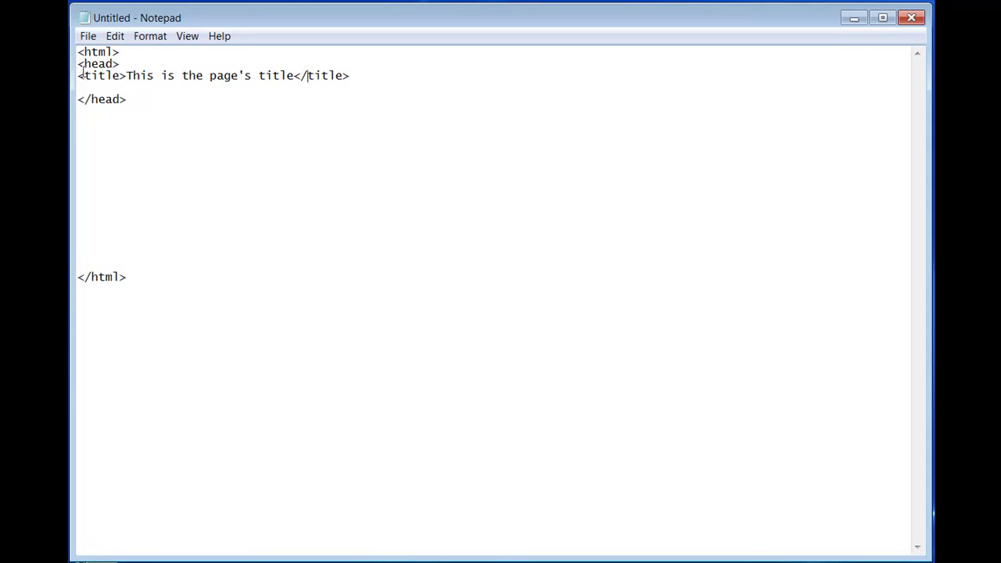
left_click_drag(77, 75, 127, 75)
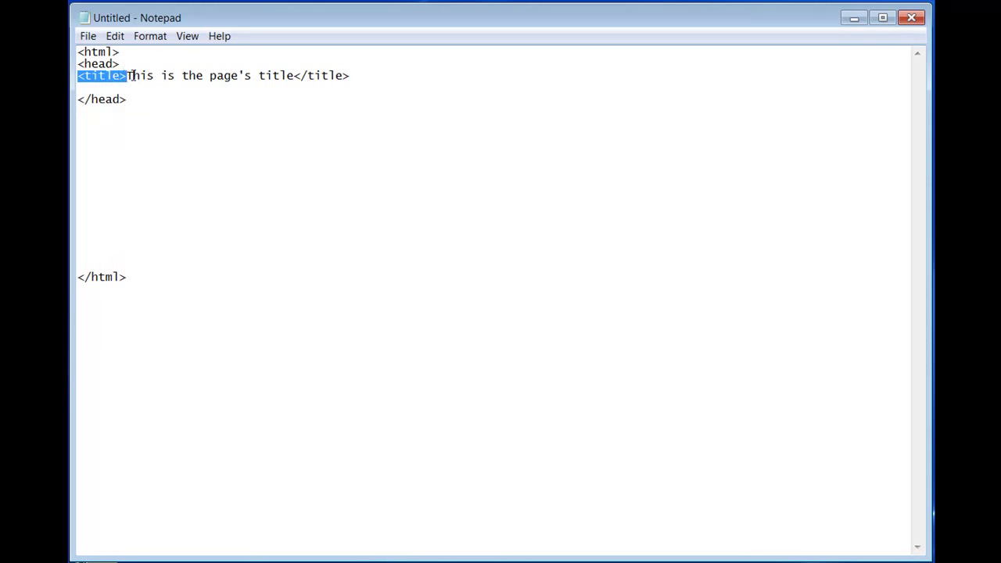
left_click_drag(127, 75, 288, 75)
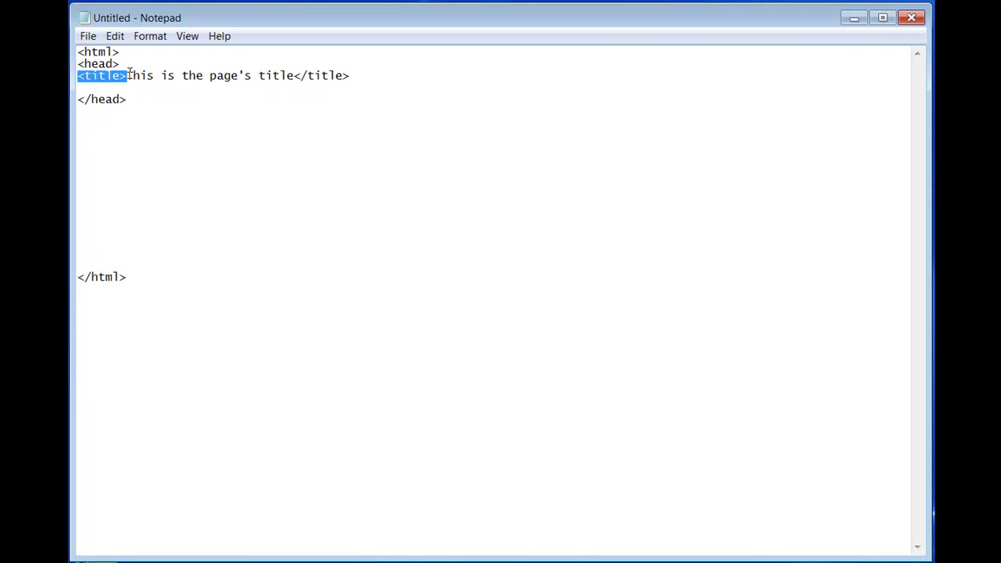
left_click(130, 75)
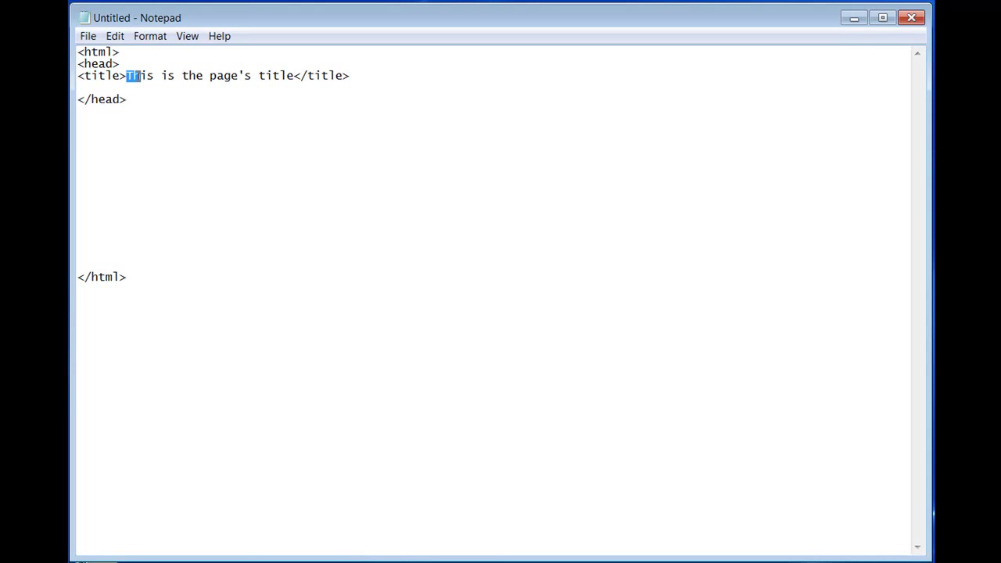
left_click_drag(127, 76, 263, 75)
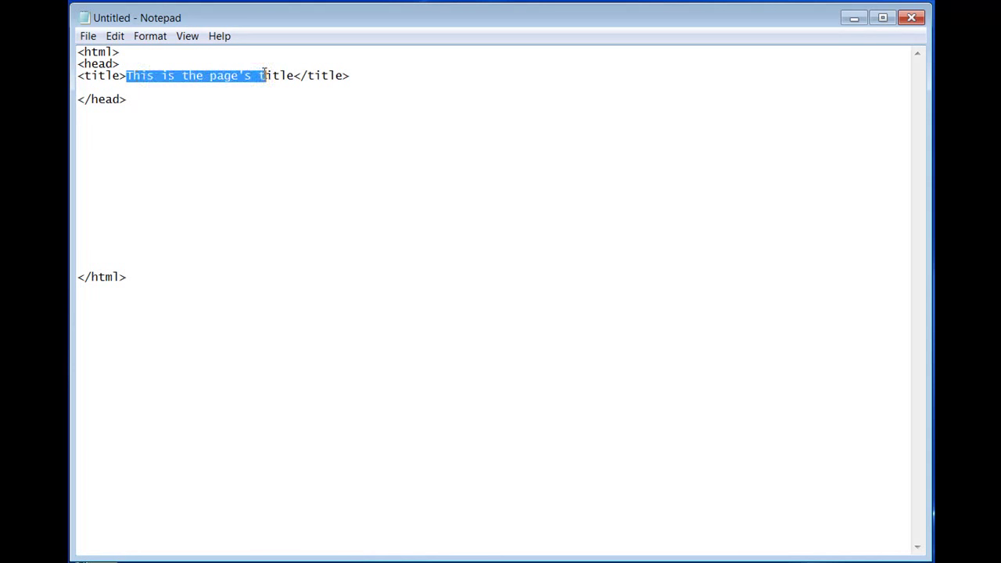
left_click_drag(262, 75, 294, 75)
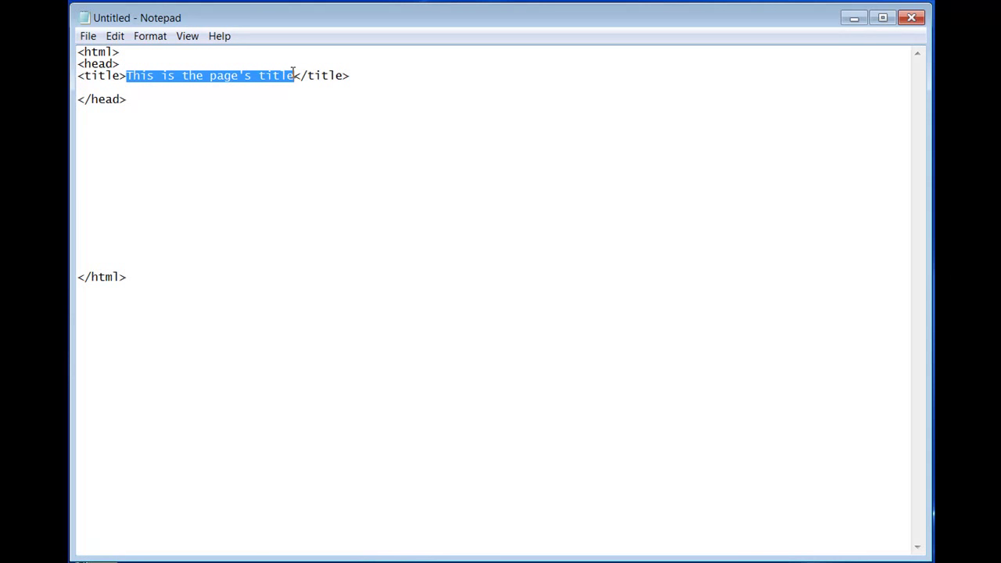
left_click(296, 75)
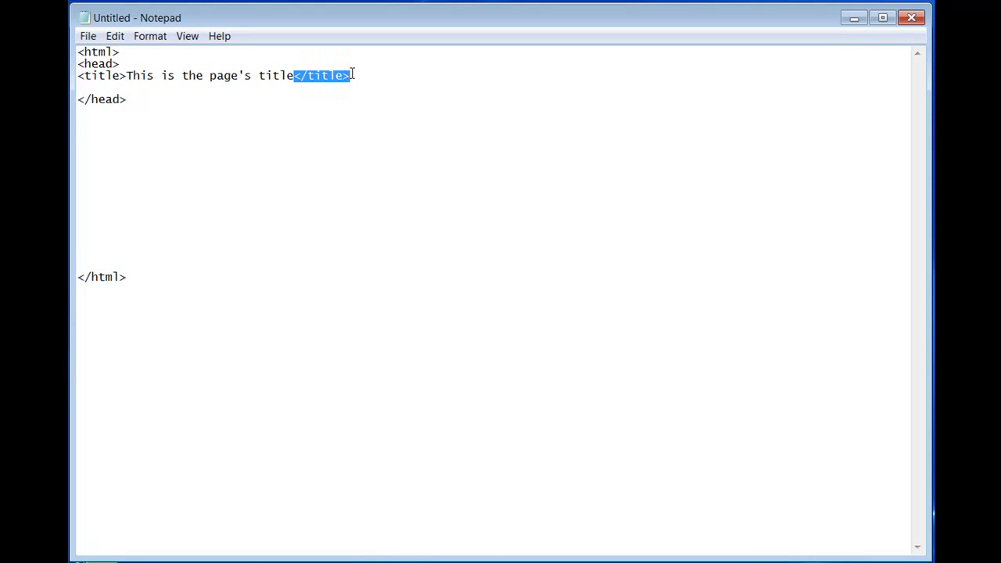
key("Delete")
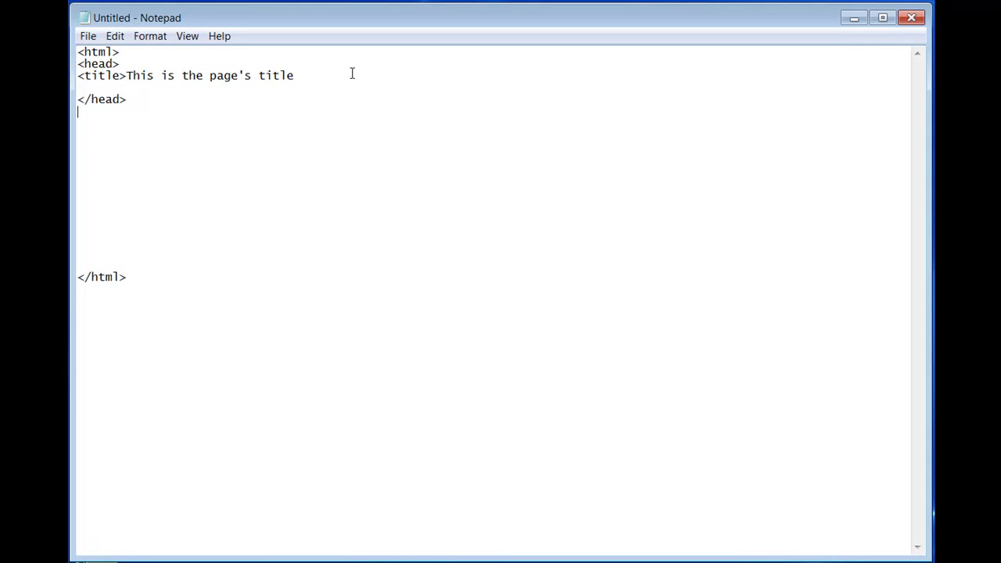
mouse_move(121, 41)
type("</title>")
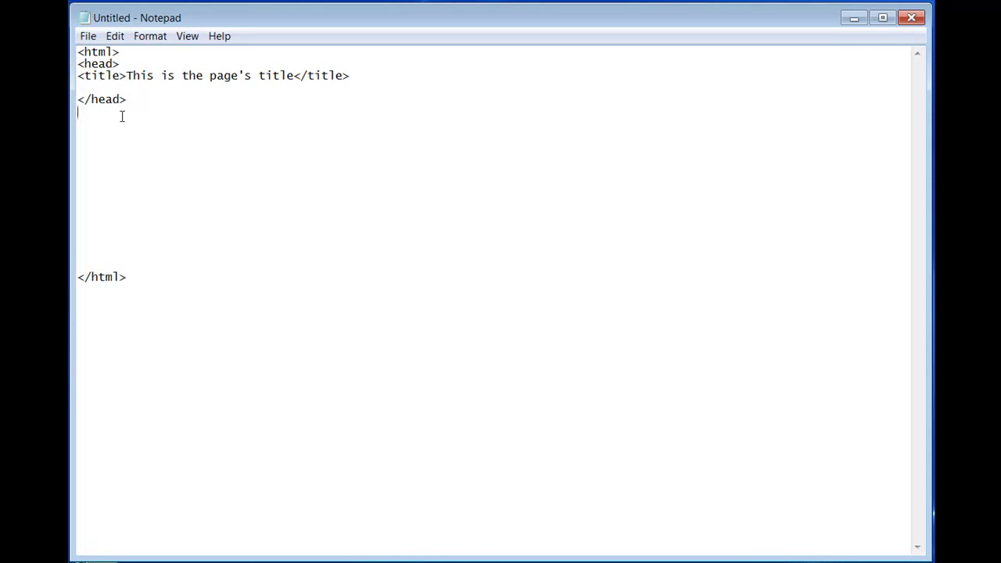
Begin the body tag with <body bgcolor=" on the line after </head>.
type("<b")
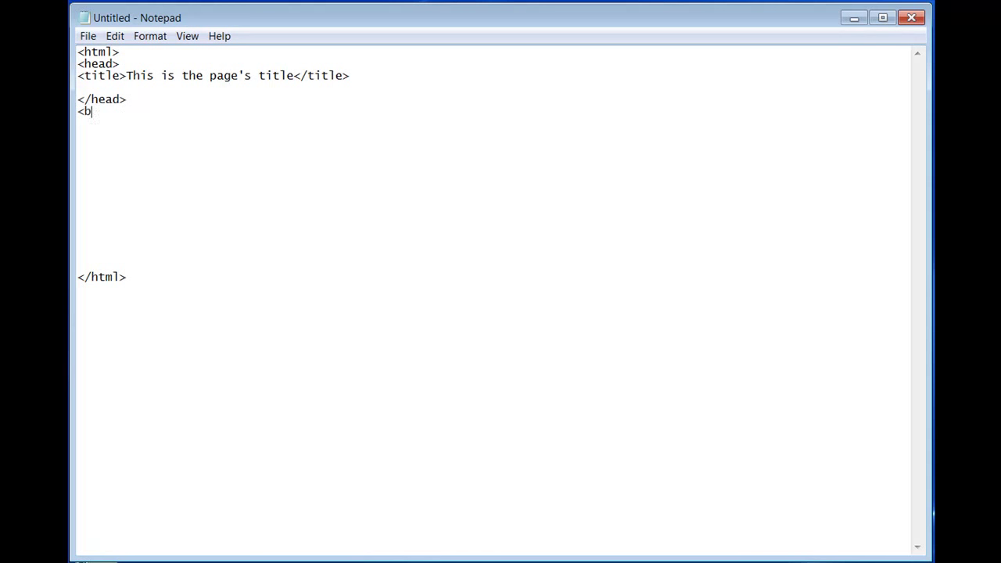
type("ody")
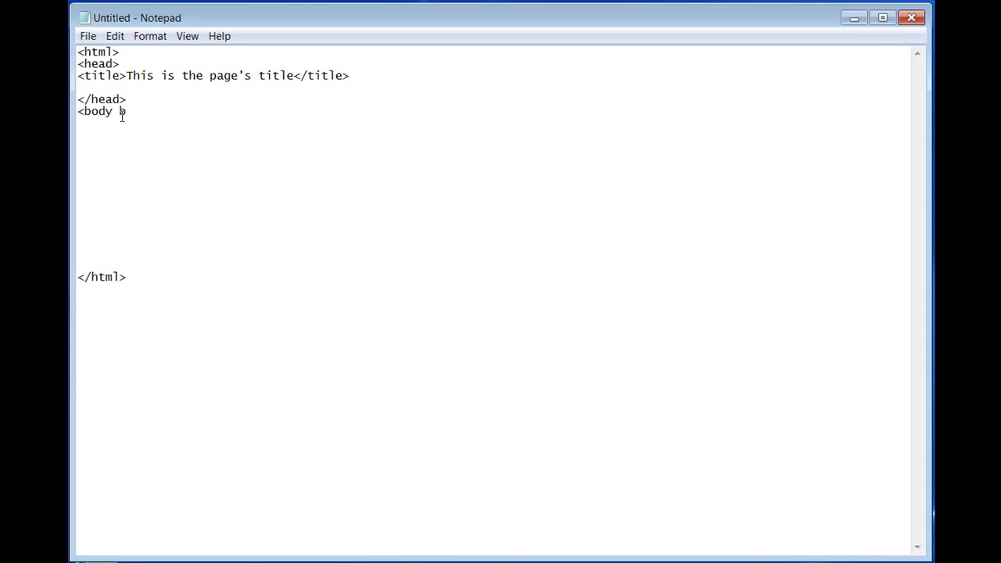
type("bgc")
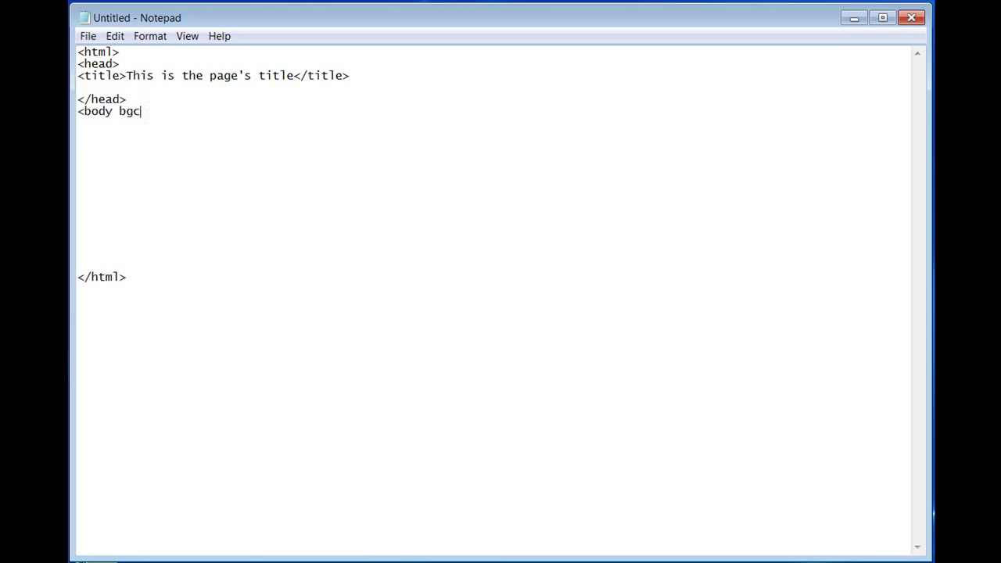
type("olor")
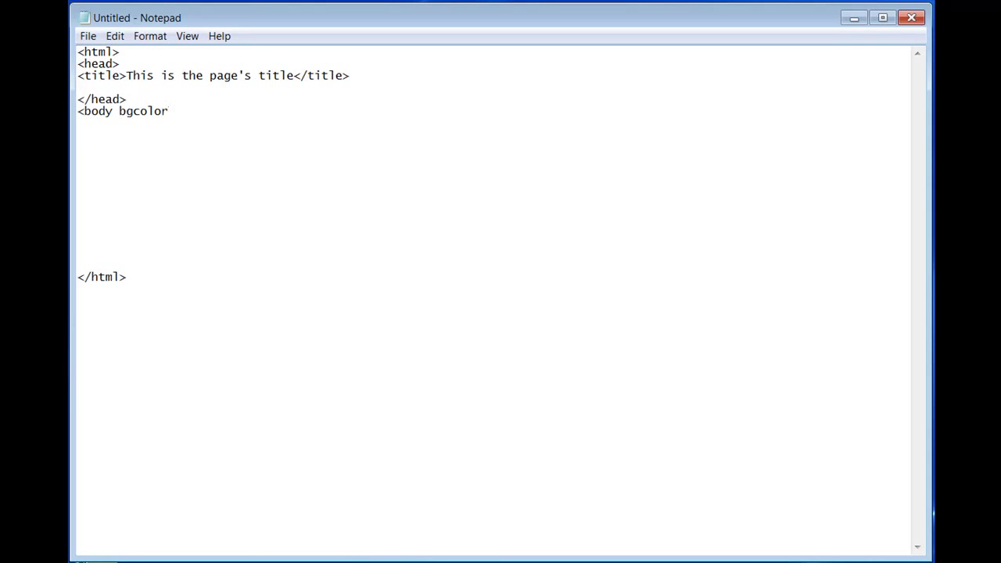
type("=\"")
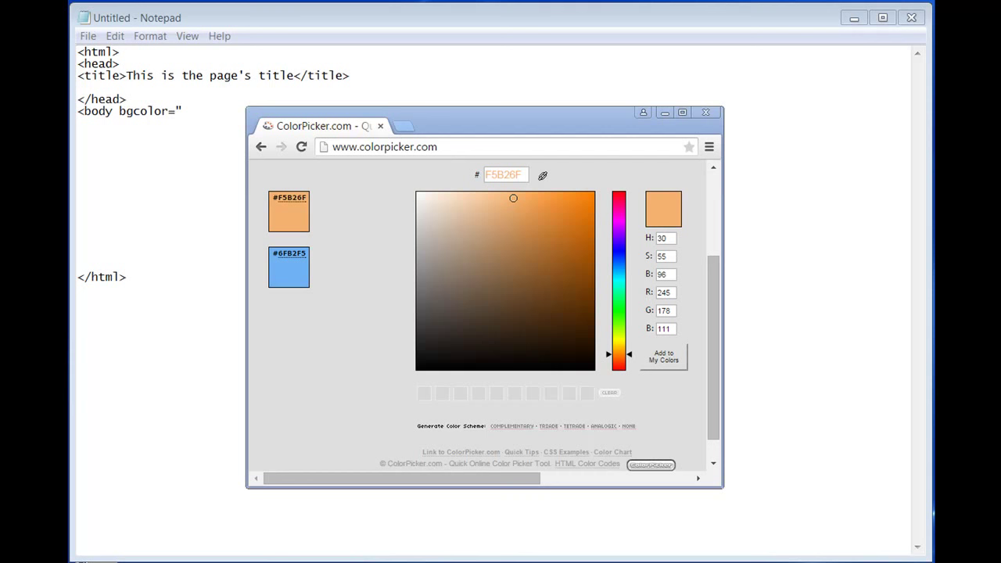
mouse_move(122, 348)
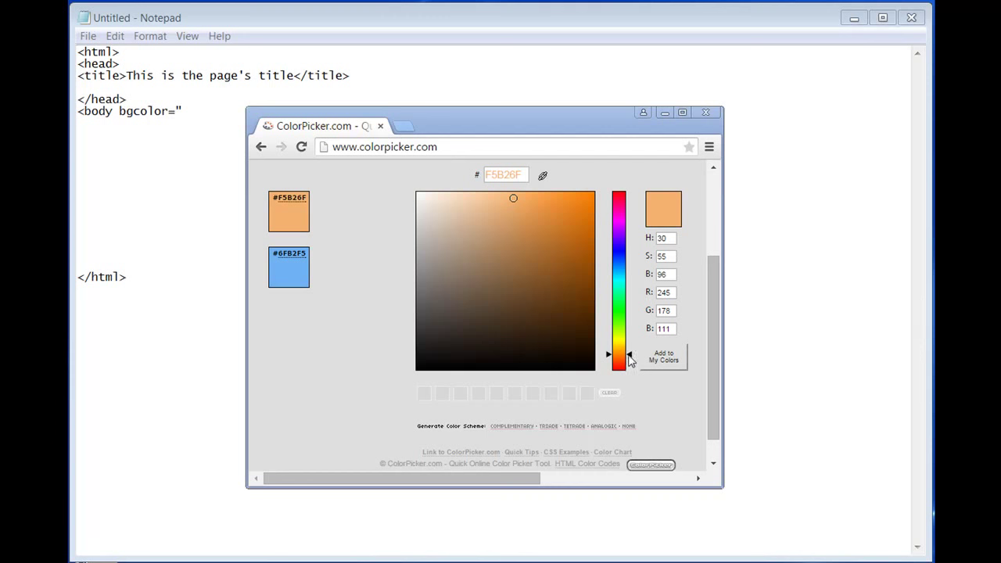
mouse_move(563, 332)
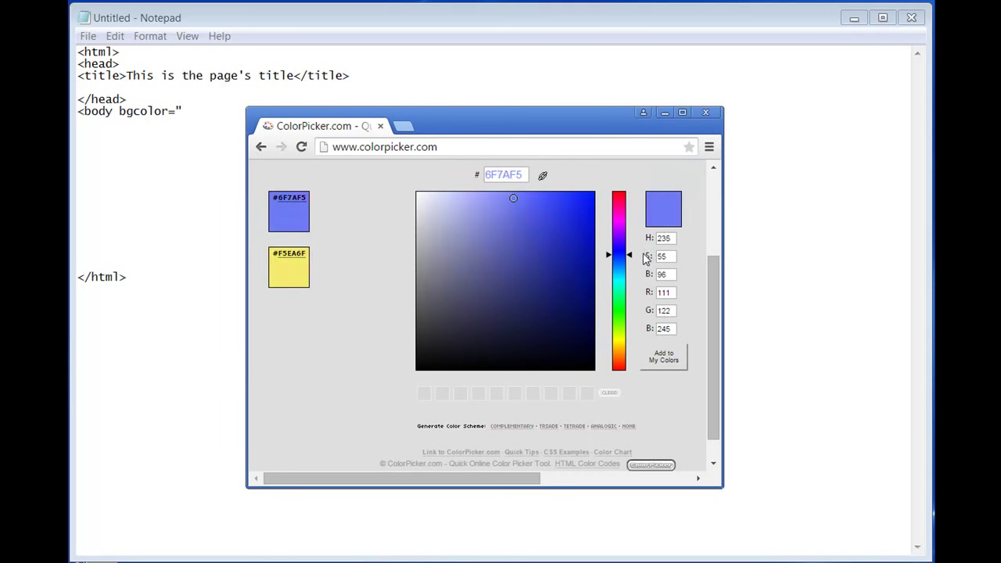
Shift the hue to blue, choose a light shade, and select hex code 649DFA.
left_click_drag(629, 255, 629, 264)
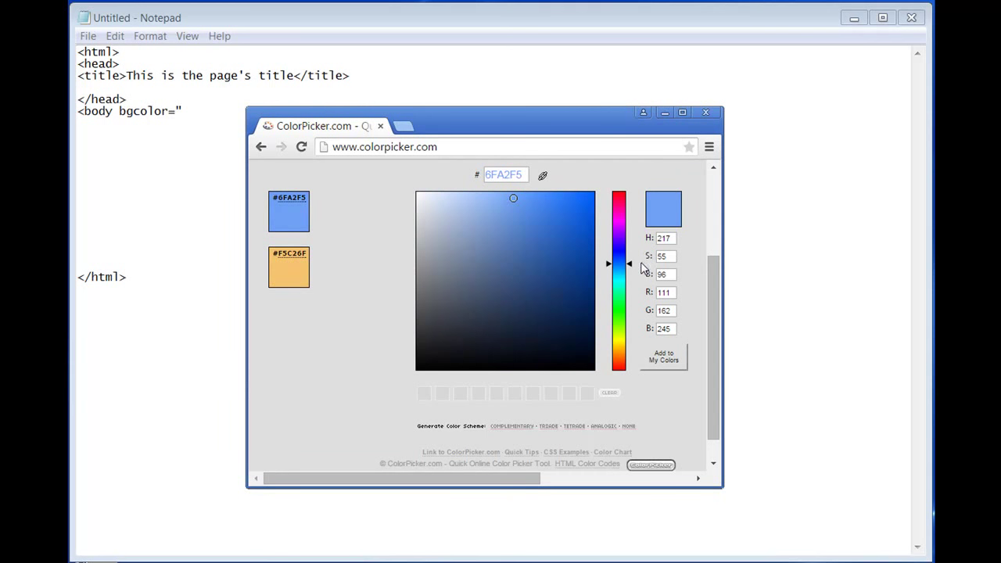
mouse_move(559, 254)
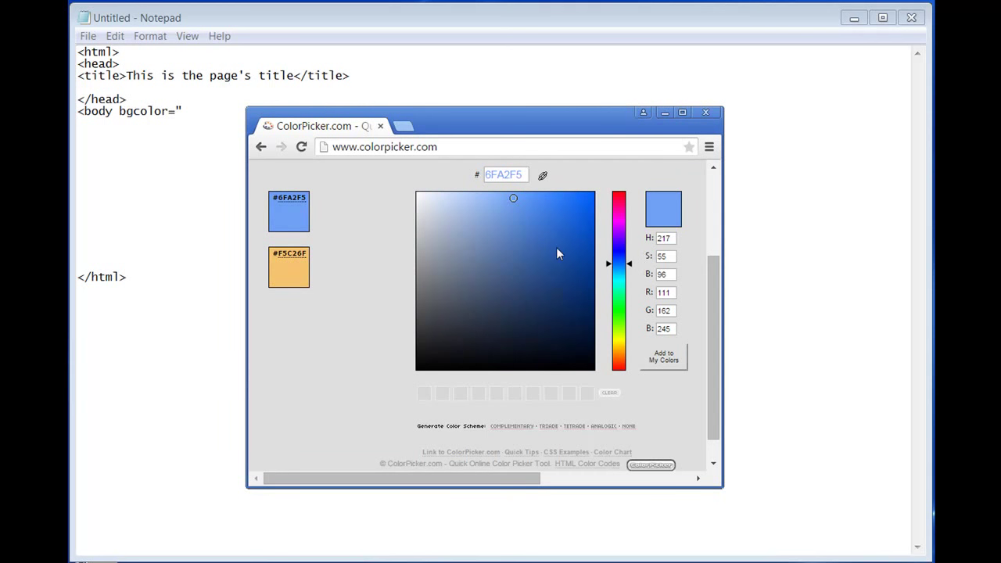
left_click(552, 247)
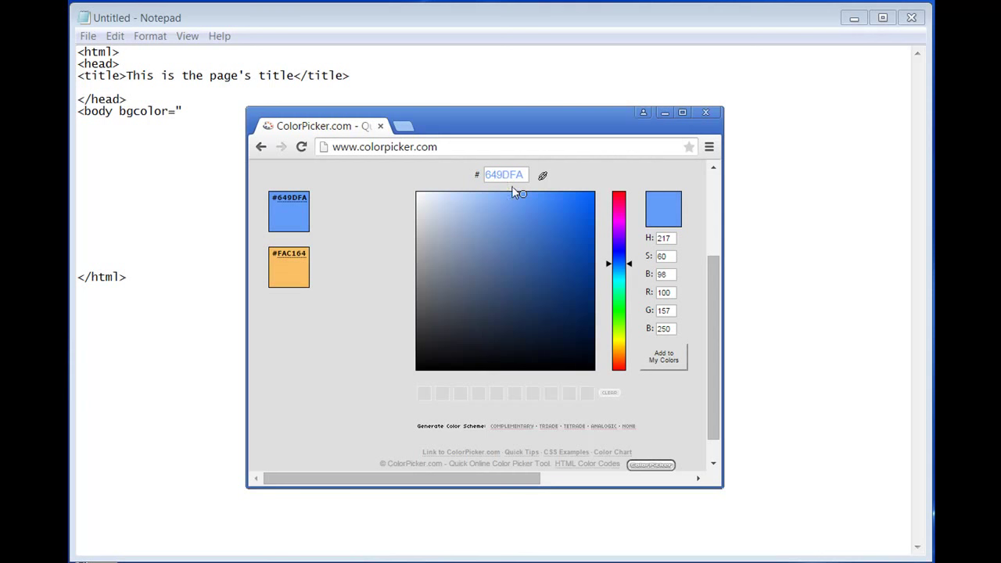
triple_click(506, 174)
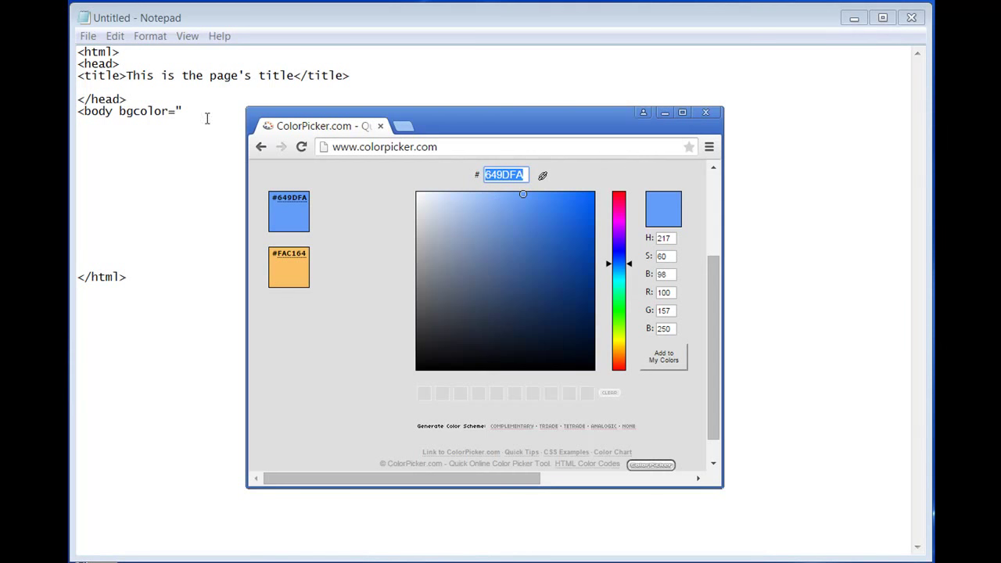
mouse_move(436, 125)
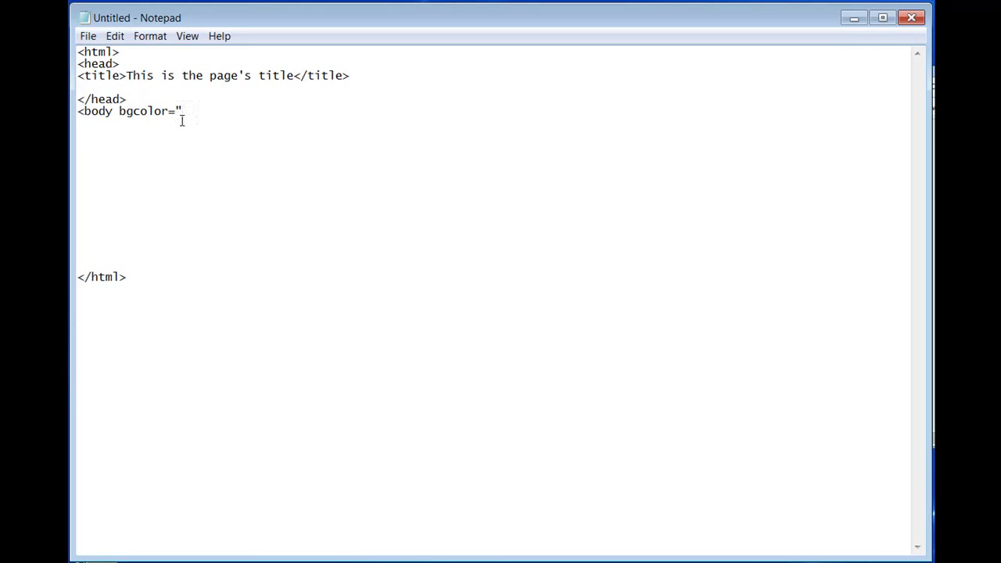
Finish the body tag as bgcolor="#649DFA" and add </body> above </html>.
type("#")
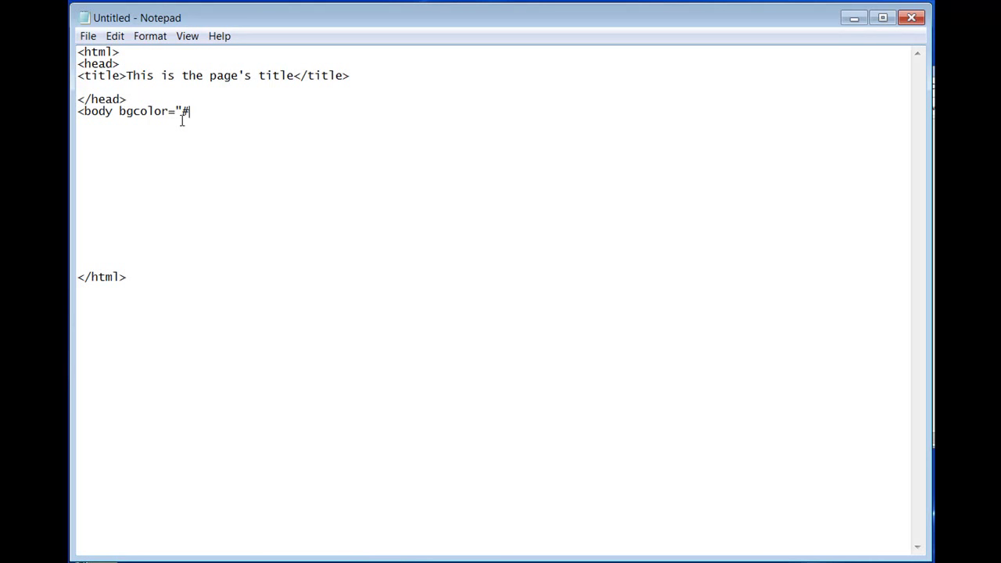
type("649DFA")
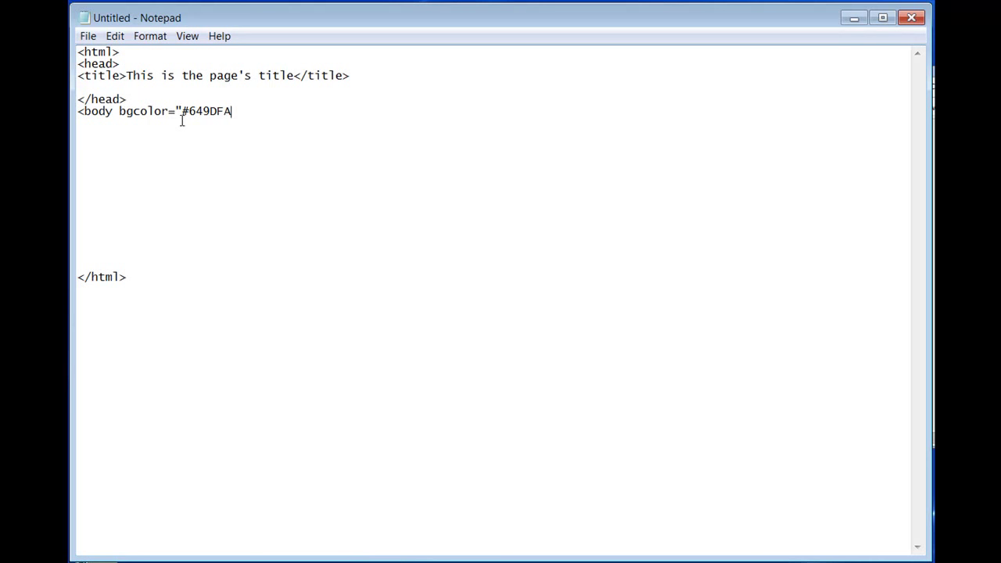
type("\"")
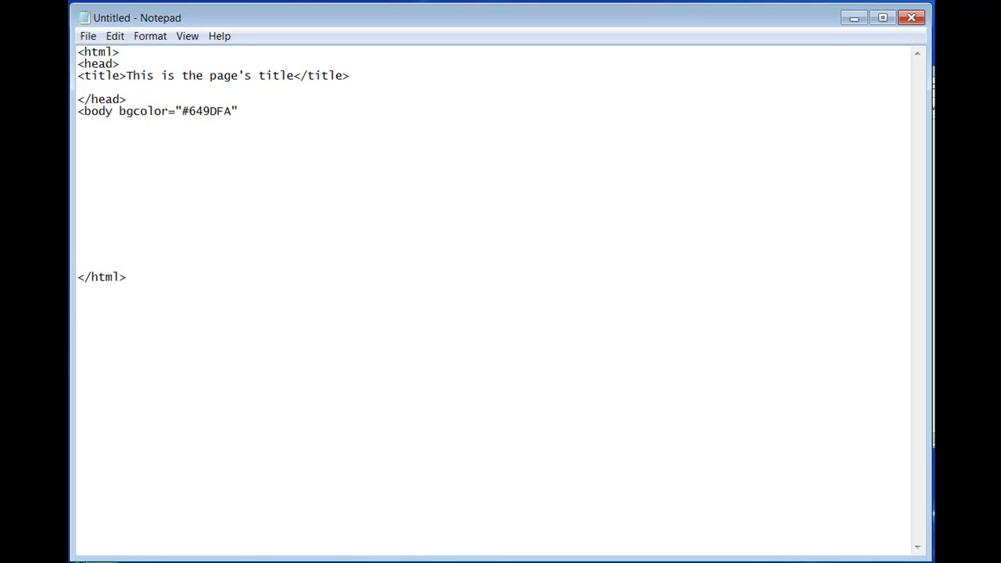
mouse_move(180, 123)
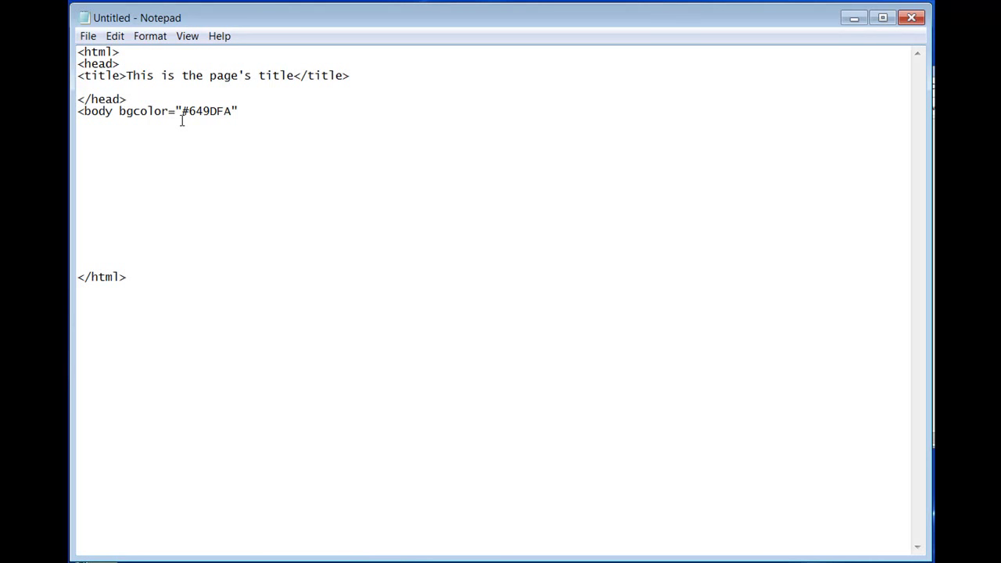
type(">")
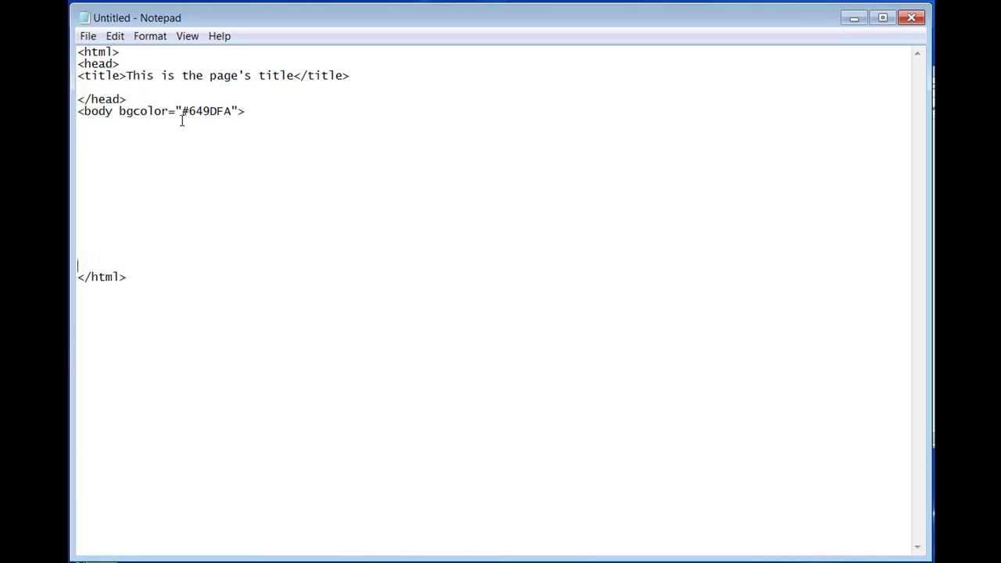
type("</")
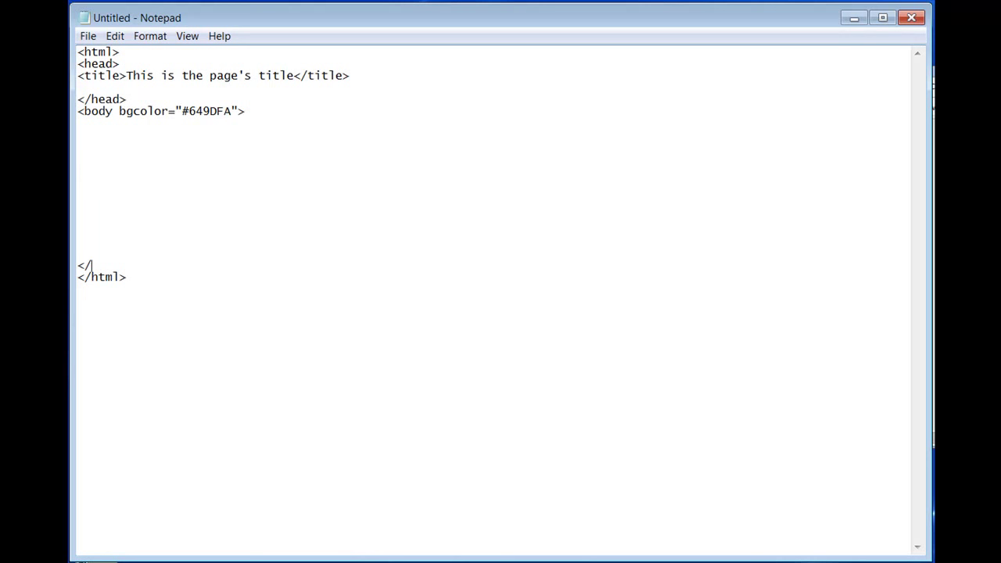
type("body>")
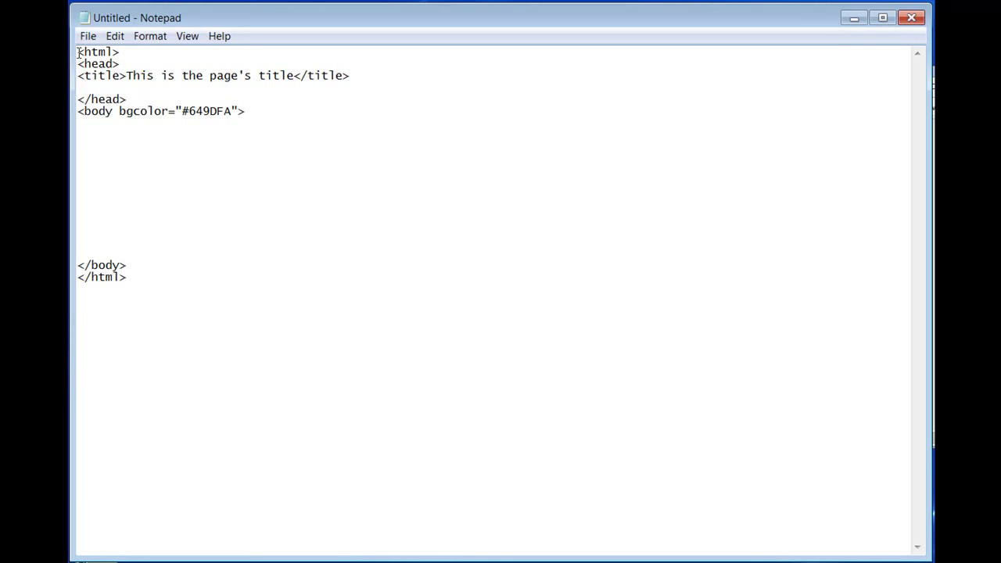
key("ctrl+a")
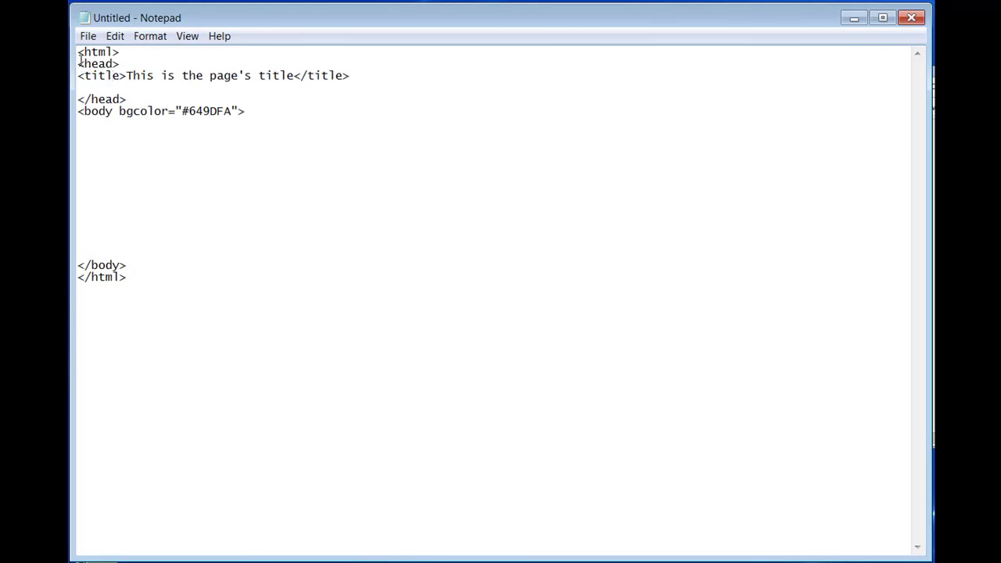
left_click_drag(77, 63, 76, 99)
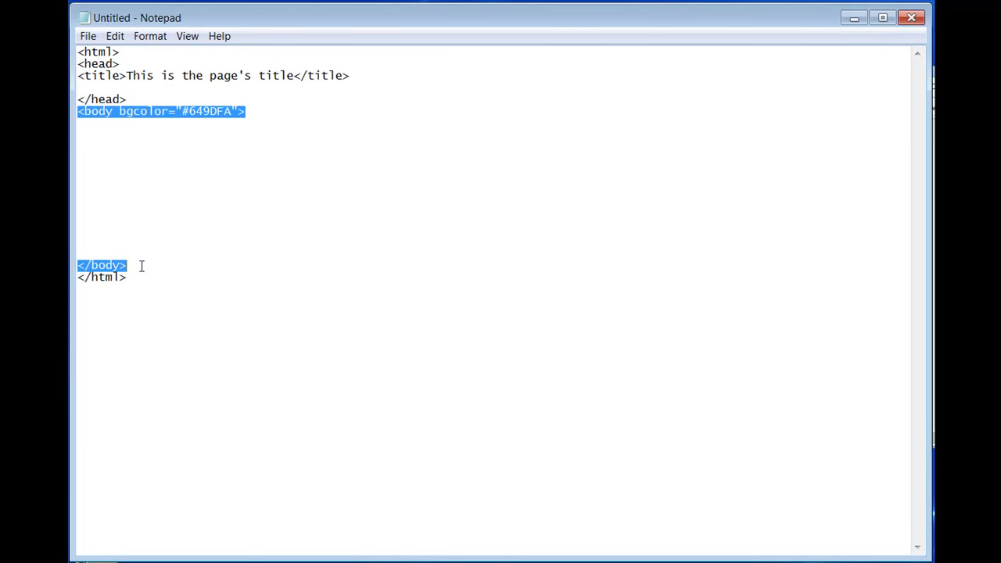
left_click(78, 136)
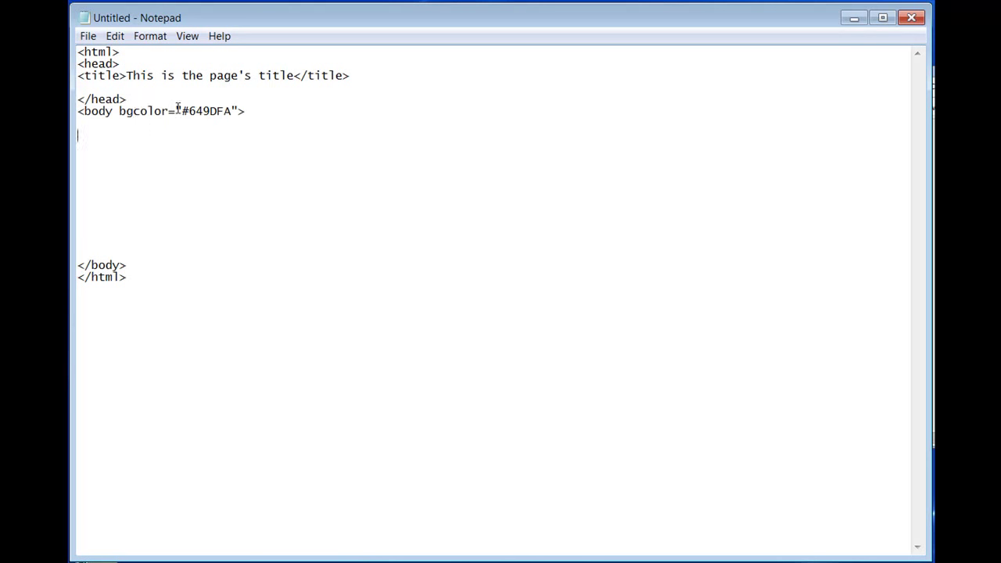
double_click(142, 110)
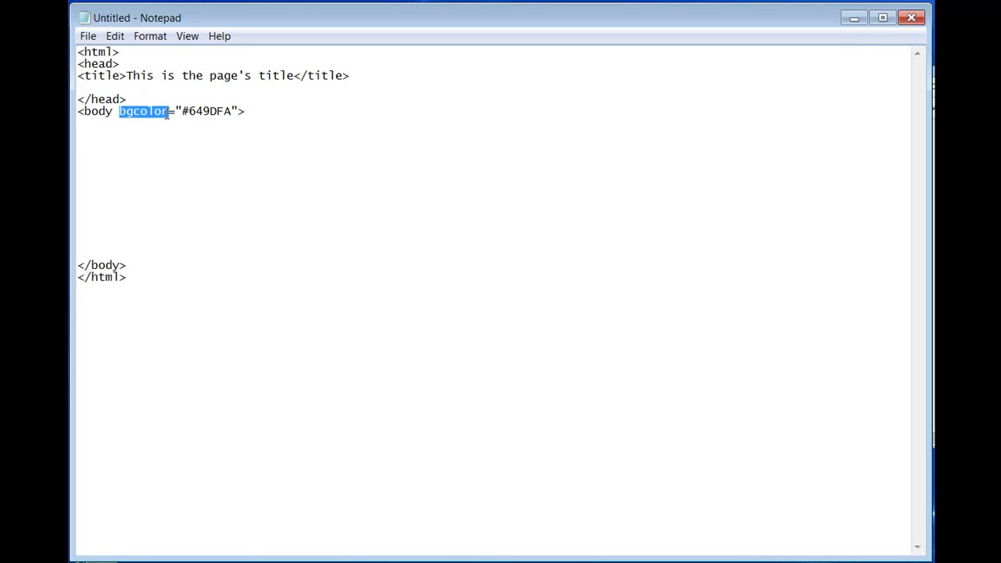
mouse_move(167, 129)
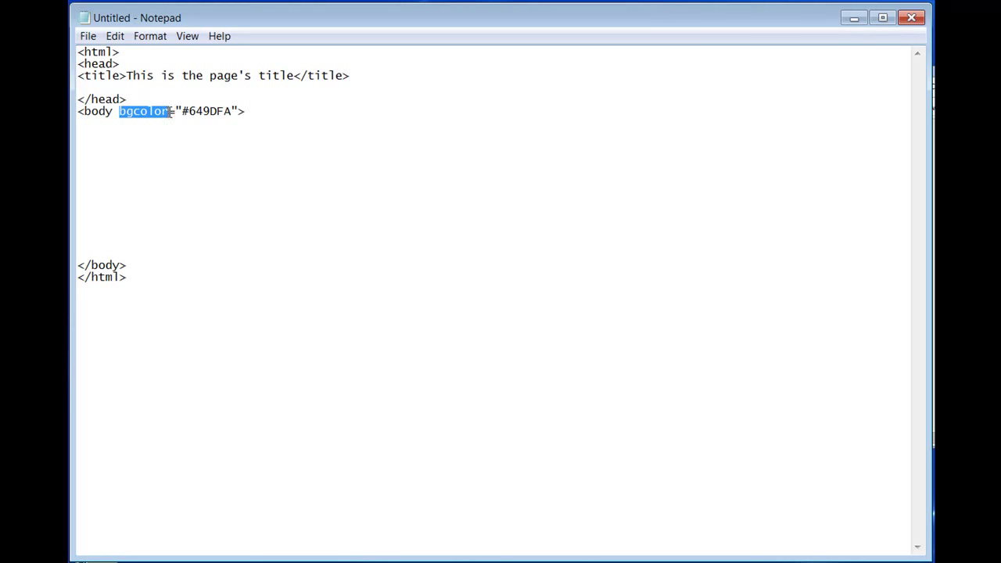
left_click(209, 187)
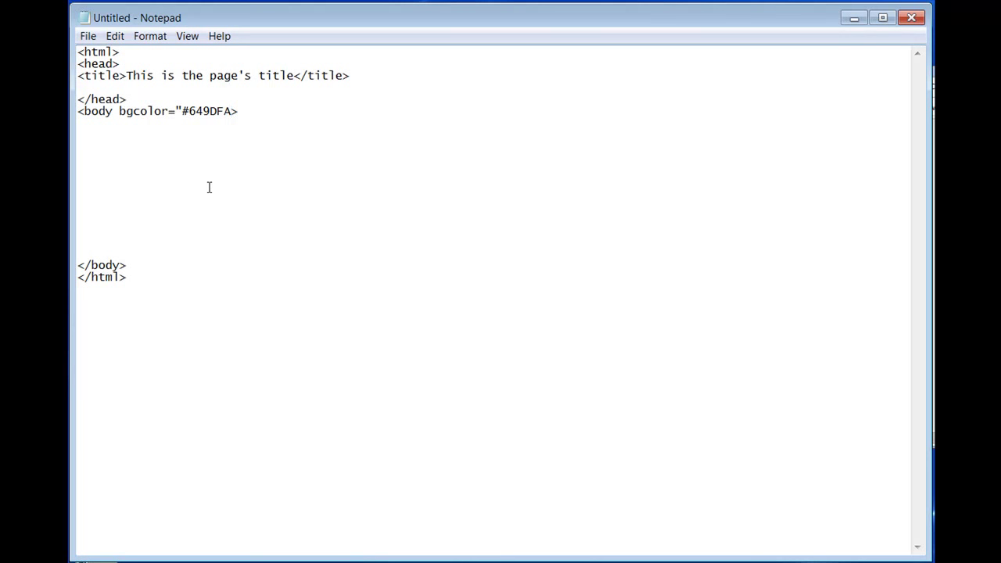
Restore the closing quote after #649DFA and retype the bgcolor equals sign.
type("\"")
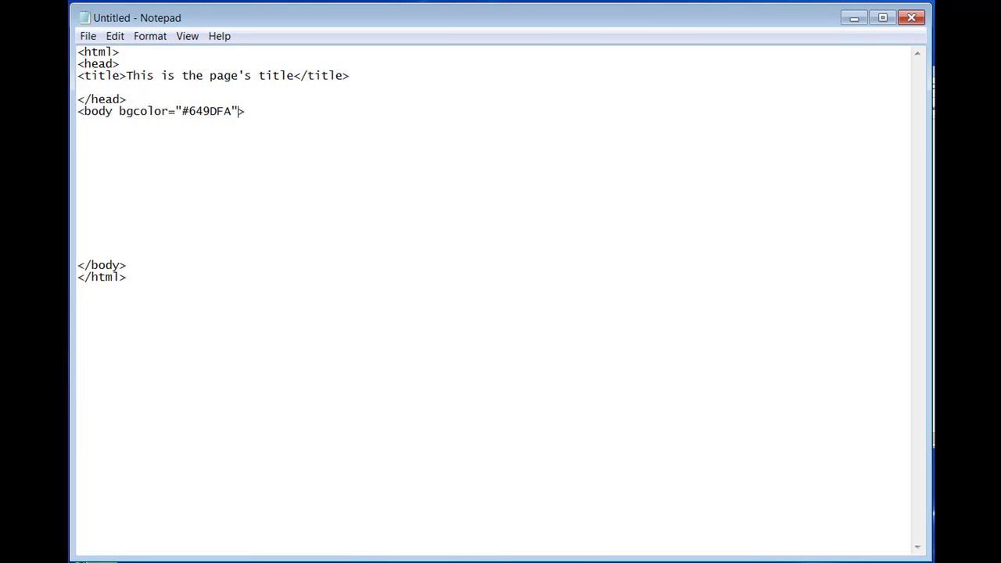
mouse_move(208, 188)
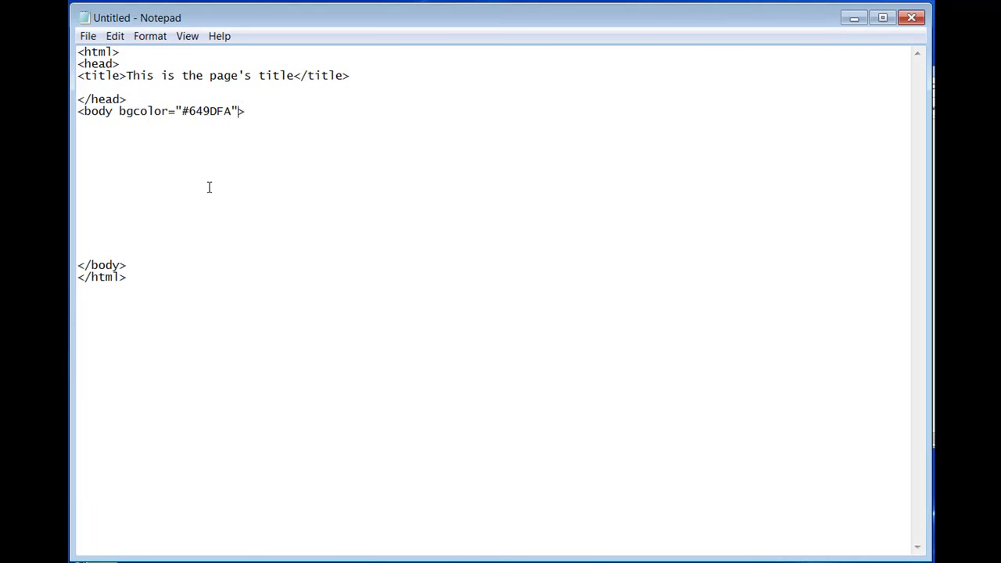
mouse_move(205, 133)
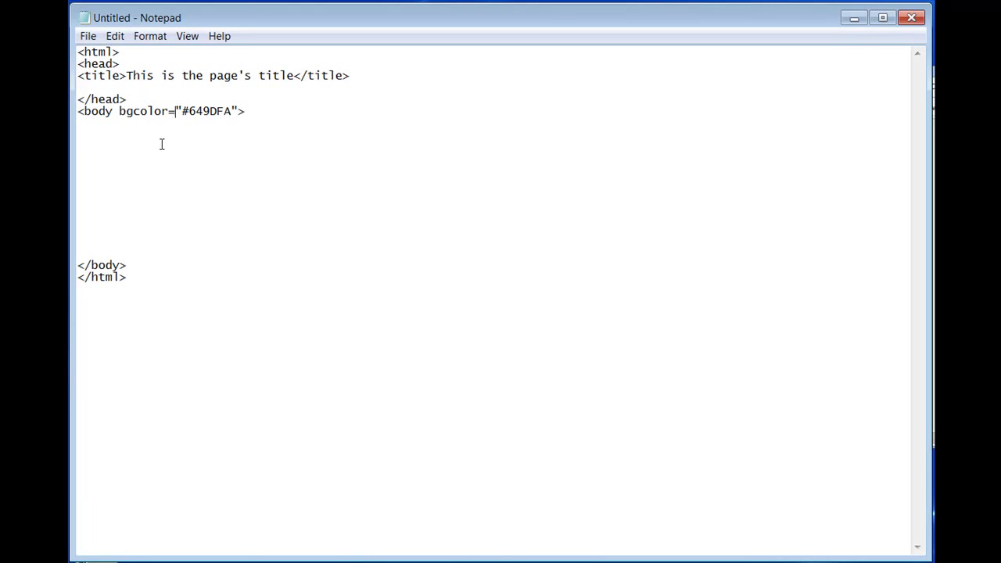
key("Backspace")
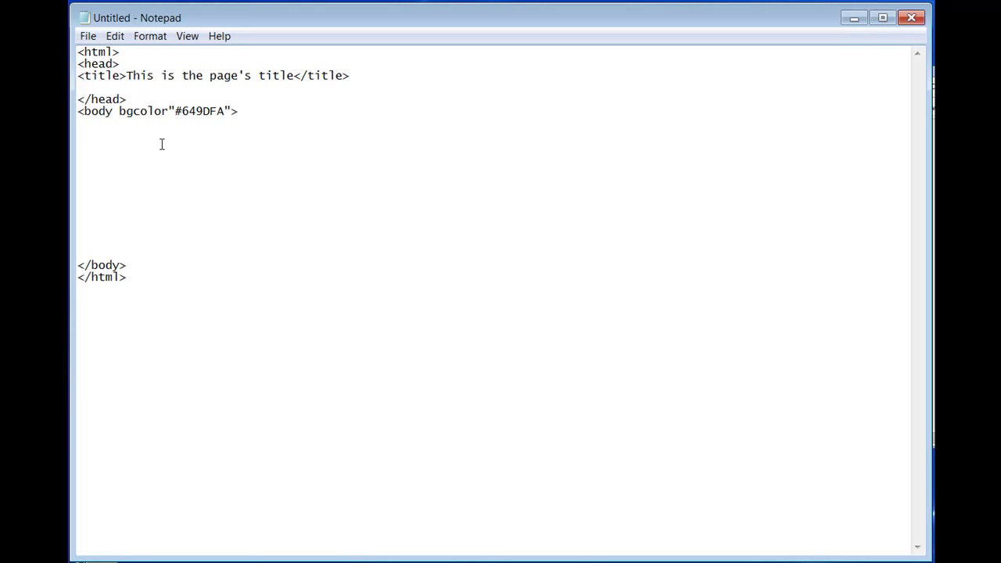
type("=")
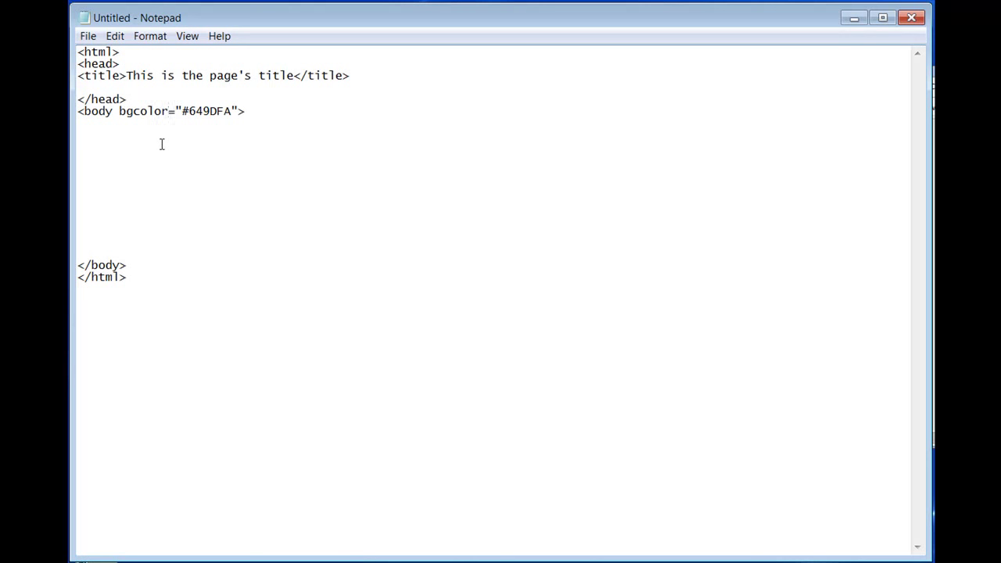
double_click(170, 110)
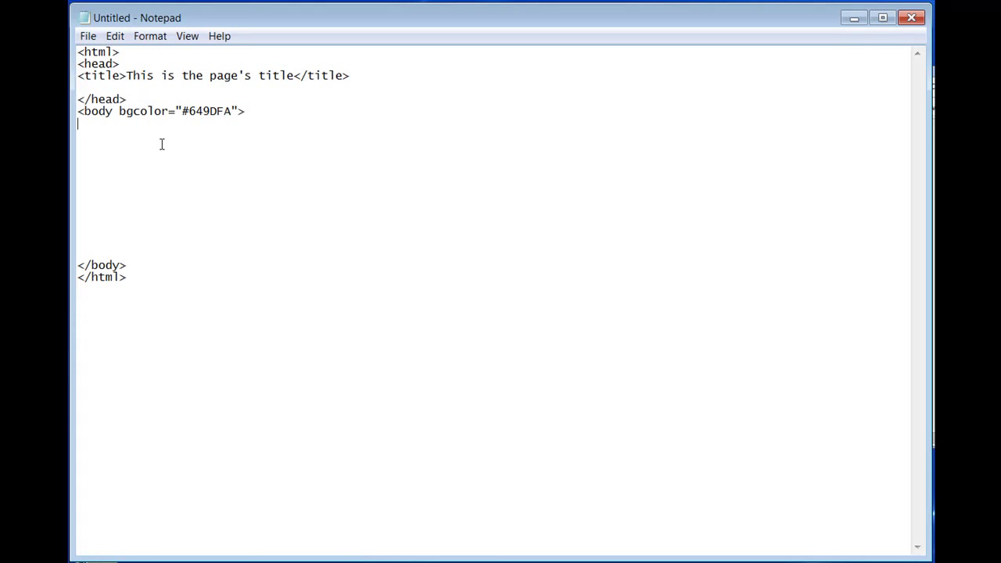
Type the sentence "We can just typing. However, ... just on the page." under <body>.
type("We can")
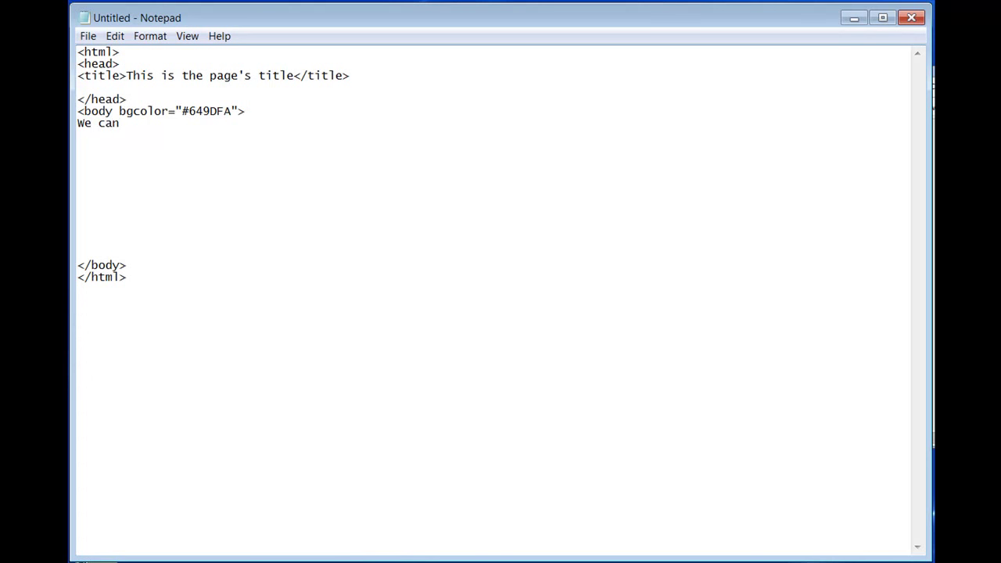
type("ju")
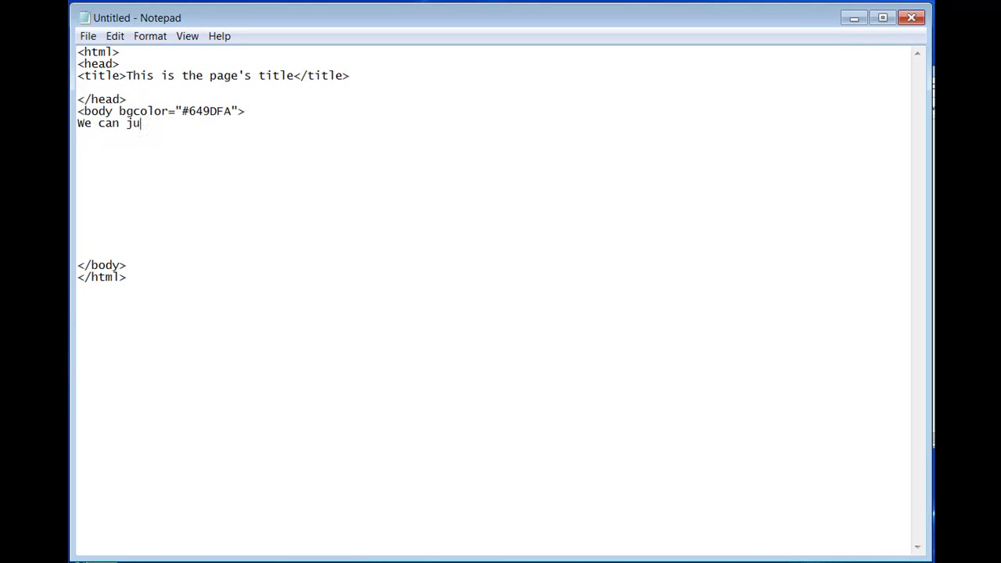
type("st typing. H")
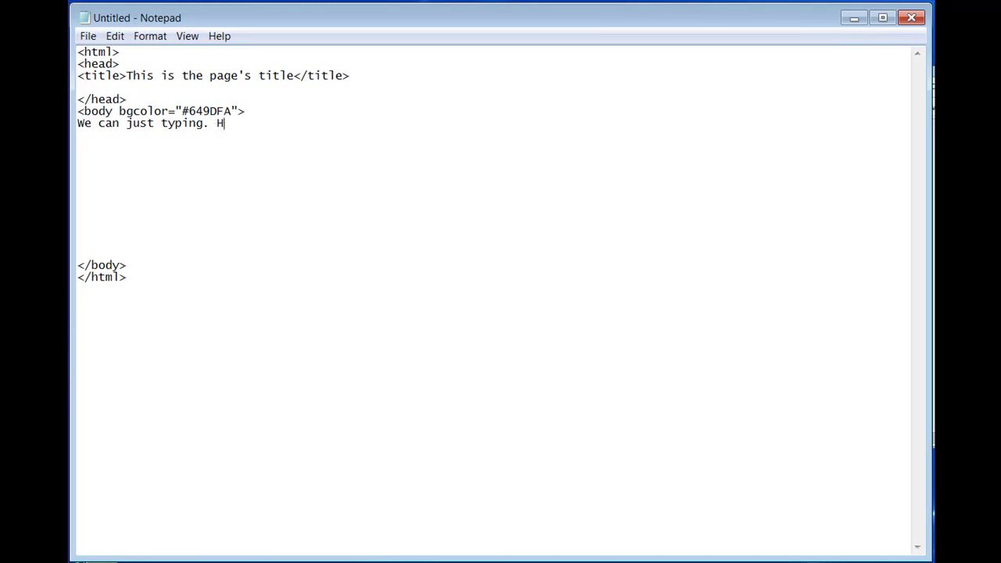
type("owever,")
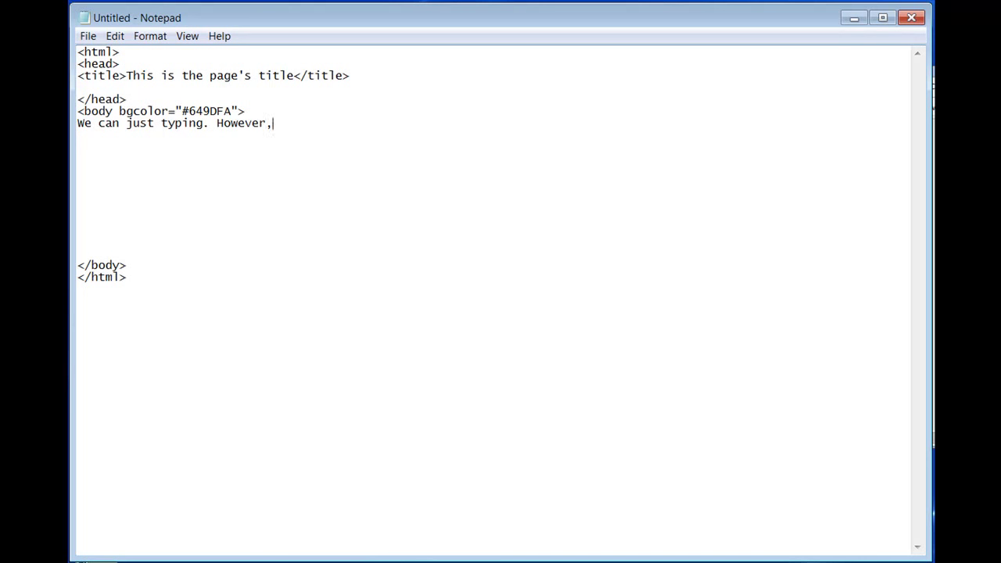
type("these")
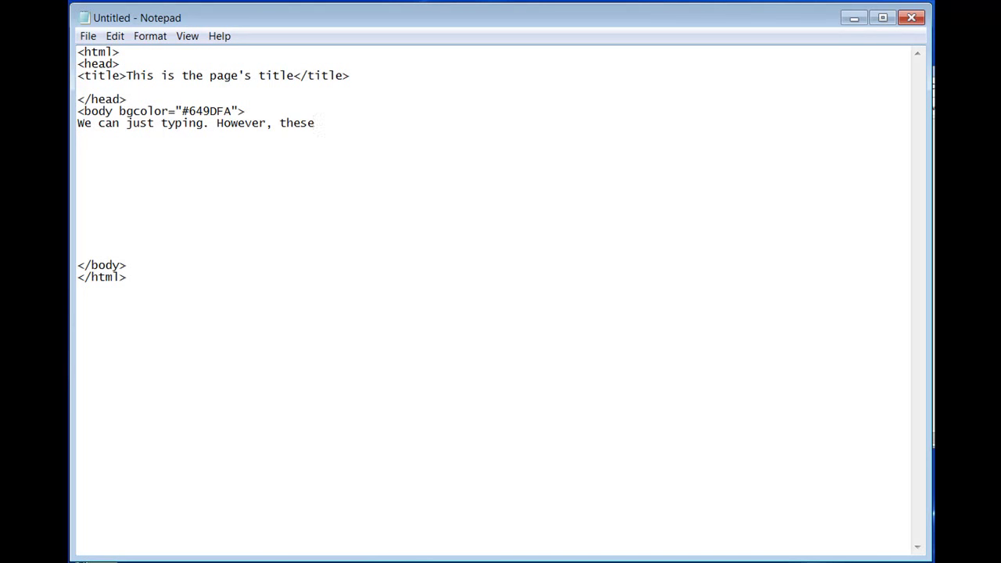
type("words are not forma")
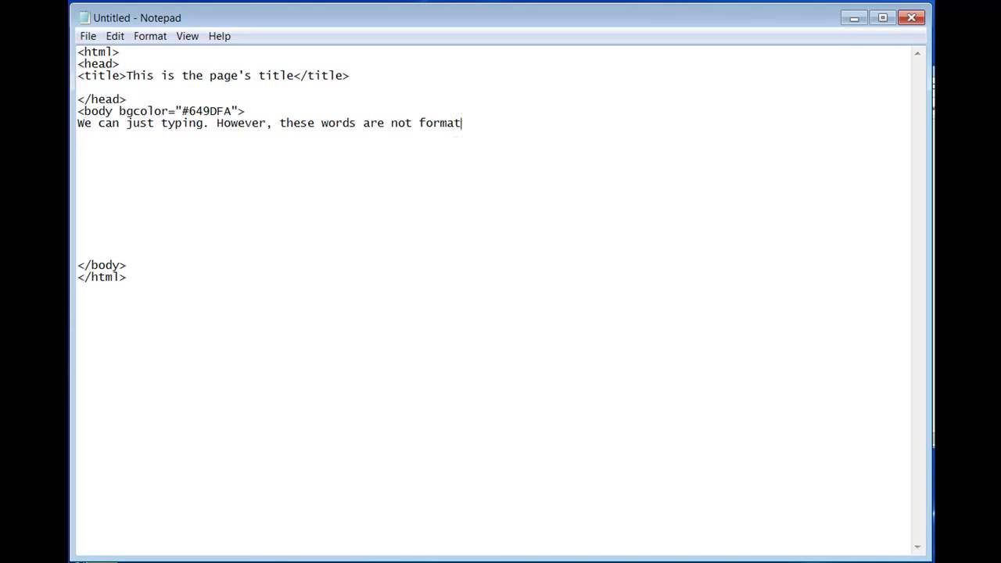
type("ted")
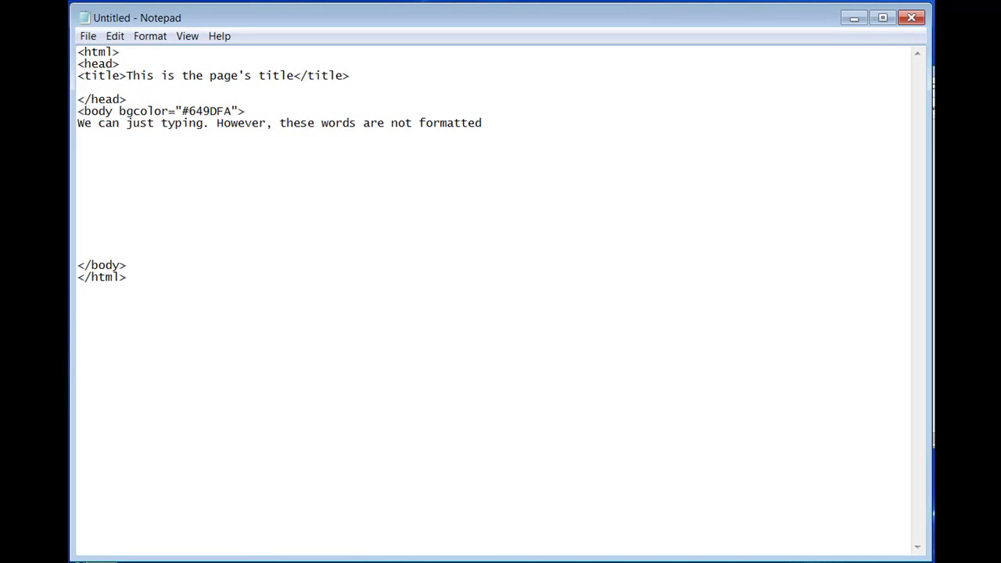
type("they")
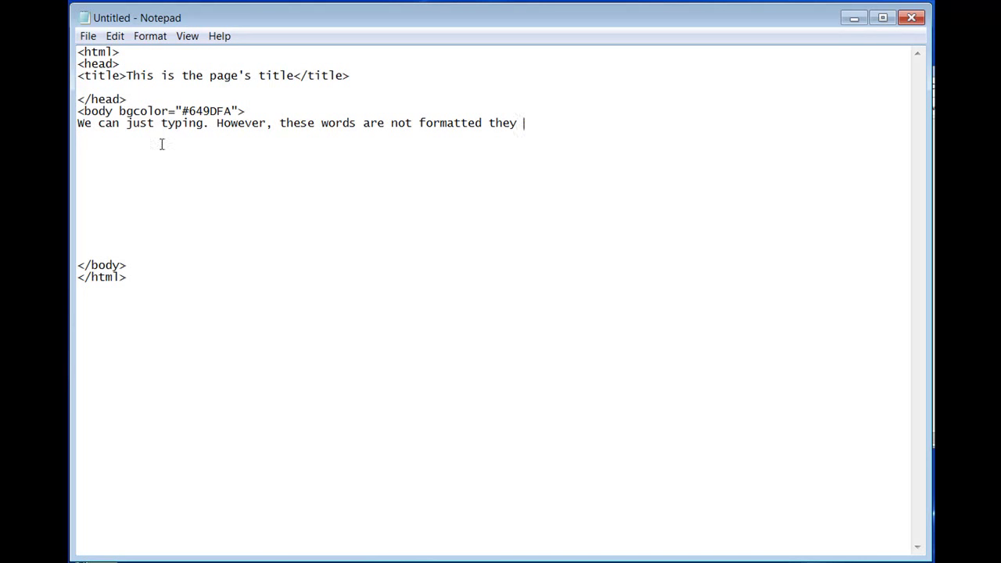
type("are just")
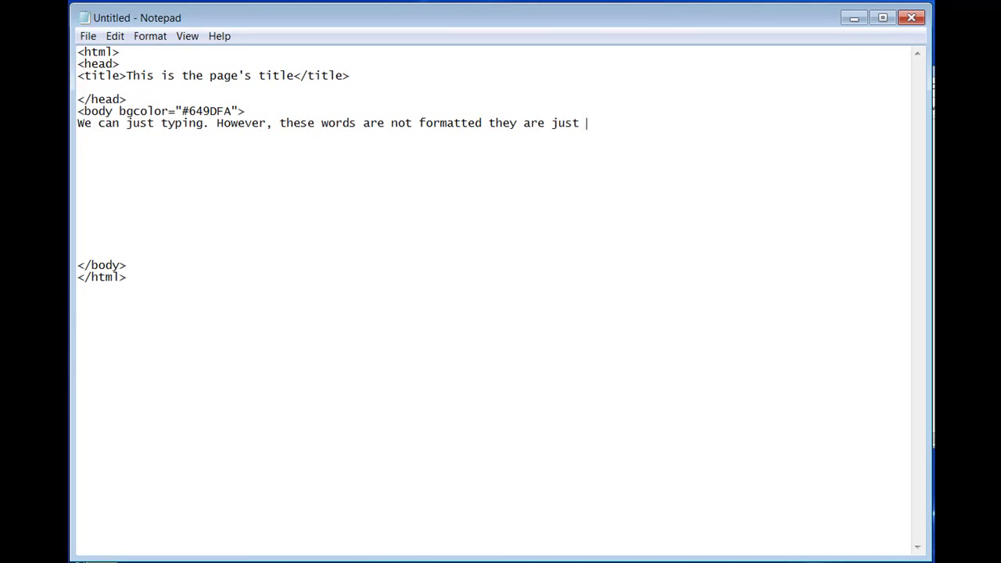
type("on the pa")
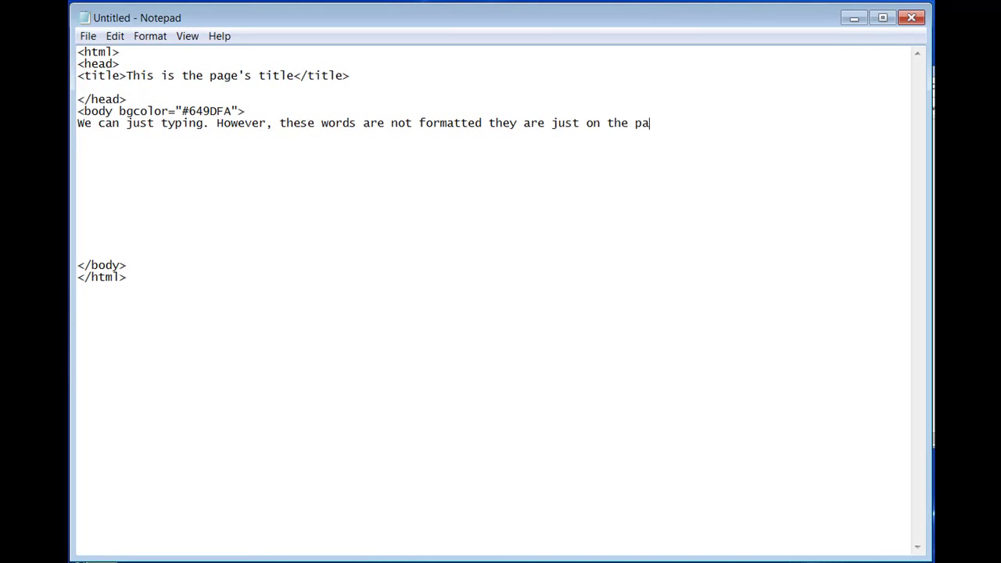
type("ge.")
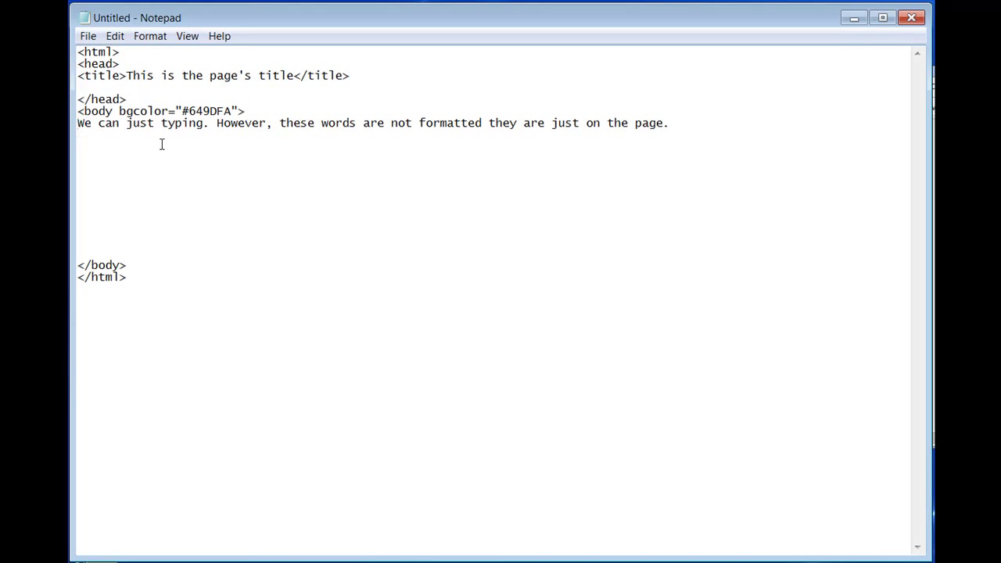
Put <p> before the body sentence and </p> after "page.".
type("<")
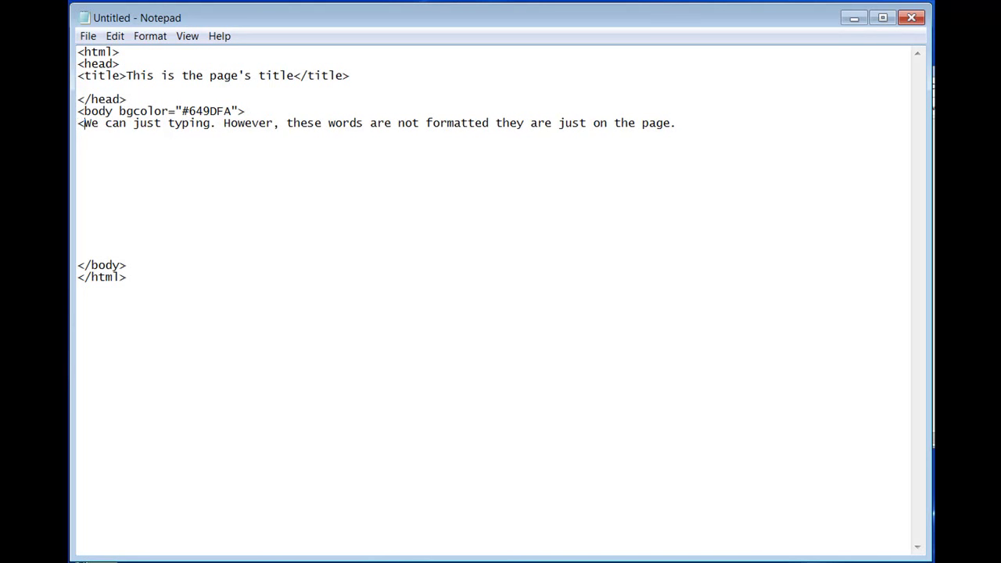
type("p>")
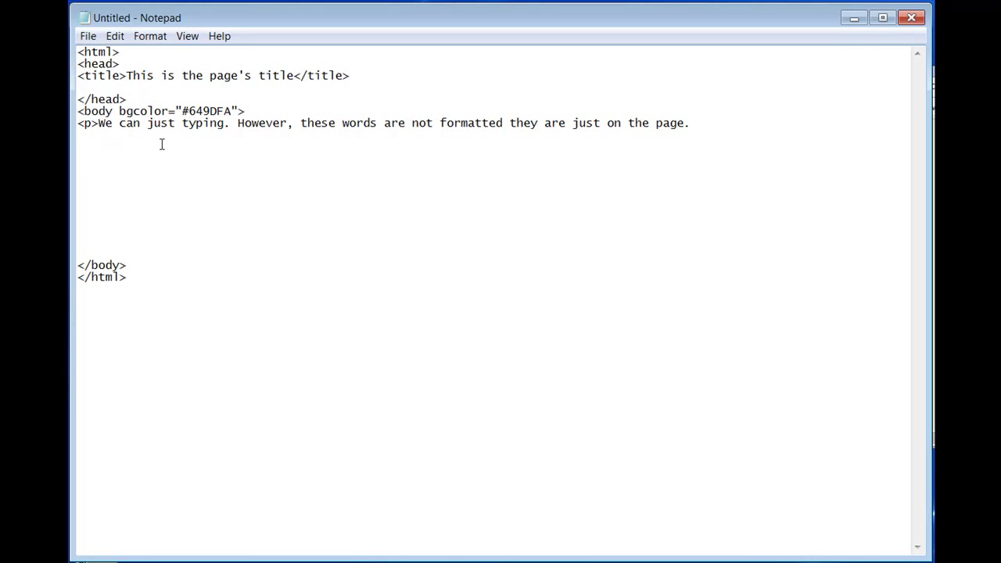
type("</")
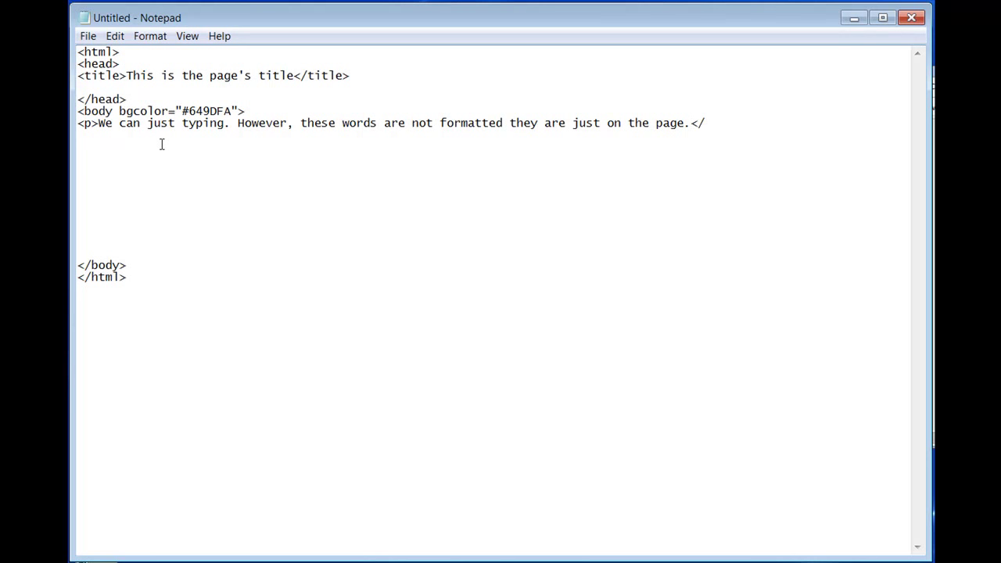
type("p>")
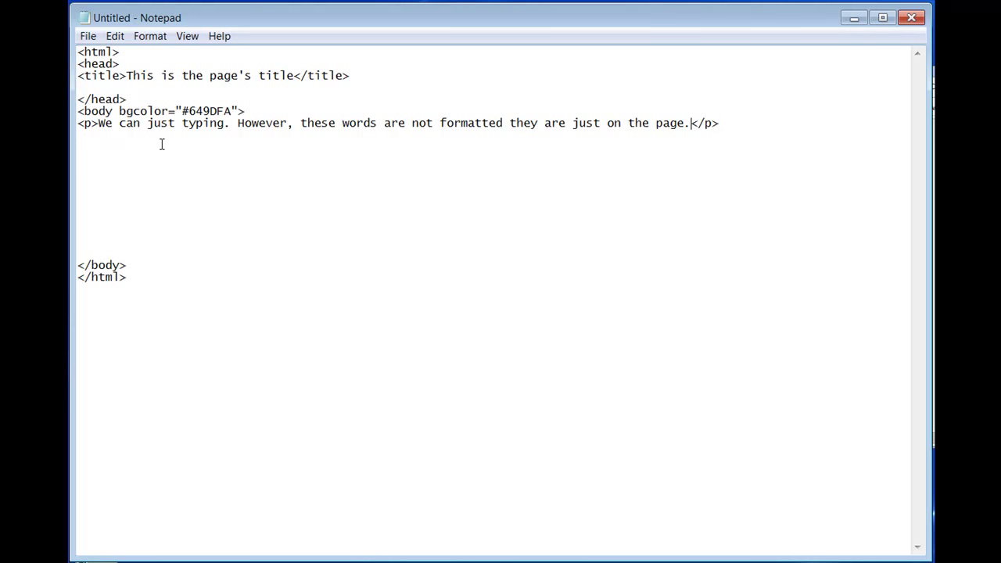
Paste copies of 'We can just typing. However, these words are not formatted…' below the paragraph, with a new line above.
left_click_drag(100, 123, 690, 122)
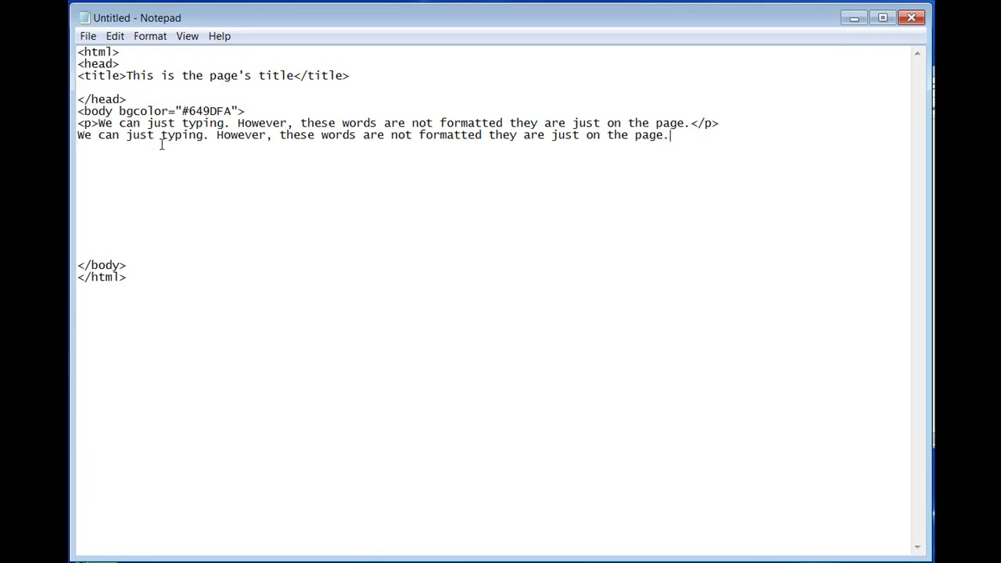
type("We can just typing. However, these words are not formatted they are just on the page.")
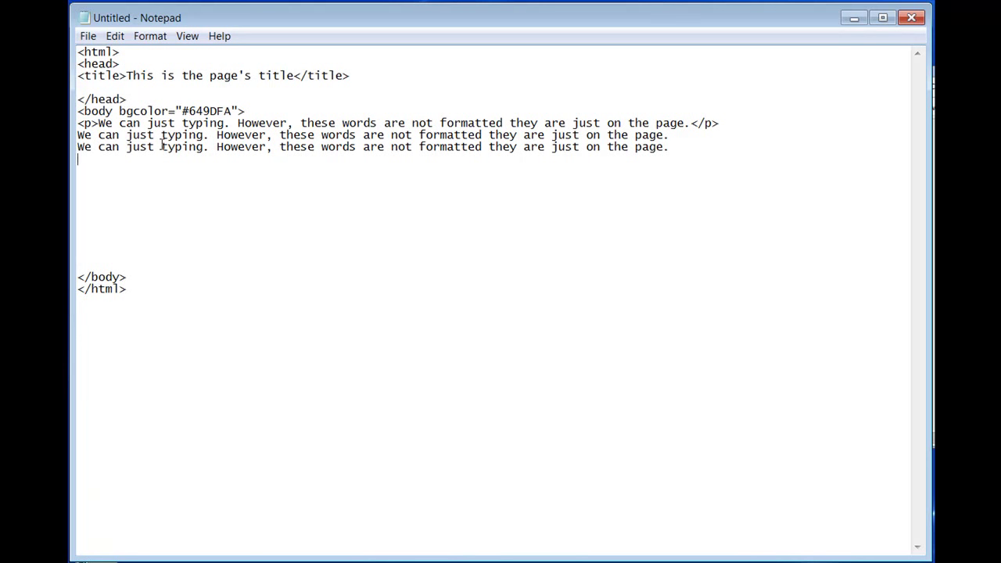
type("We can just typing. However, these words are not formatted they are just on the page.")
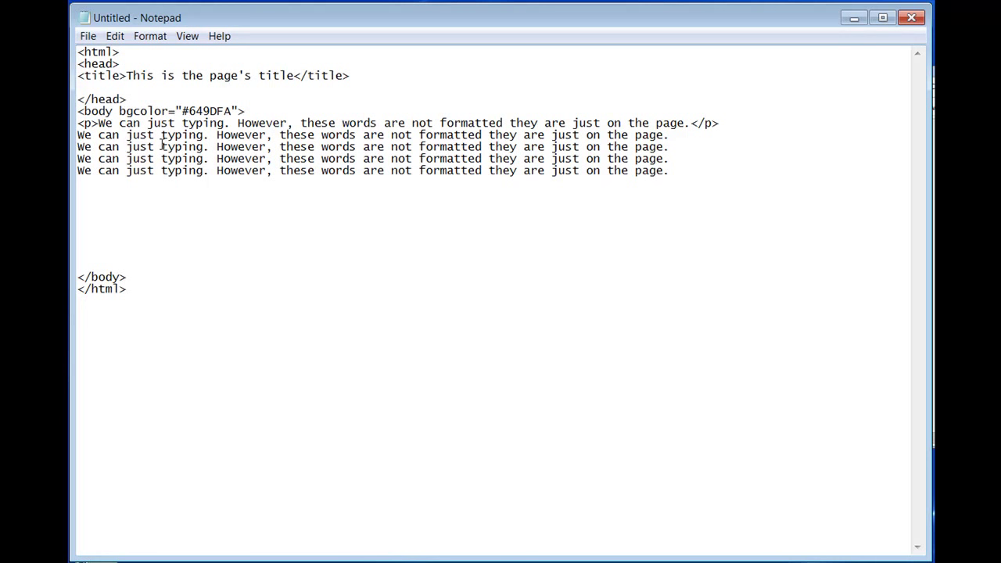
key("Enter")
type("<")
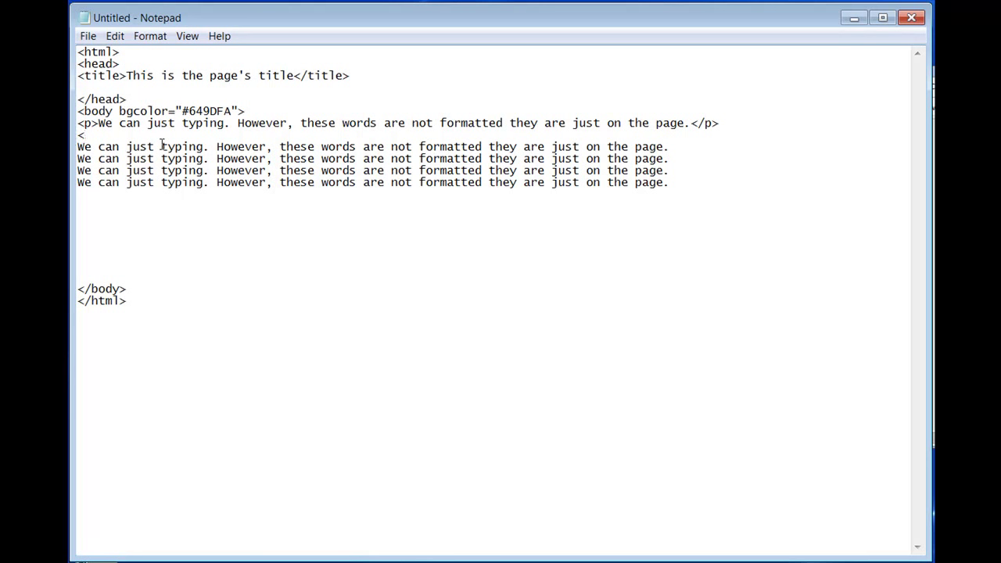
Complete the <blockquote> opening tag and indent the first copied sentence beneath it.
type("block")
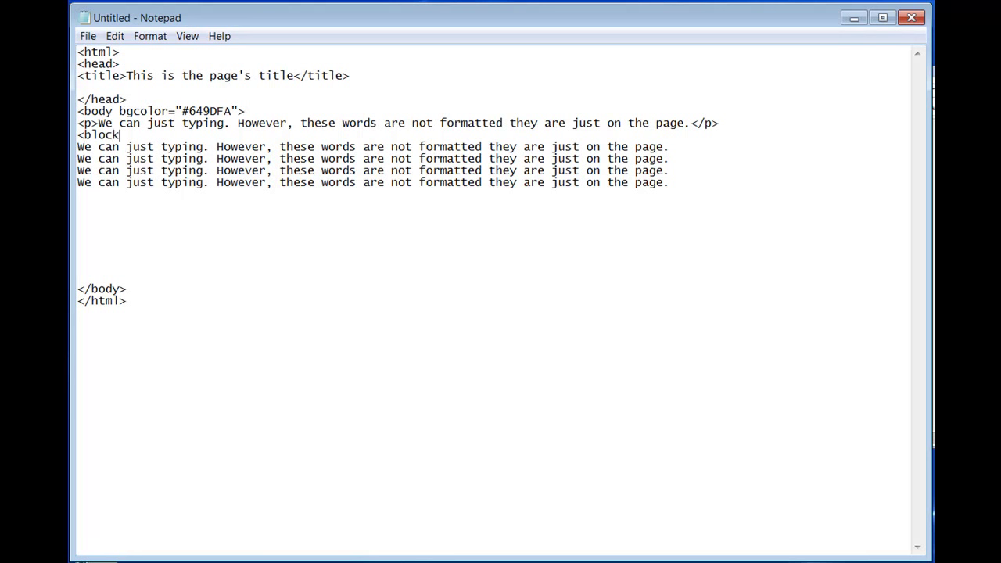
type("quote")
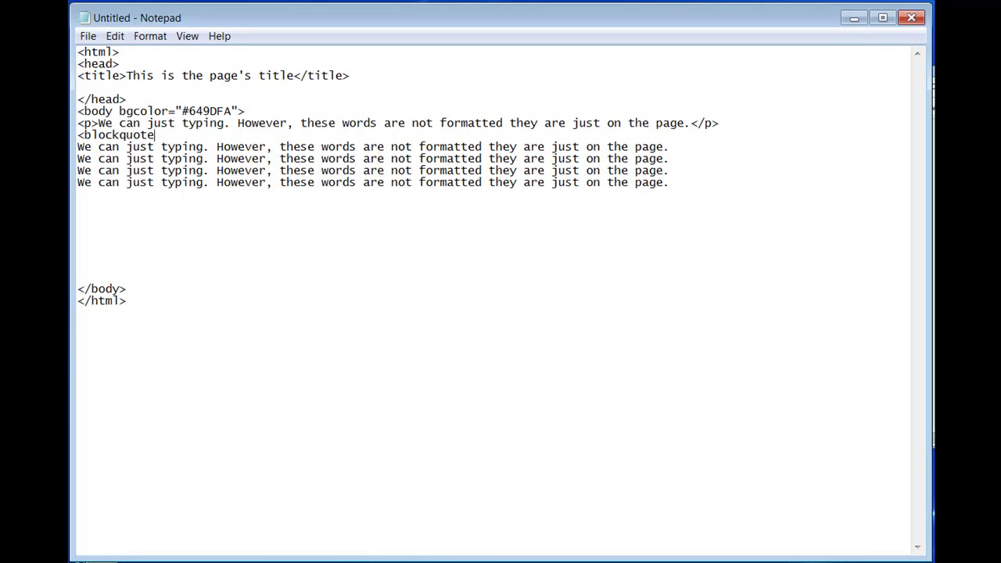
type(">")
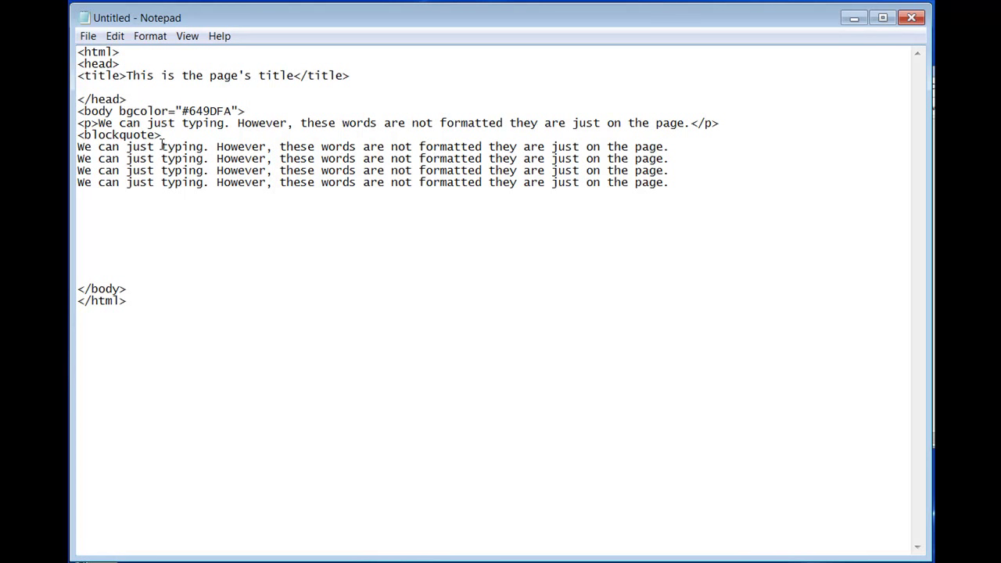
key("Tab")
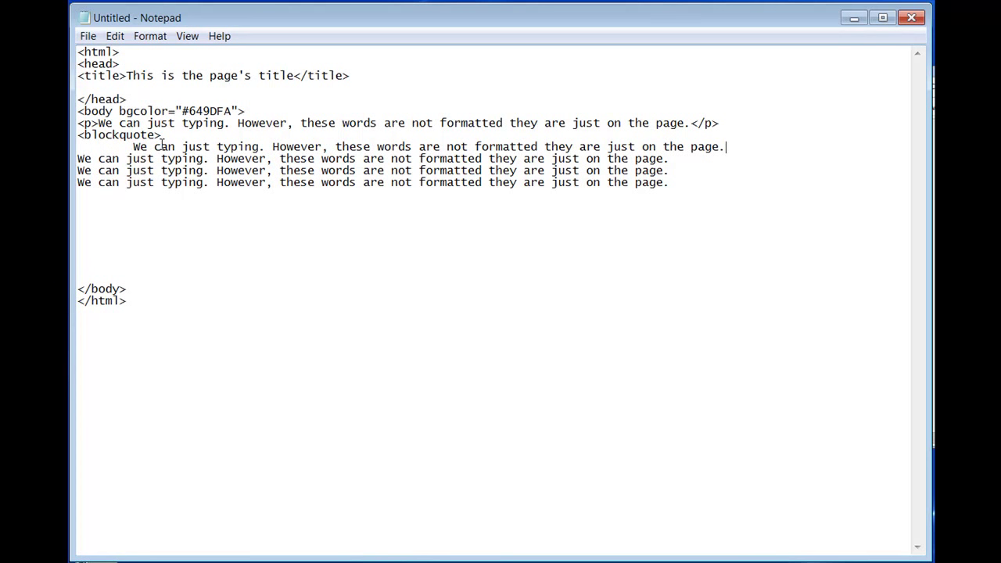
Add the blockquote tag on the line after the indented sentence.
key("Enter")
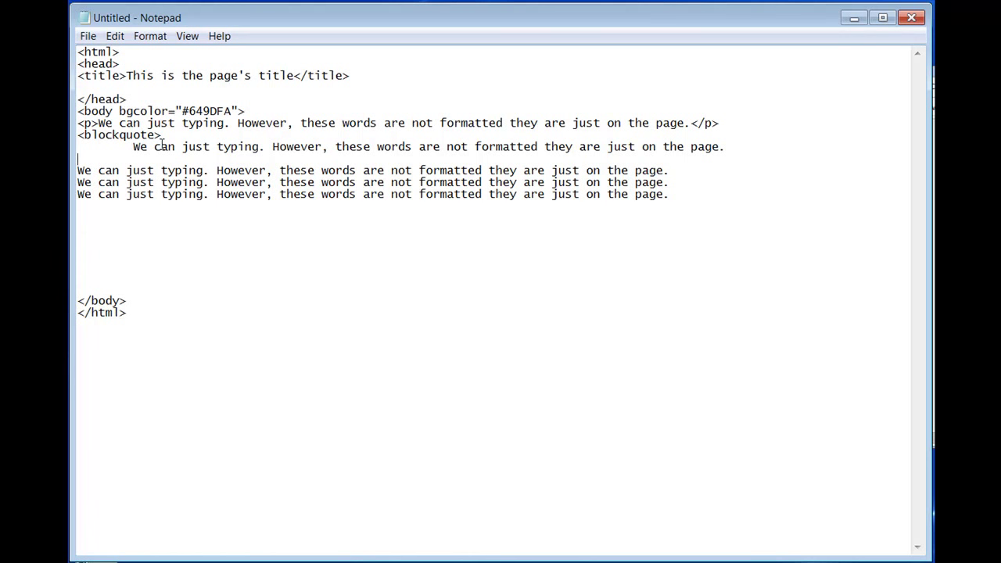
type("</")
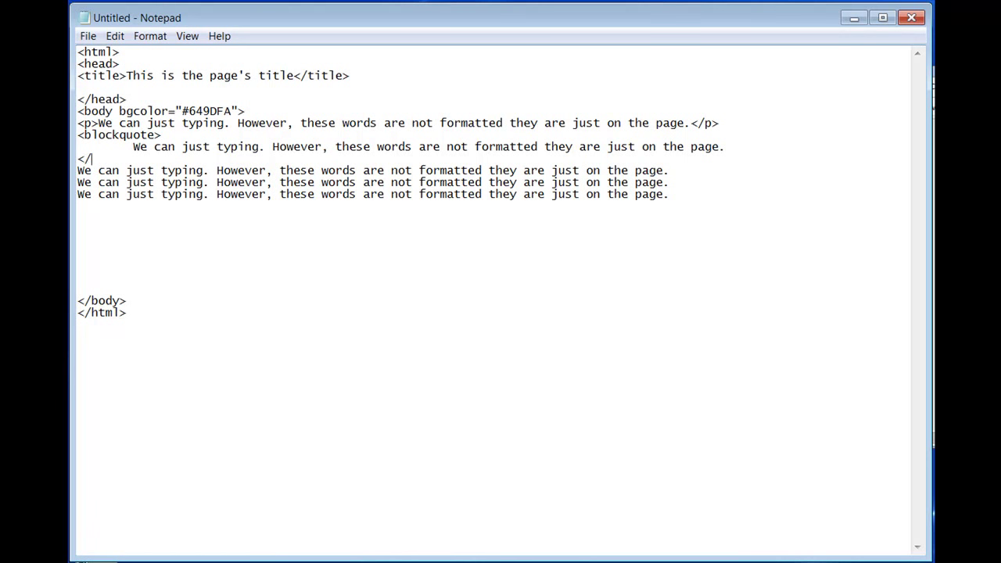
type("bl")
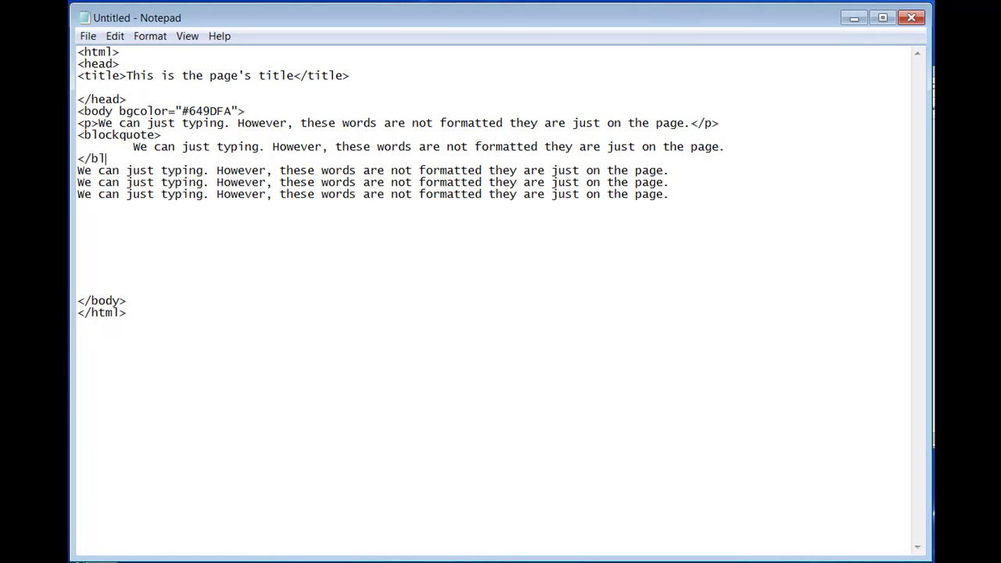
type("ockquo")
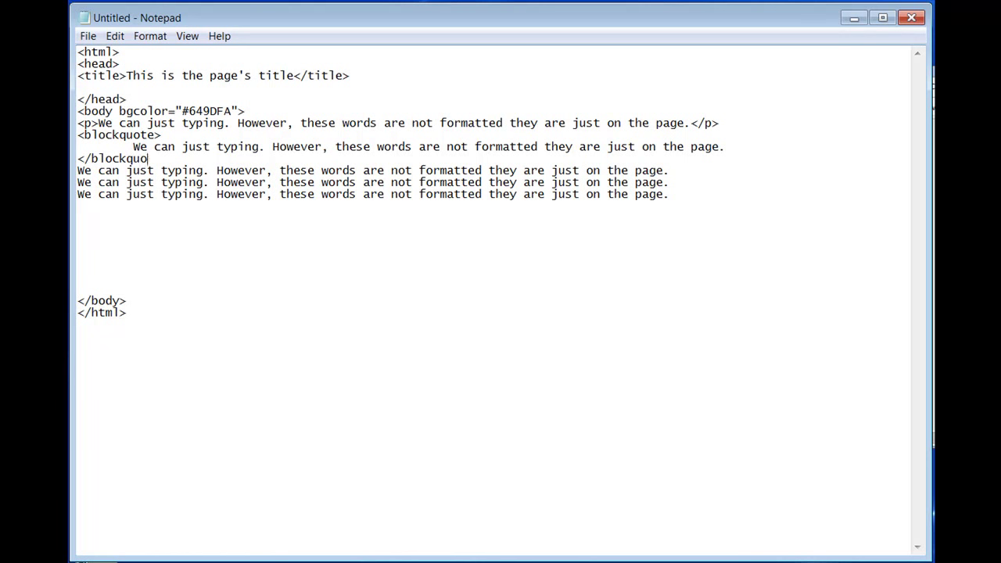
type("te>")
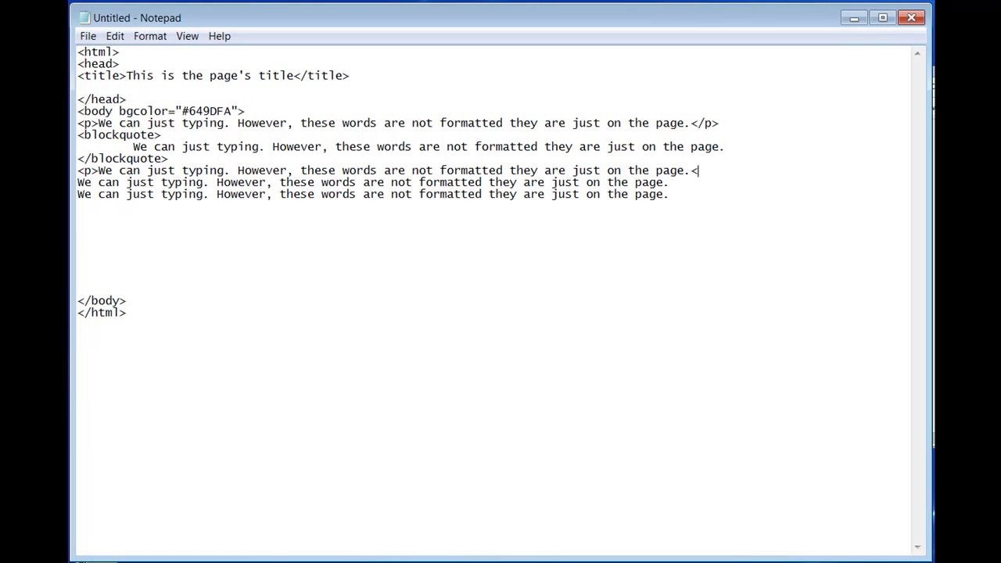
Wrap the second copy in <p> and </p> and add <em> after the opening <p>.
type("/p>")
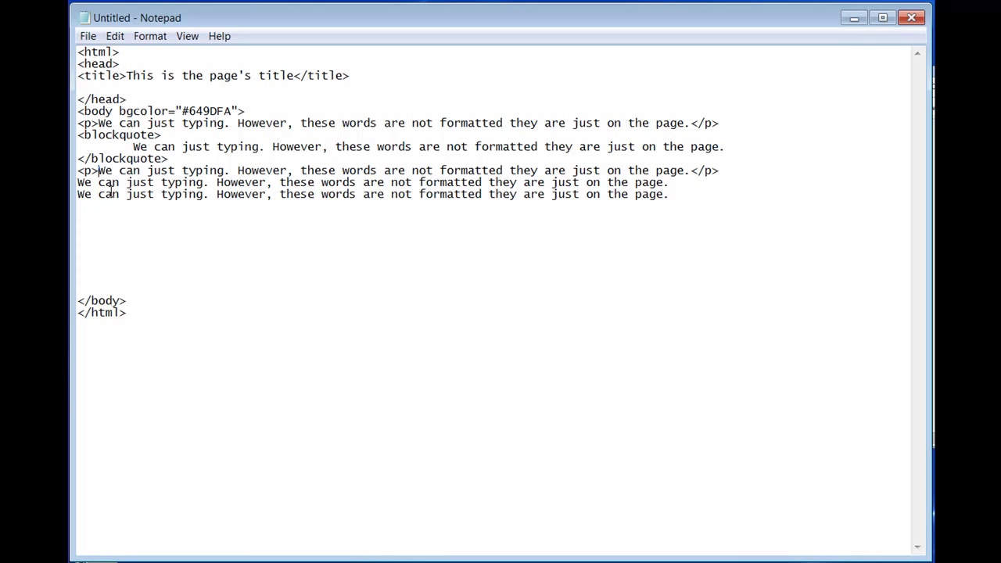
type("<")
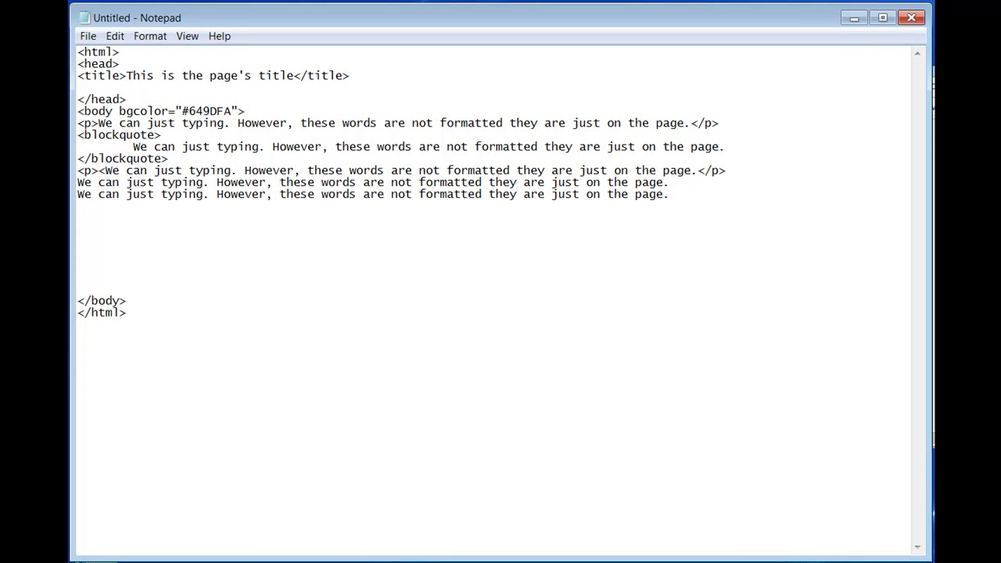
type("<em>")
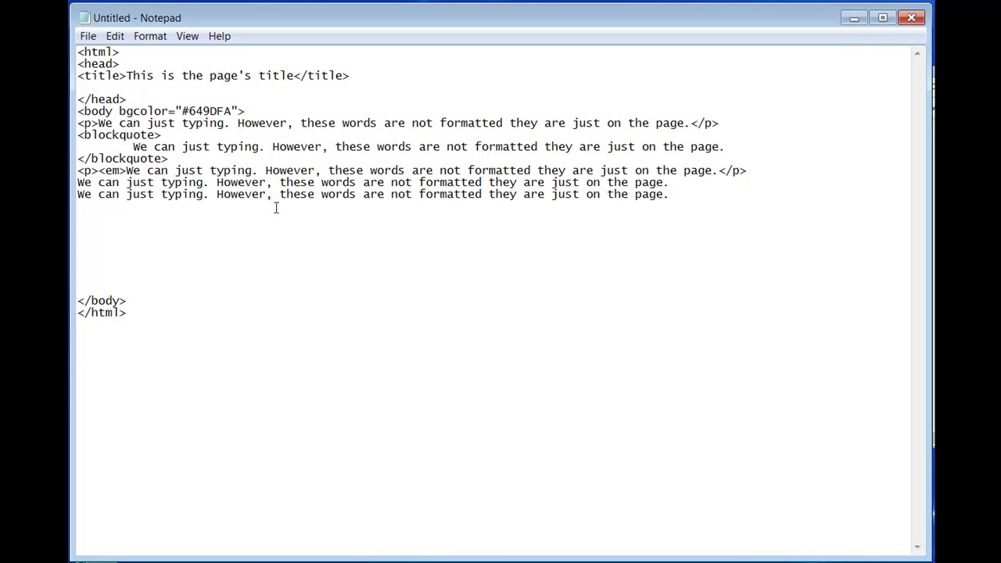
Replace 'typing' with 'type' so the sentences read 'We can just type.'.
left_click(260, 169)
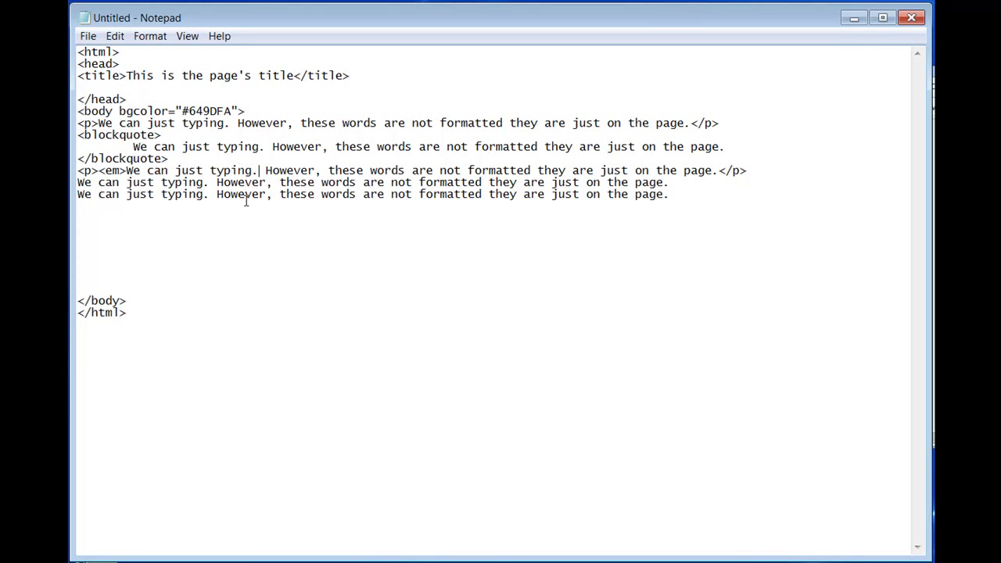
mouse_move(224, 152)
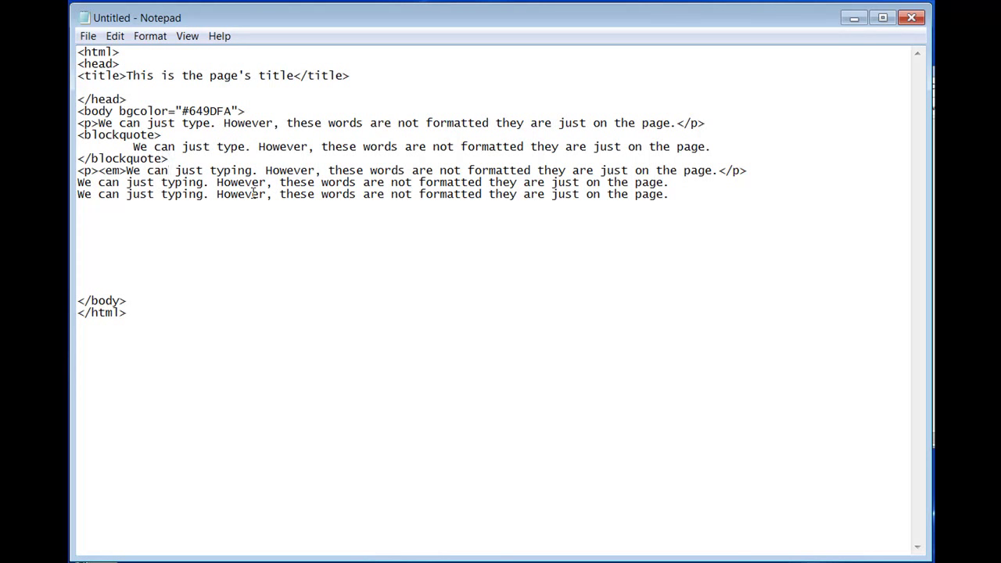
double_click(231, 146)
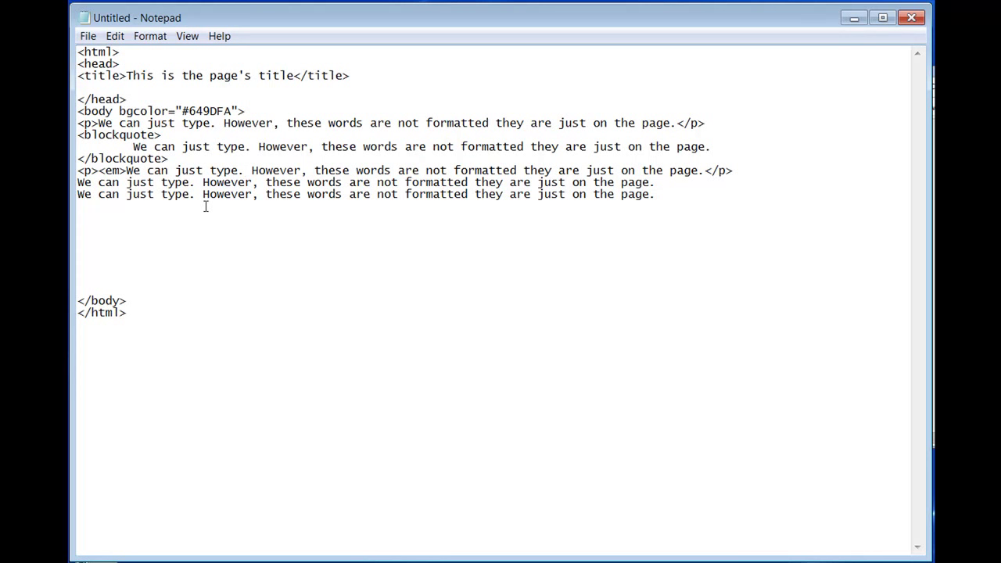
Add </em> right after 'We can just type.' in the emphasised paragraph.
left_click(246, 170)
type("</")
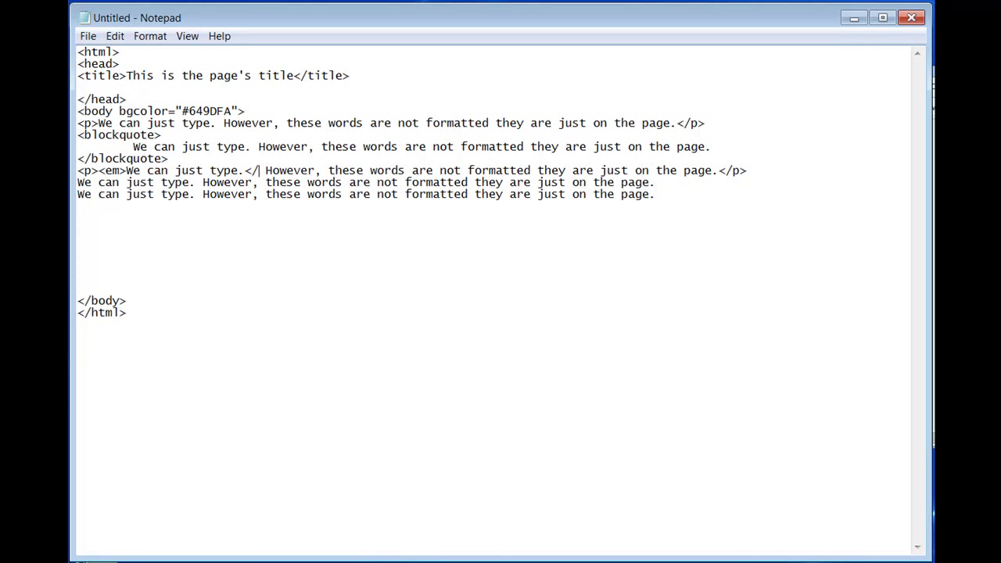
mouse_move(205, 206)
type("em>")
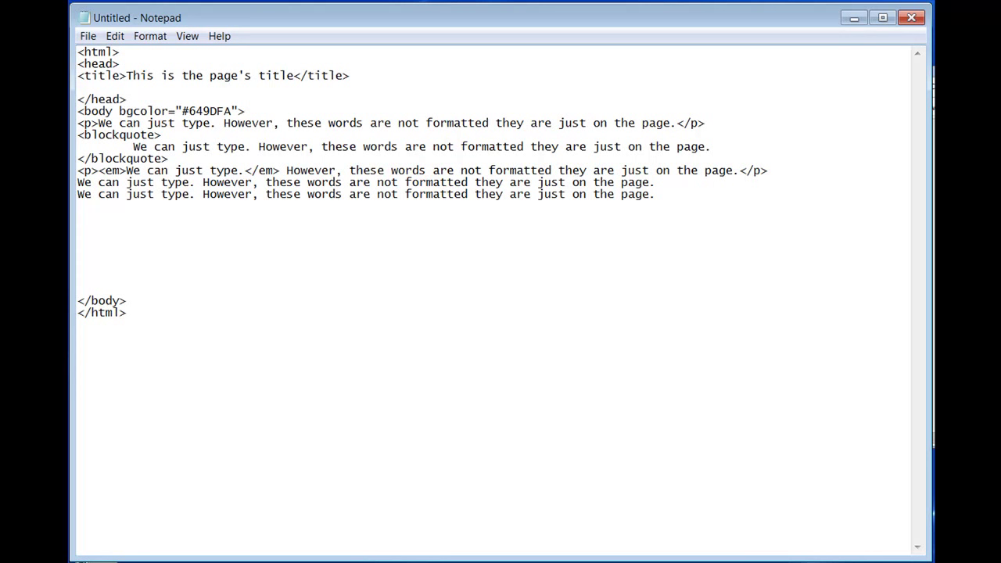
left_click(280, 170)
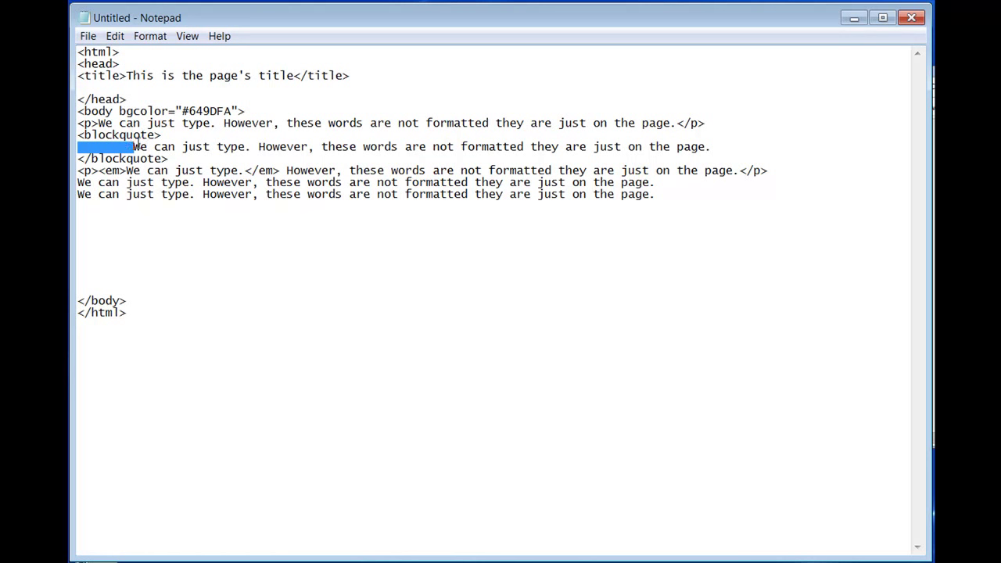
Give the third copy an opening <p> tag and start its closing tag.
left_click(132, 146)
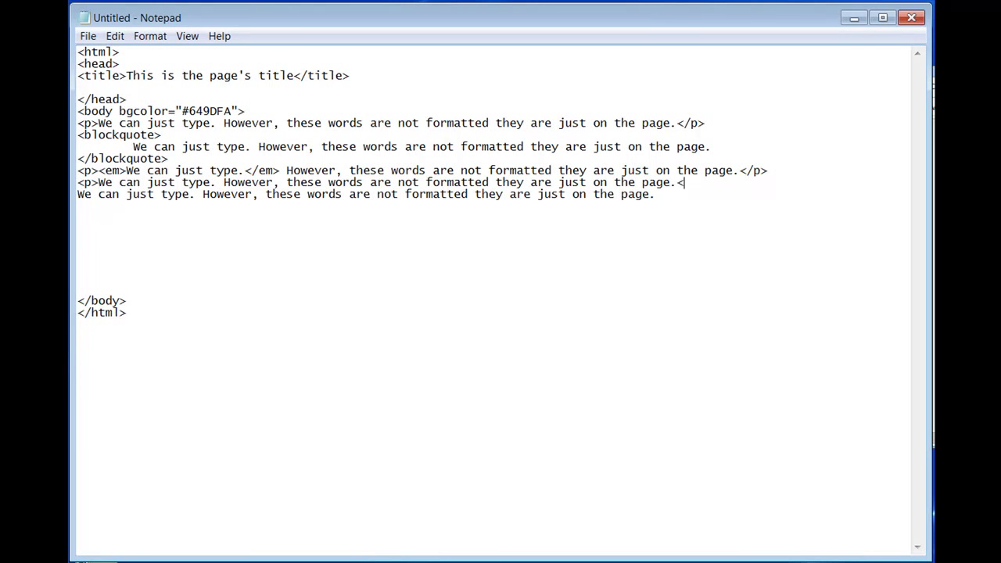
Finish the third copy's </p> and close the last copy with </p>.
type("/p>")
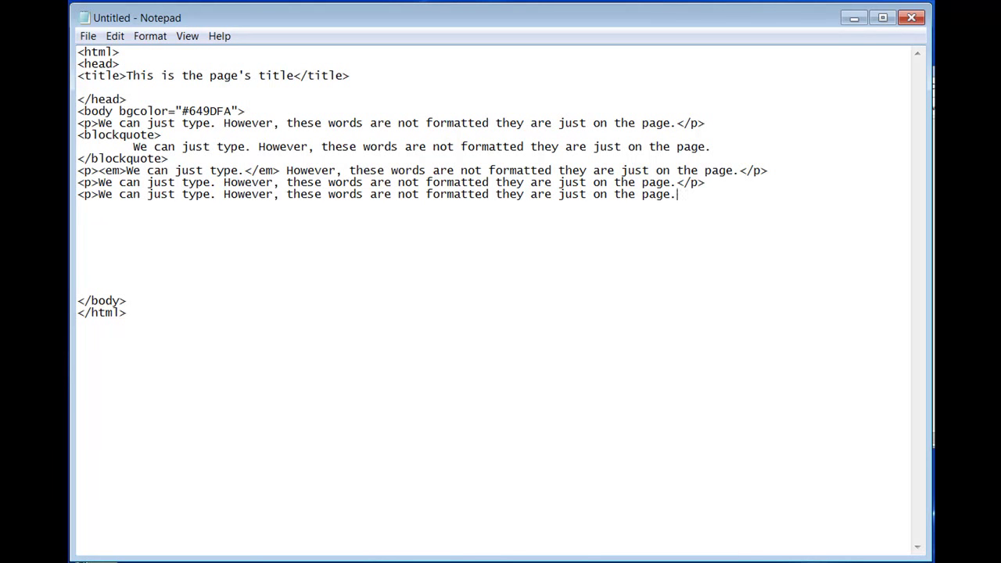
type("</")
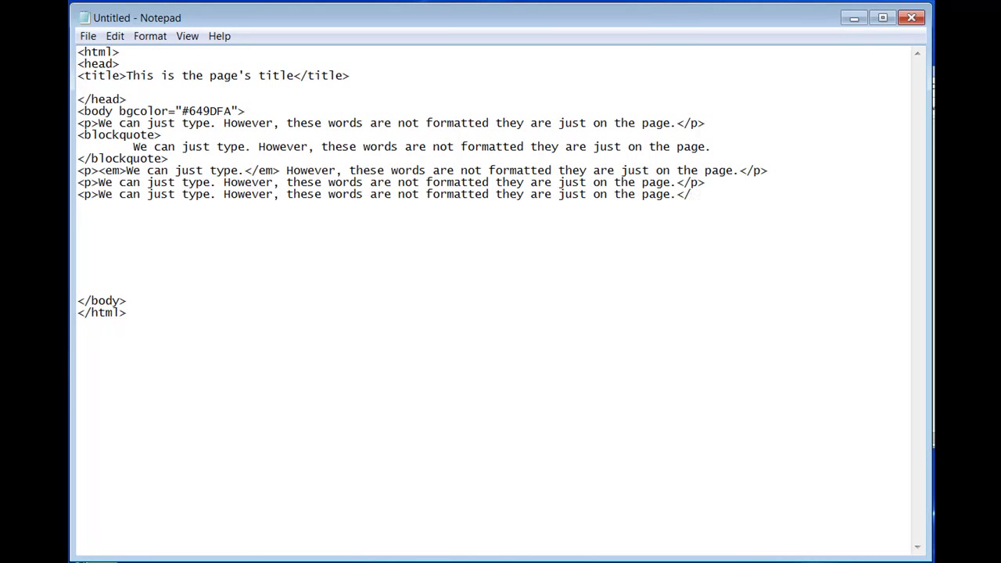
type("p>")
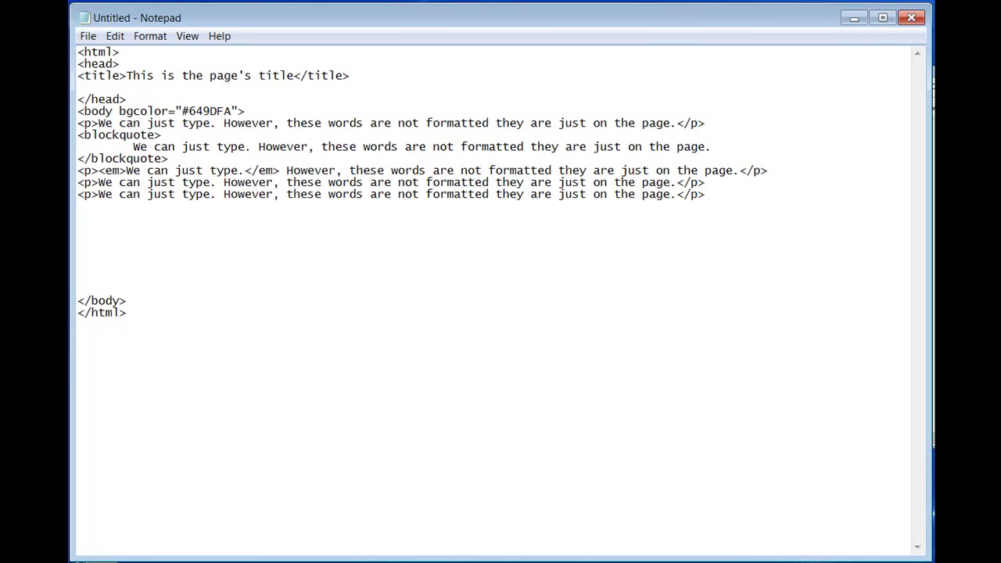
left_click(706, 182)
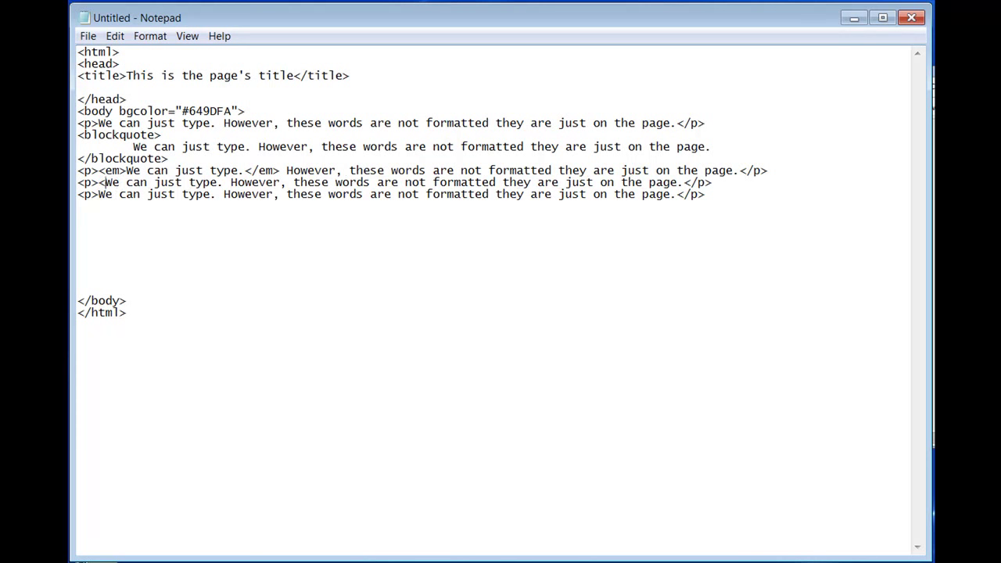
Wrap 'We can just type.' in <strong> tags in the third-copy paragraph.
type("<strong")
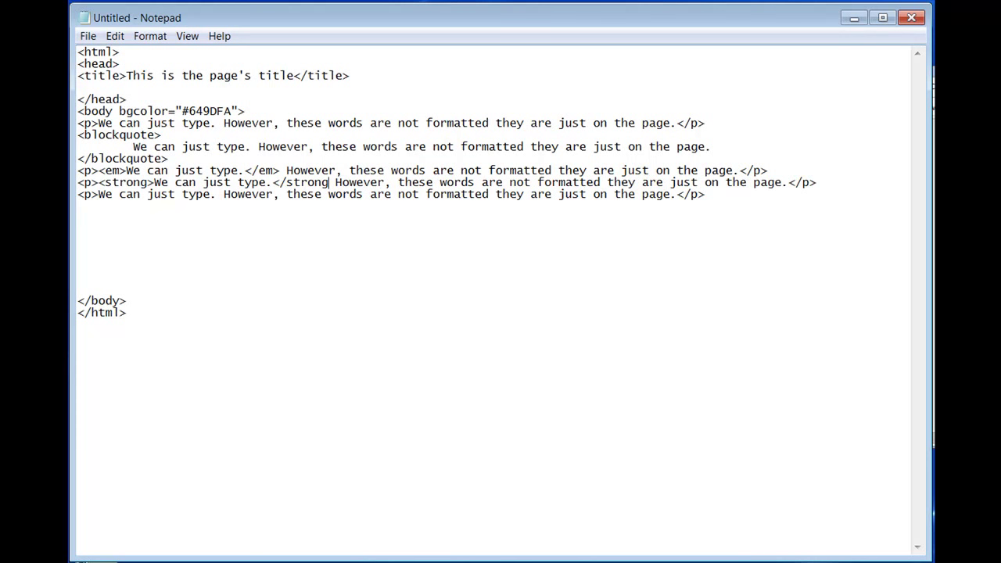
type(">")
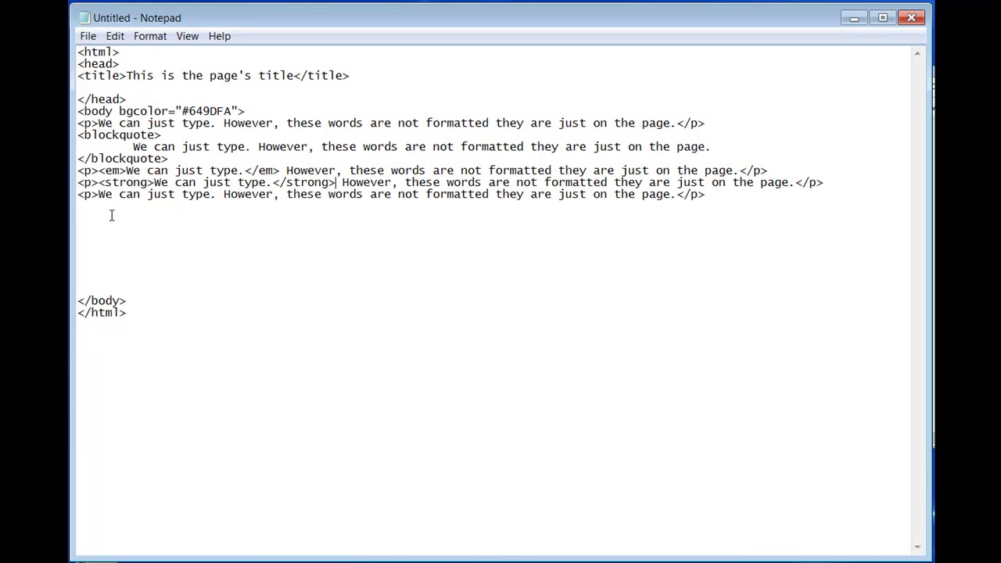
mouse_move(75, 204)
type("<")
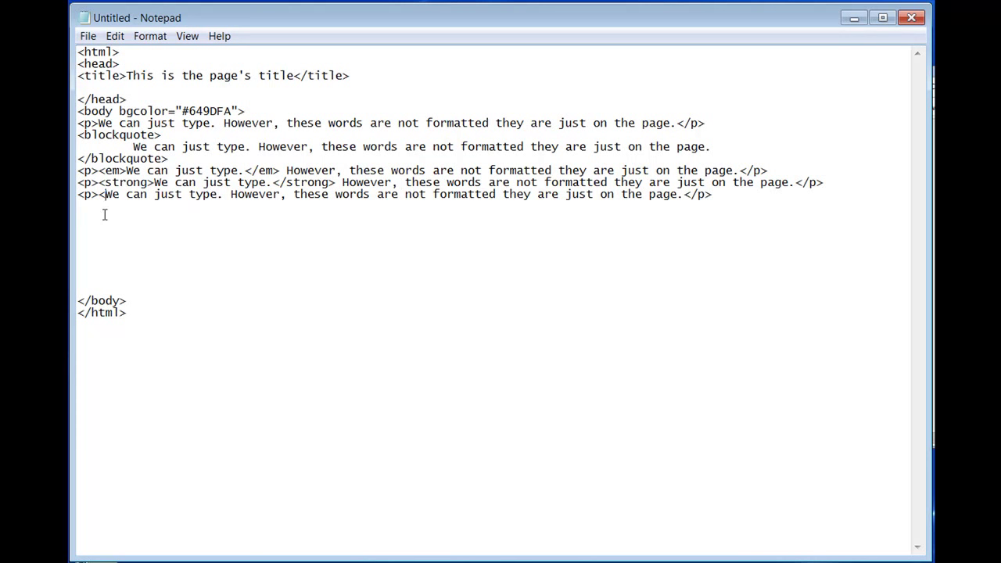
Wrap 'We can just type.' in the last paragraph with <tt> teletype tags.
type("t")
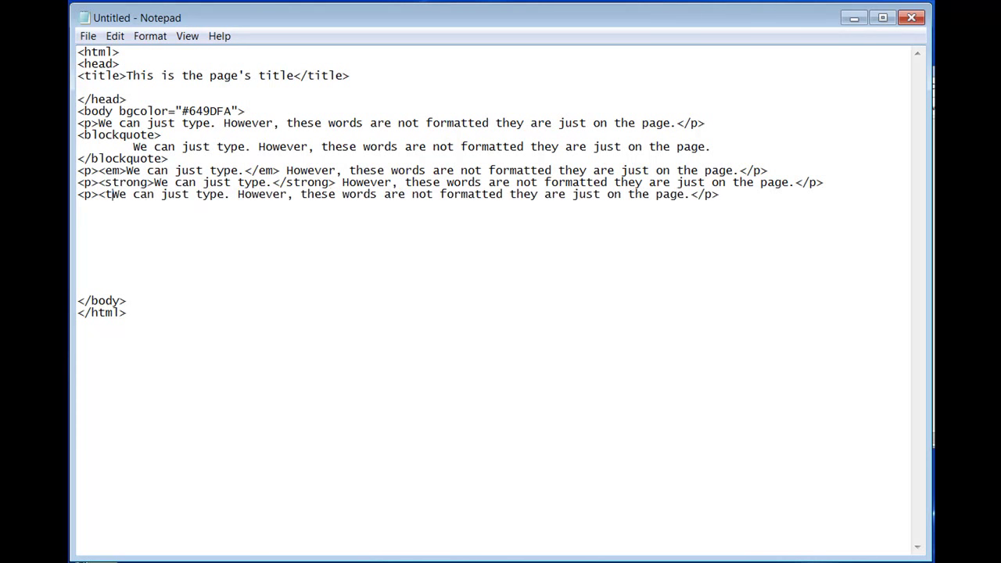
type("t>")
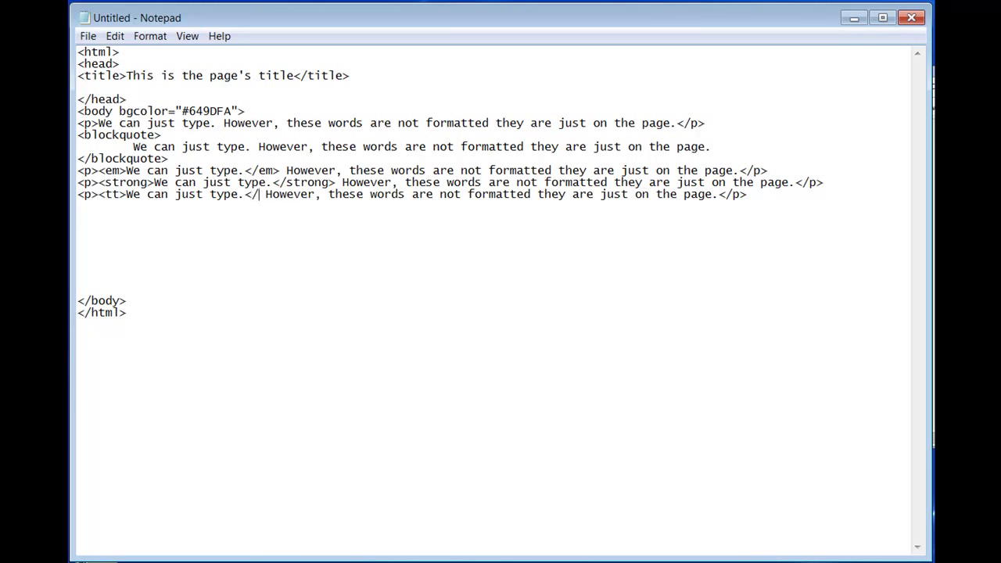
type("tt>")
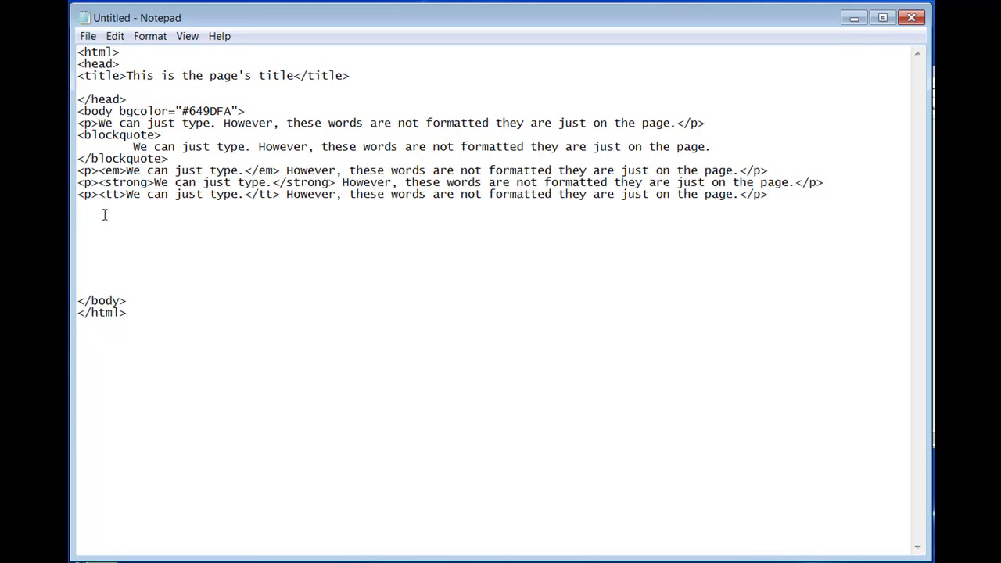
left_click(104, 215)
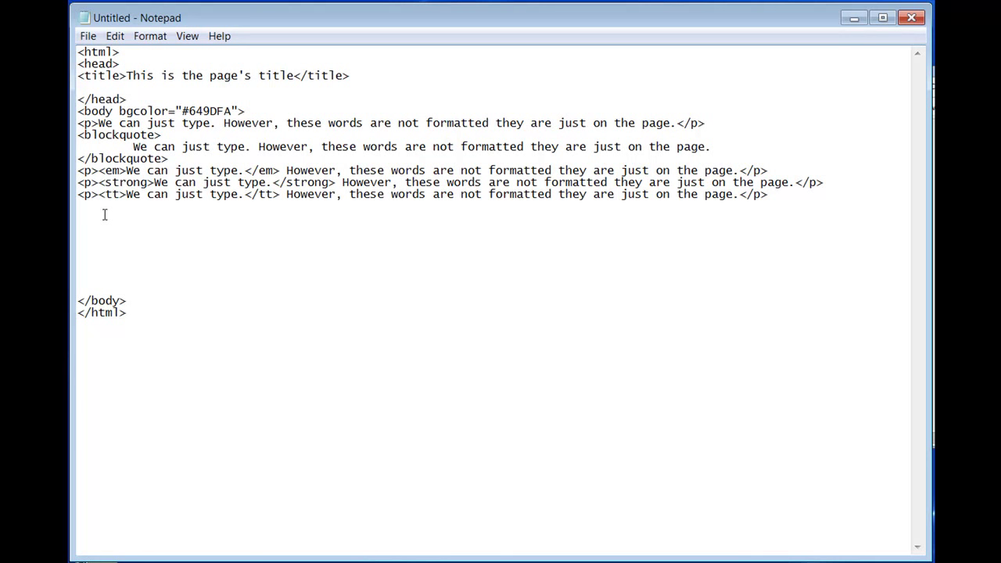
left_click(105, 217)
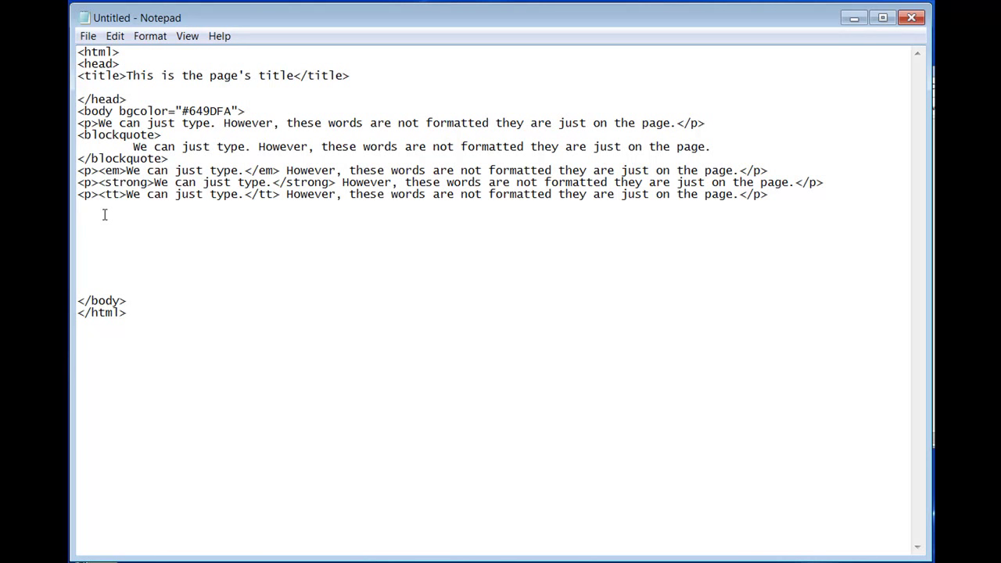
left_click(105, 218)
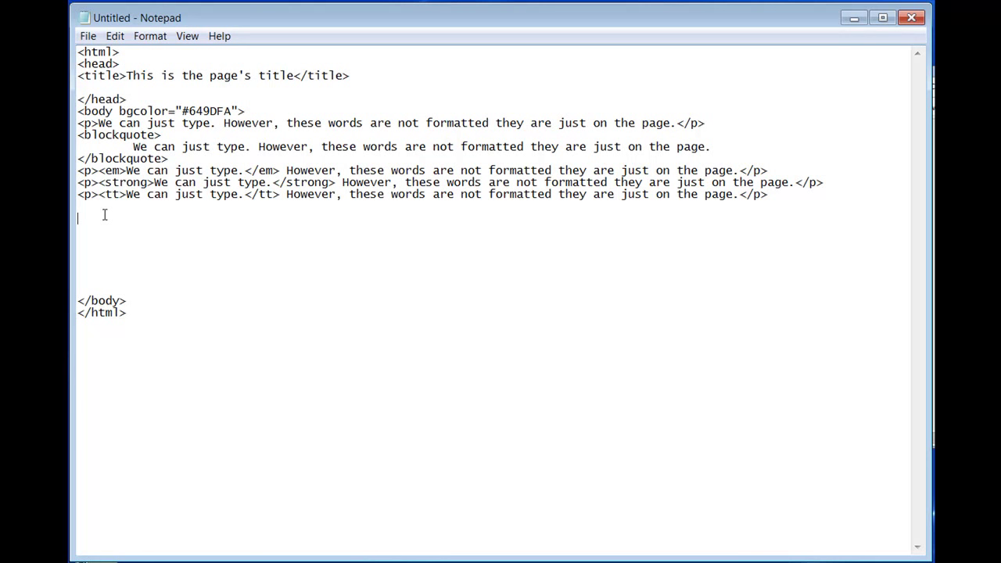
type("<")
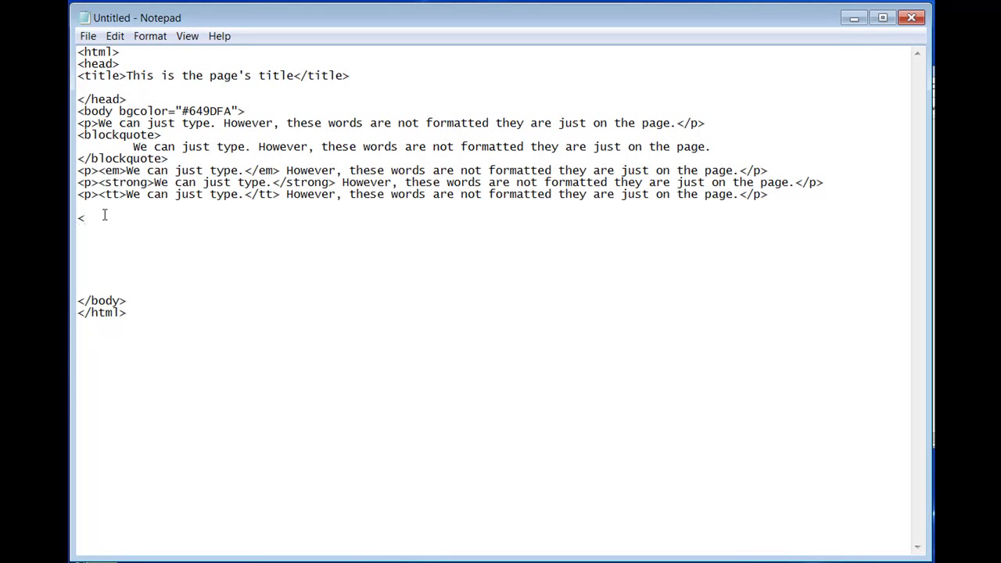
Type '<a href' on the new line below the teletype paragraph.
type("a")
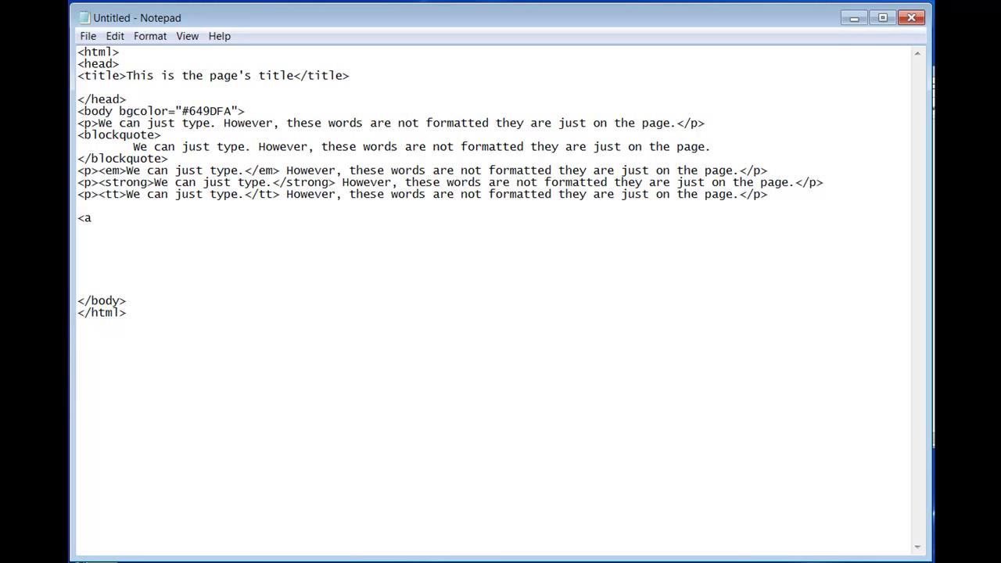
type("\" \"")
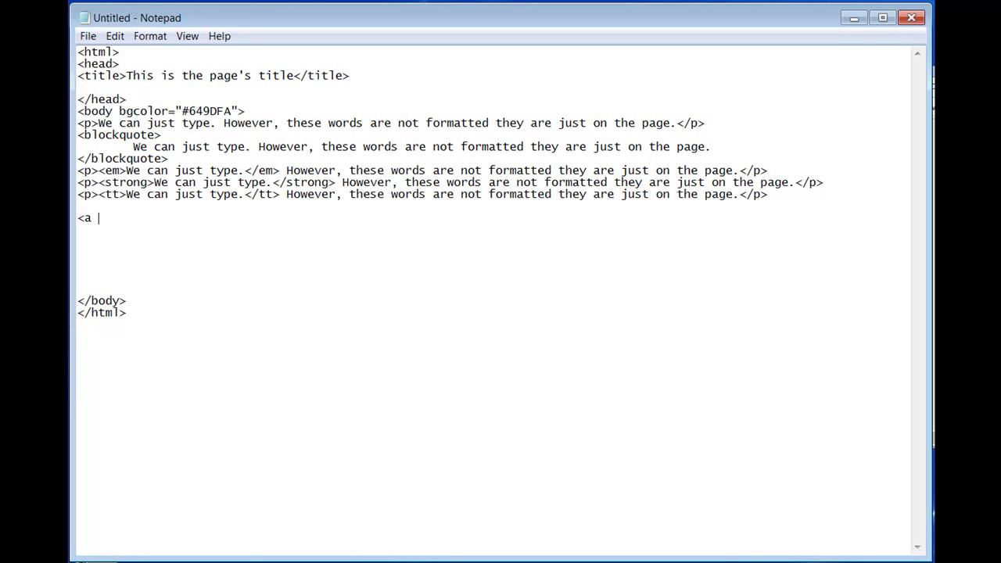
type("hr")
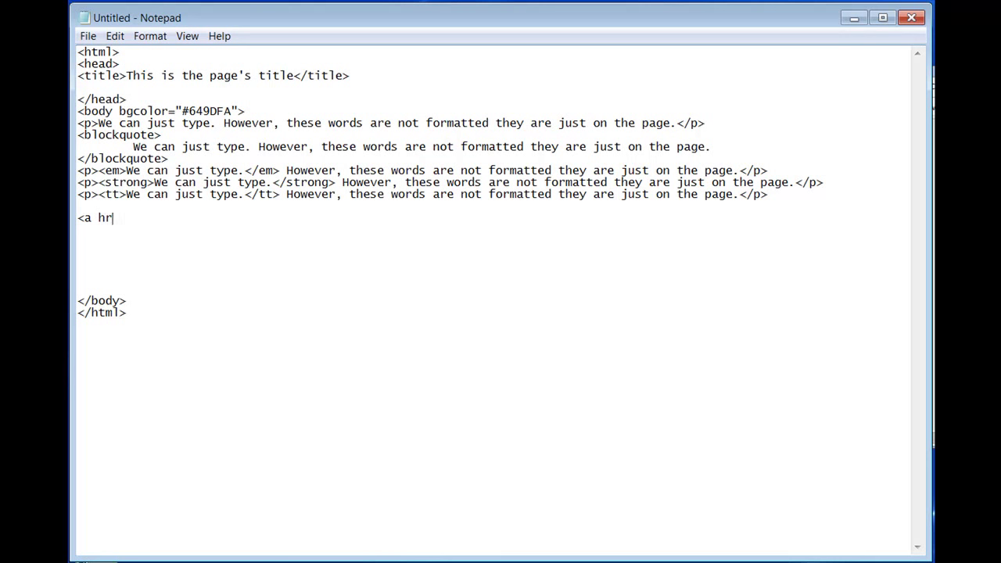
type("ef")
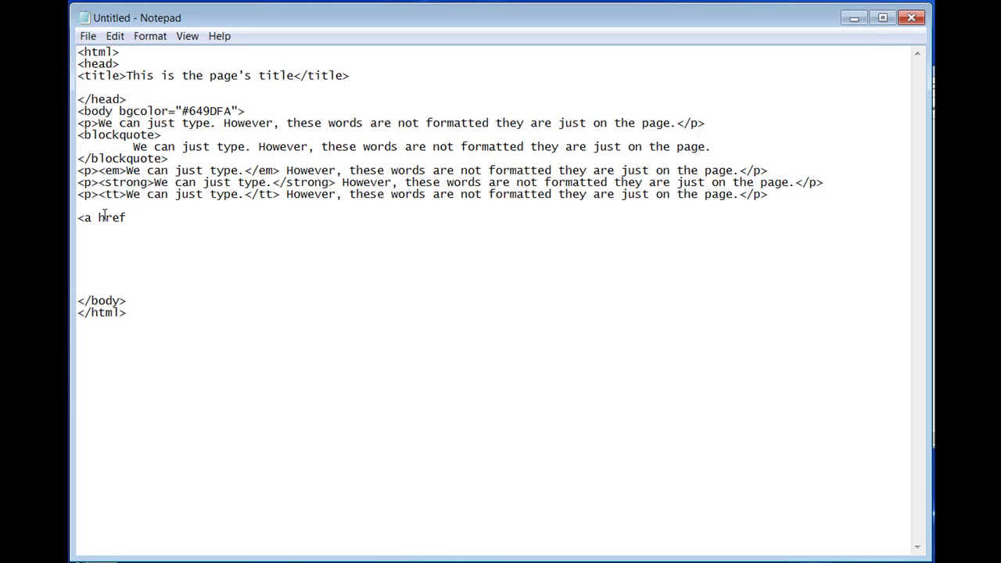
Compare with the bgcolor attribute, then complete the tag as <a href="" >.
double_click(133, 111)
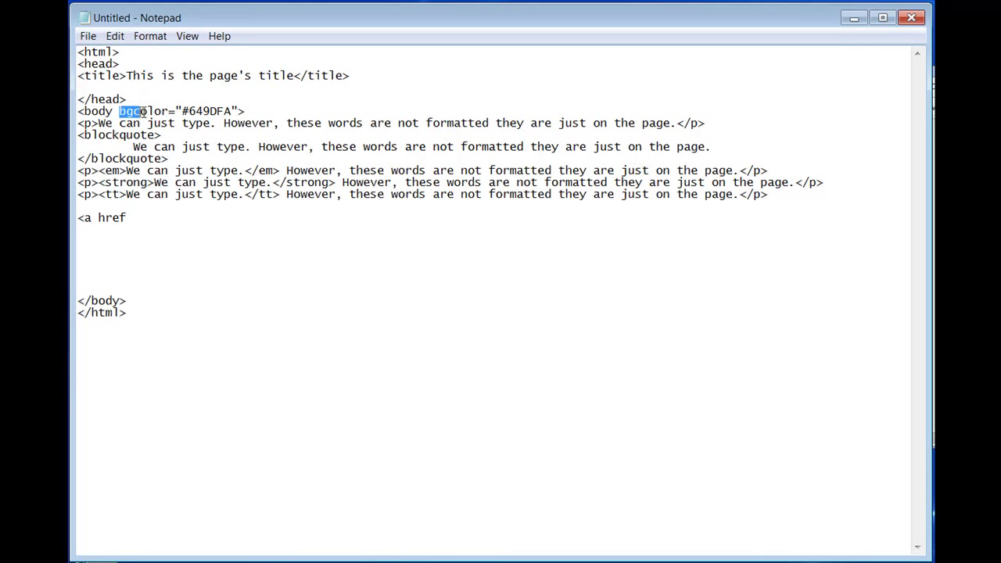
left_click_drag(119, 111, 235, 111)
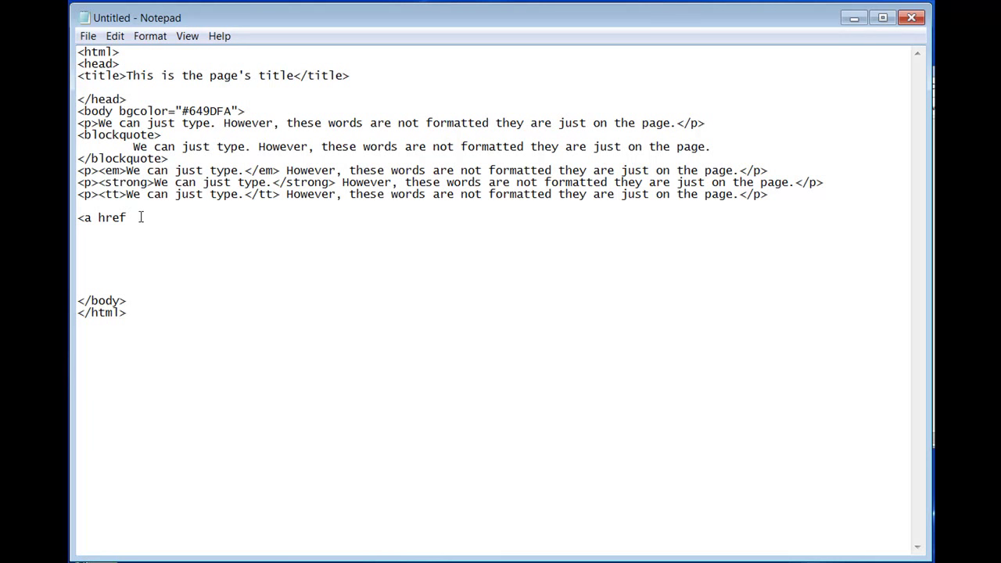
type("=")
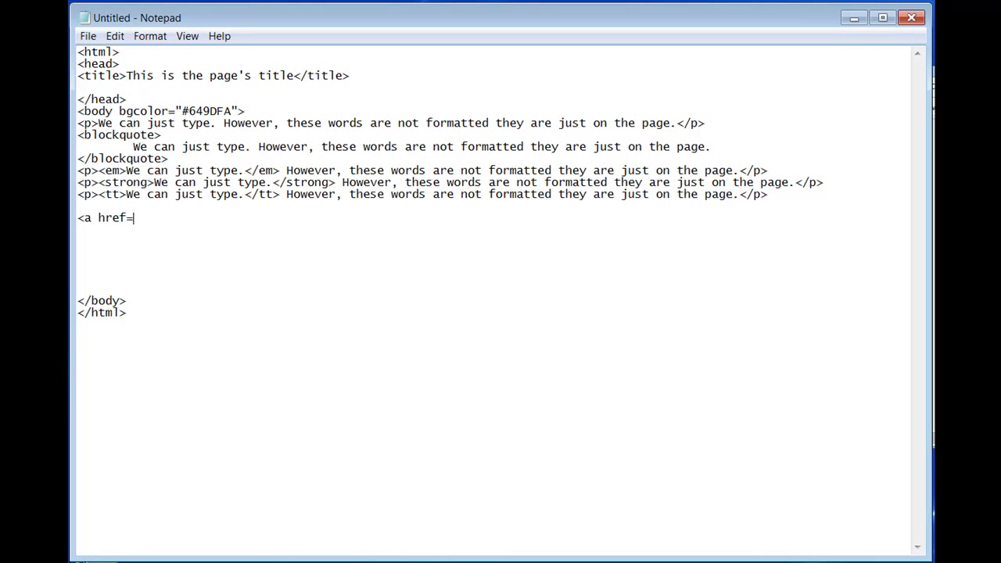
type("\"")
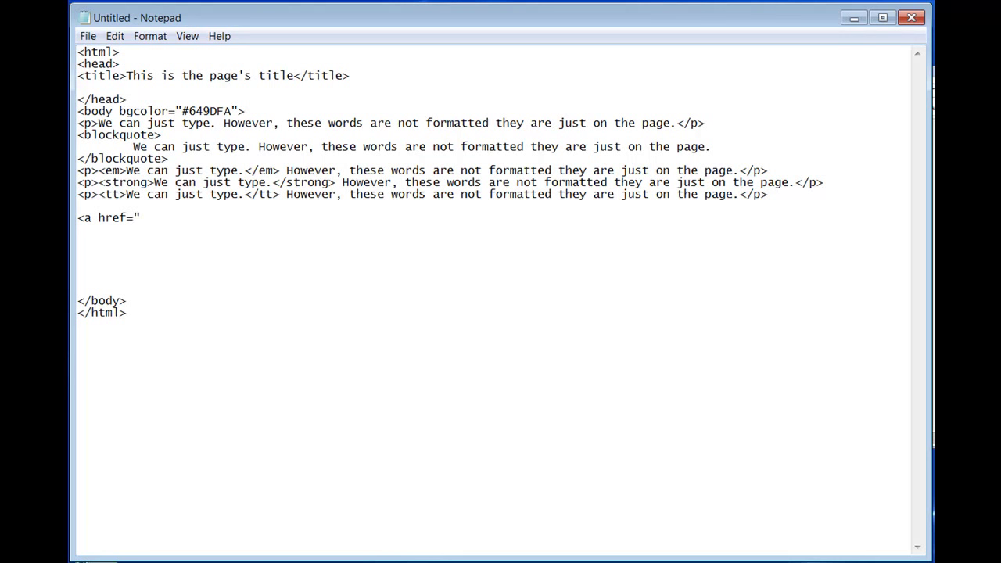
type("\"")
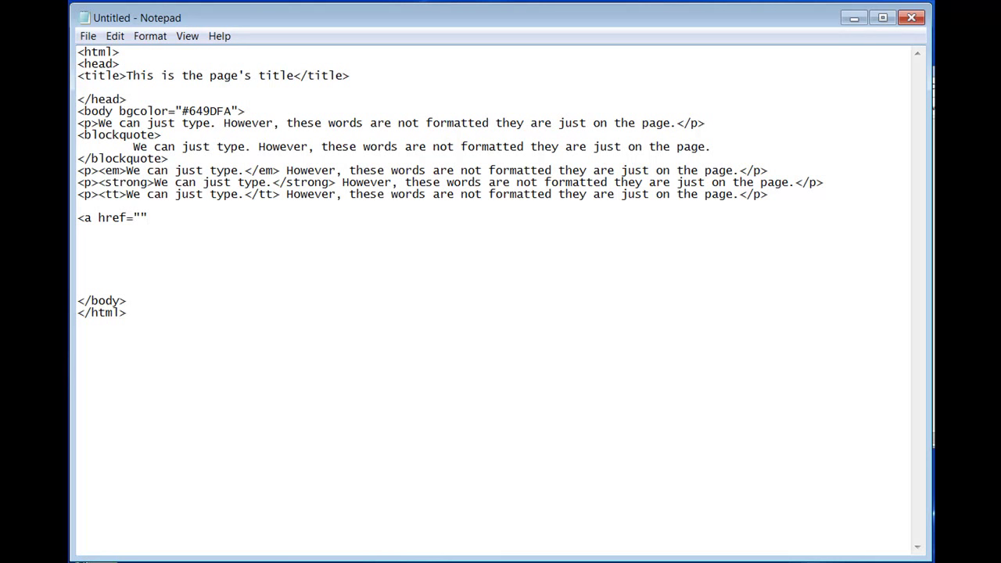
type(">")
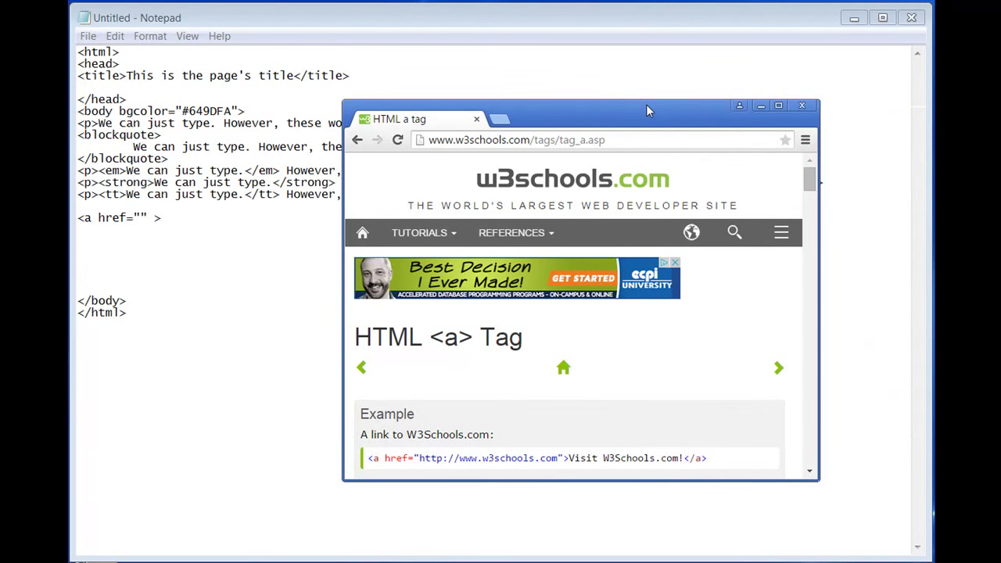
mouse_move(536, 165)
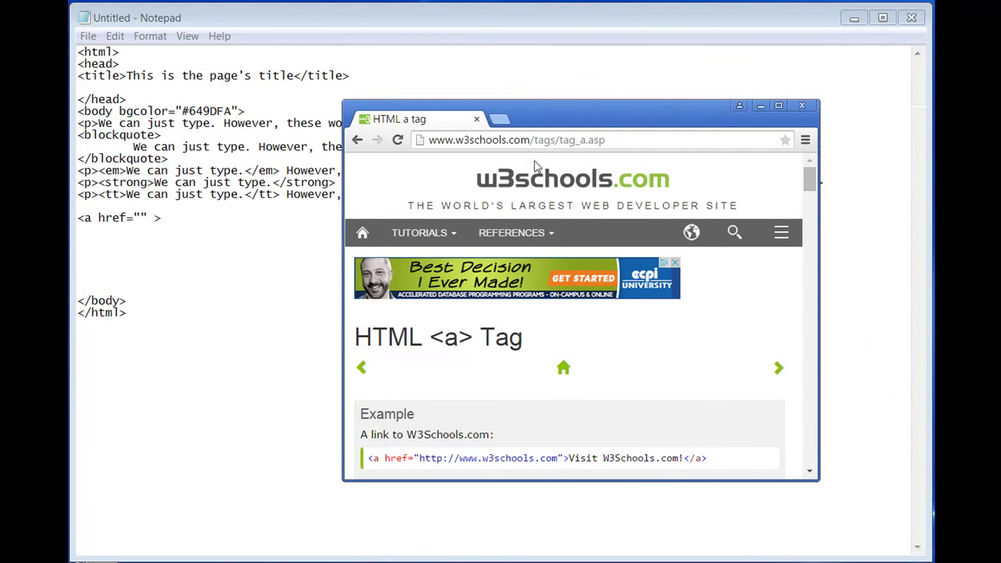
double_click(462, 140)
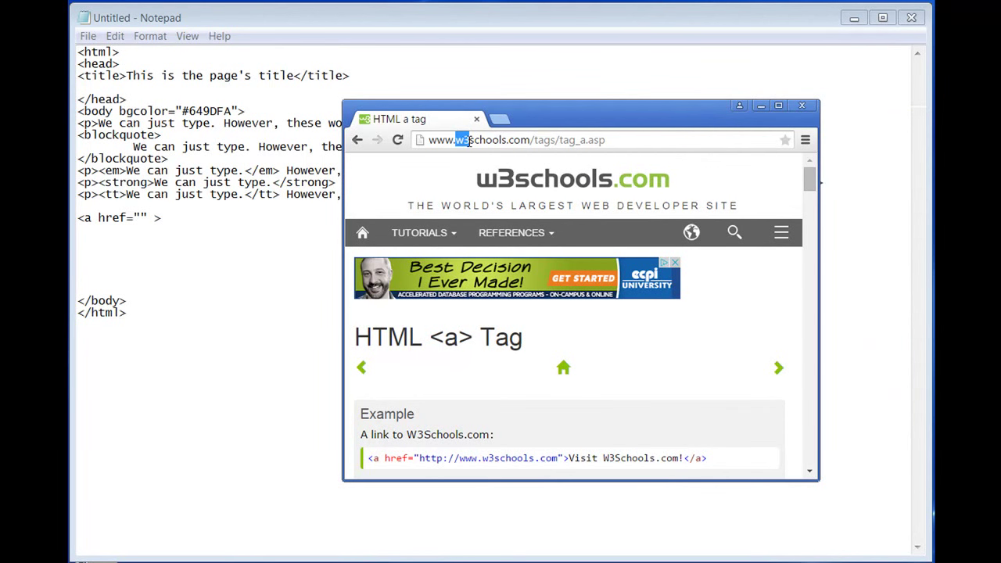
double_click(481, 140)
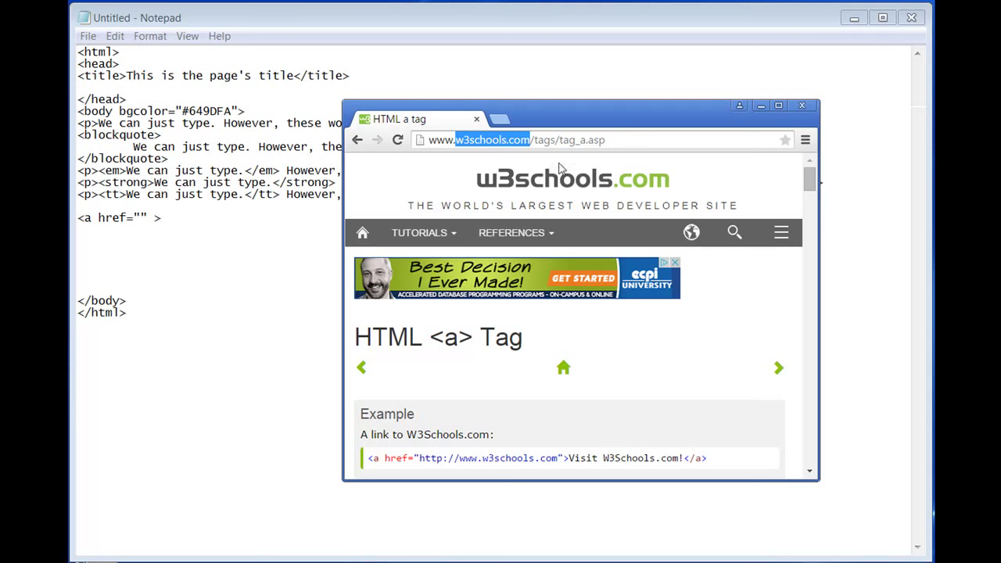
mouse_move(671, 331)
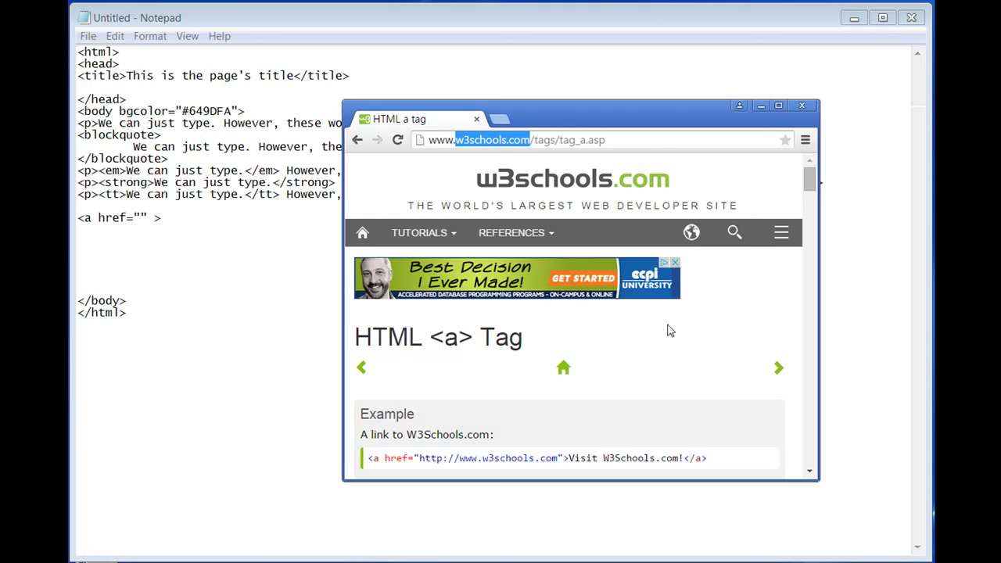
scroll("down", 3)
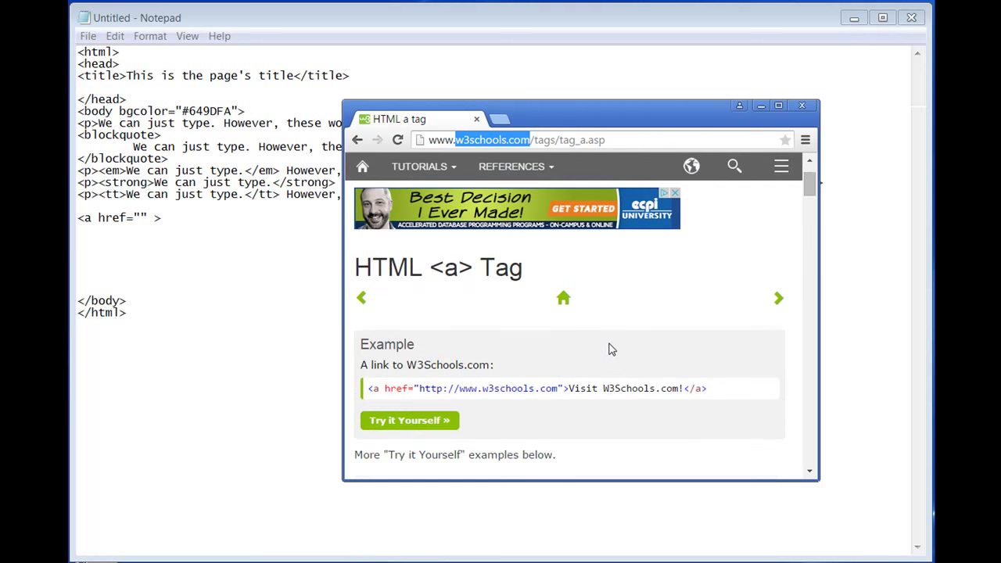
scroll("down", 3)
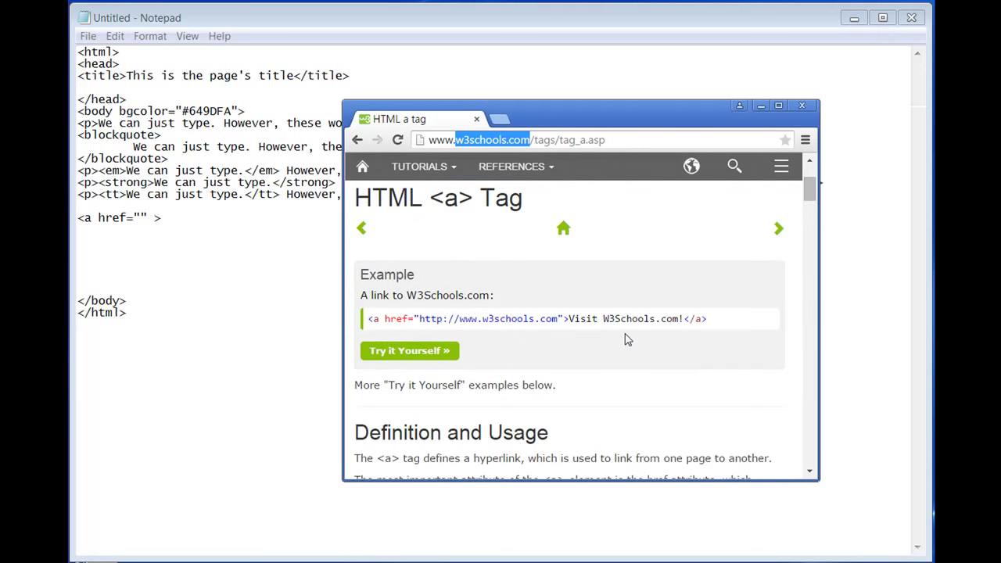
mouse_move(620, 353)
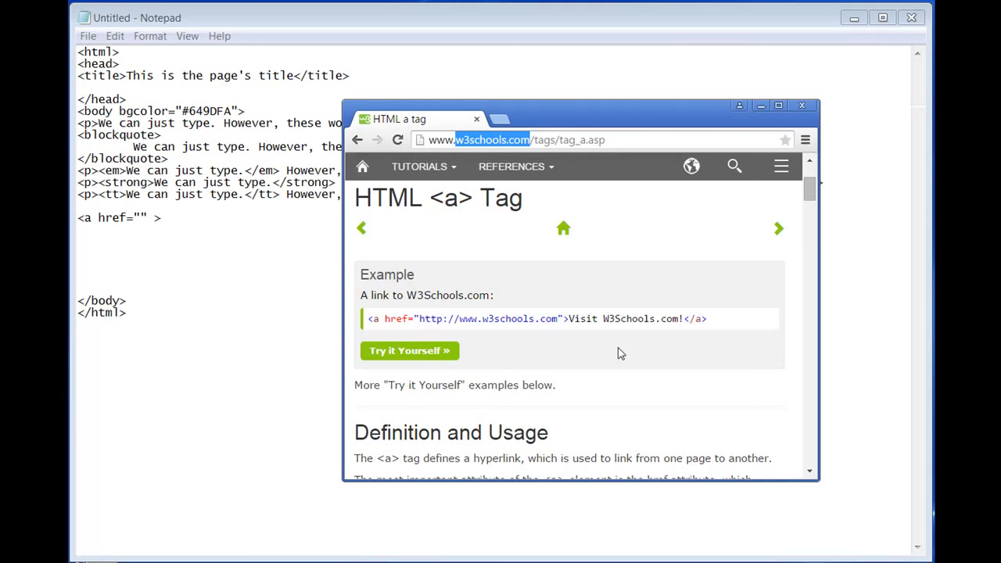
mouse_move(622, 341)
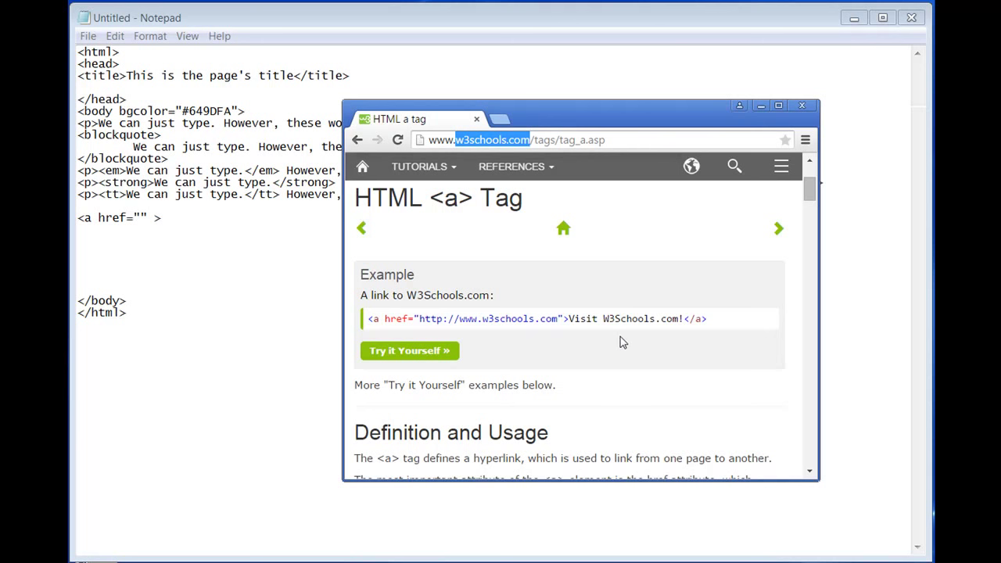
scroll("down", 3)
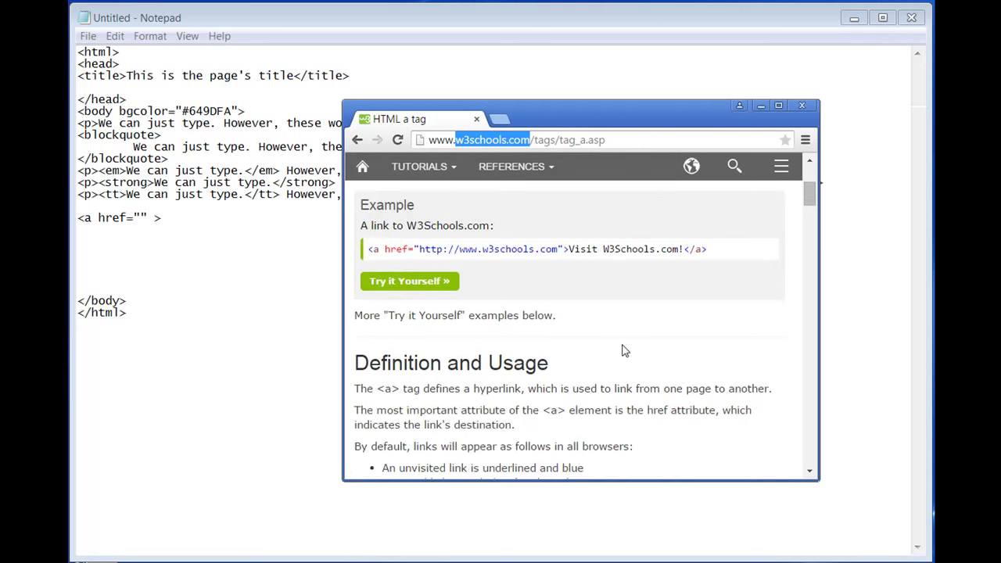
scroll("down", 3)
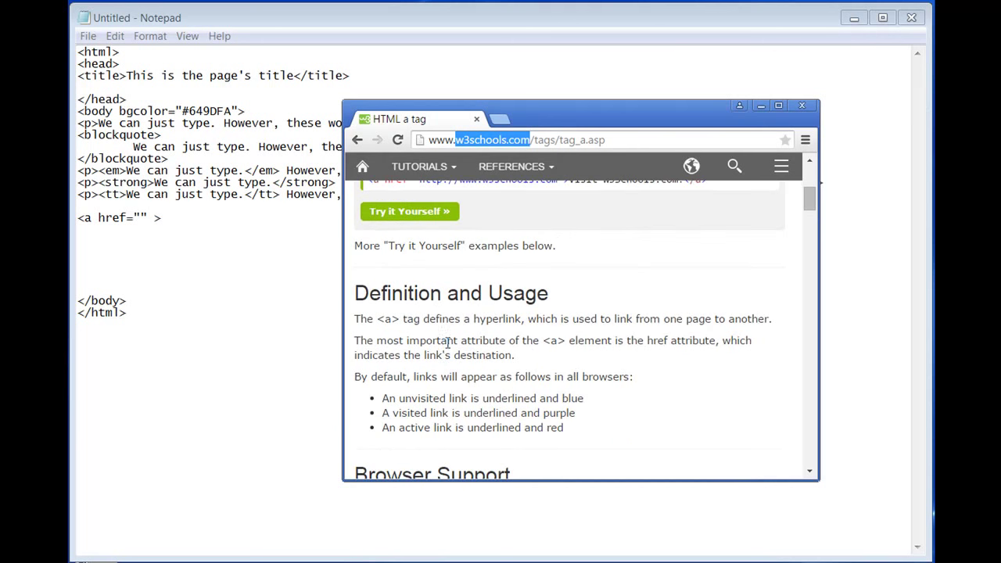
scroll("down", 3)
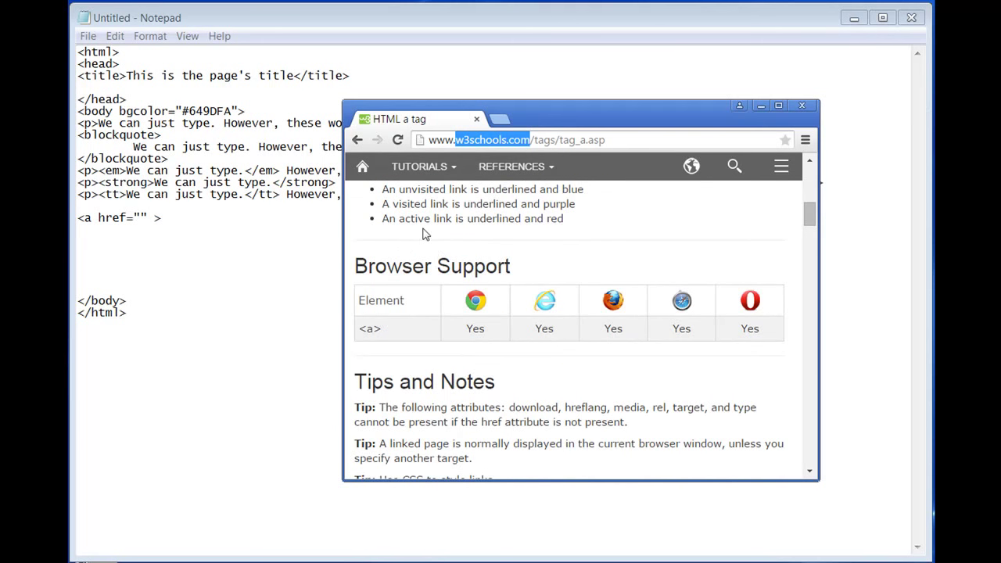
scroll("down", 3)
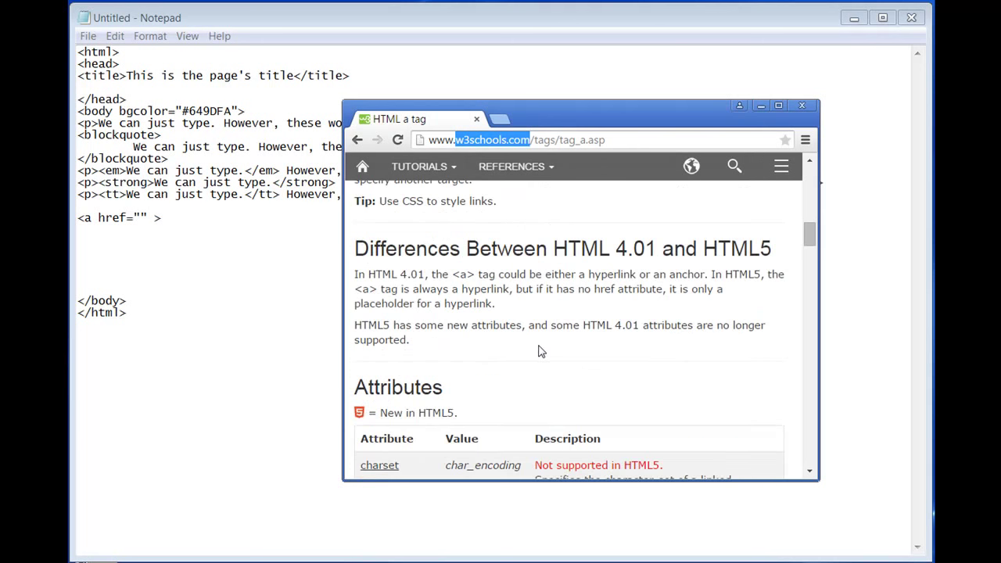
scroll("down", 3)
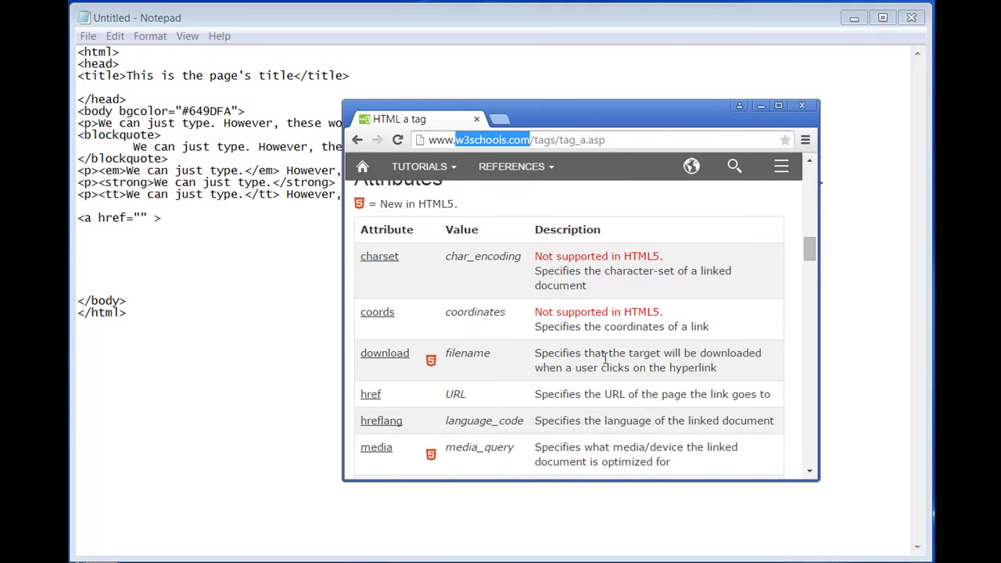
scroll("down", 3)
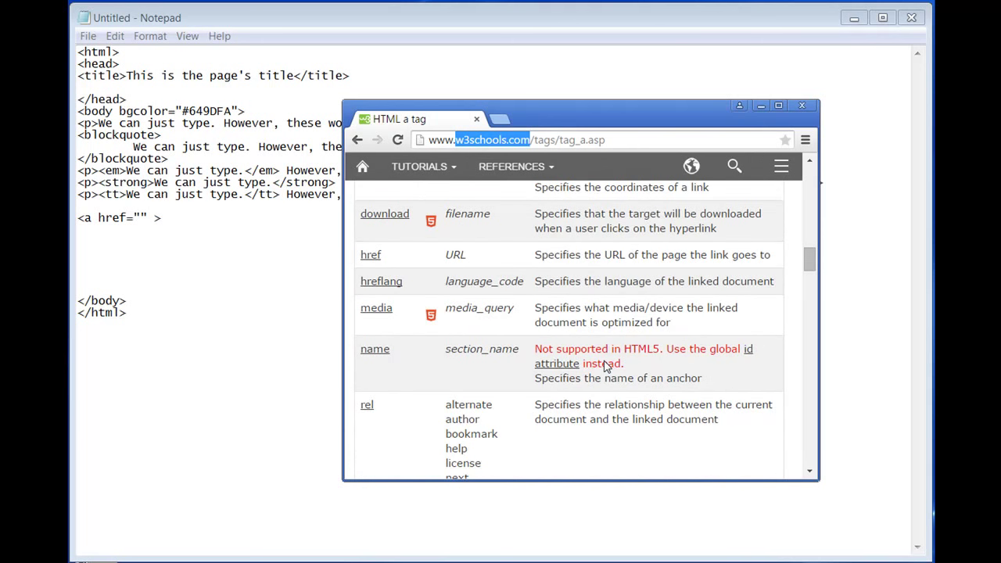
mouse_move(447, 253)
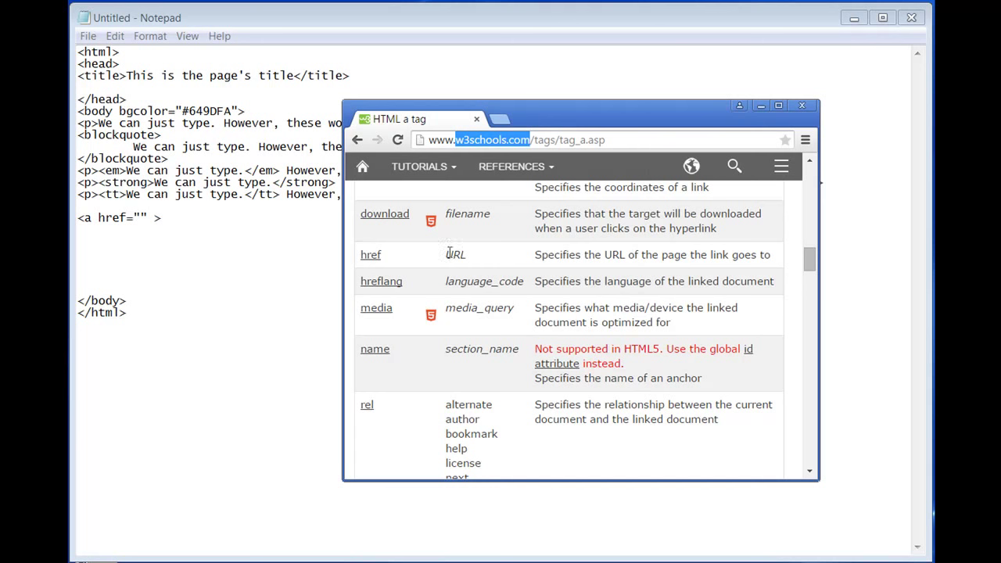
mouse_move(510, 353)
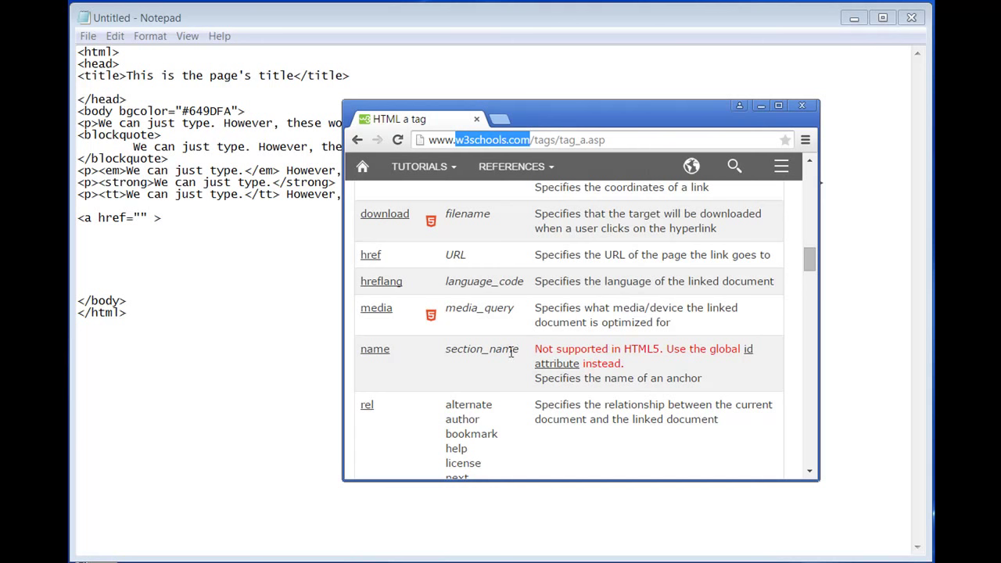
scroll("down", 3)
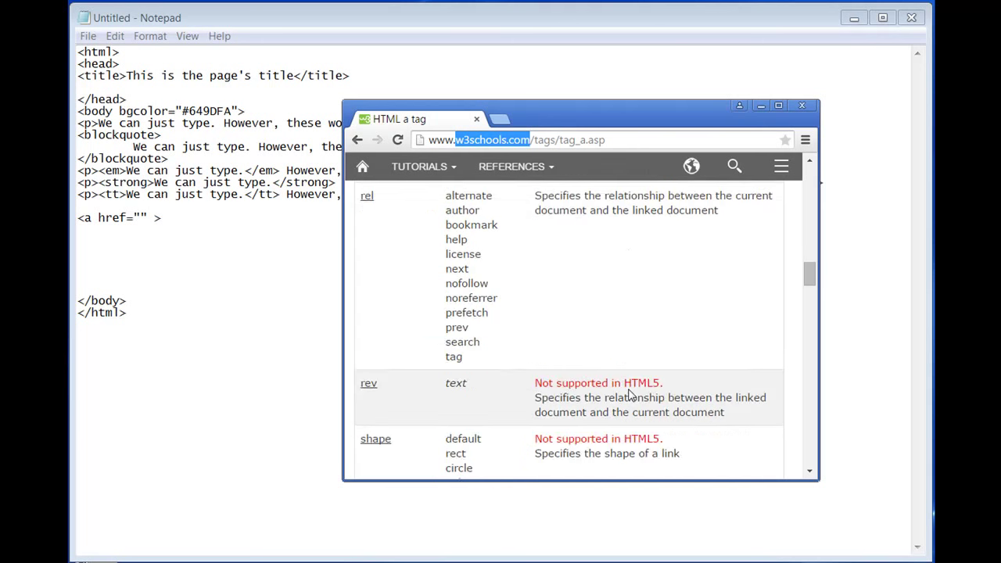
scroll("down", 3)
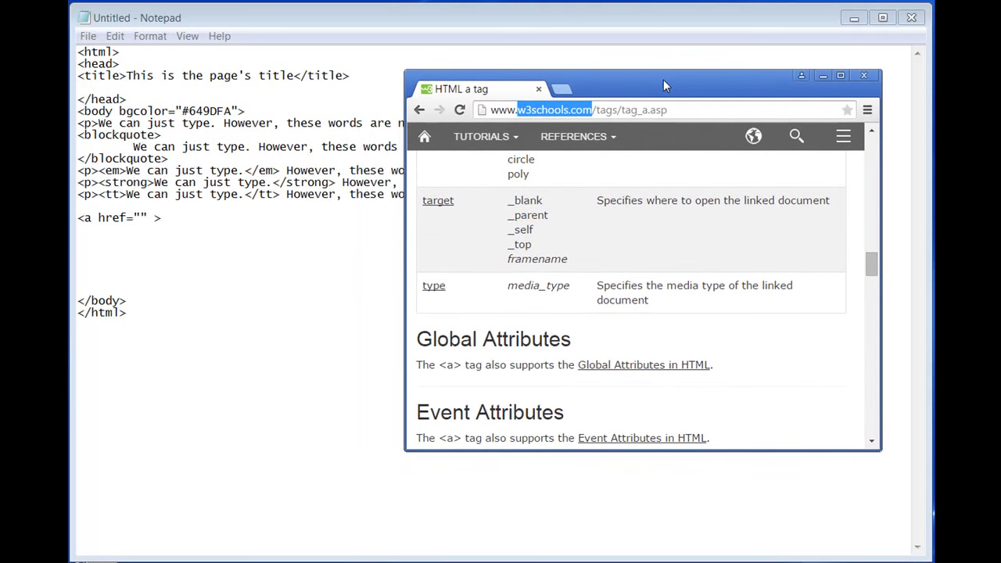
left_click_drag(664, 85, 655, 68)
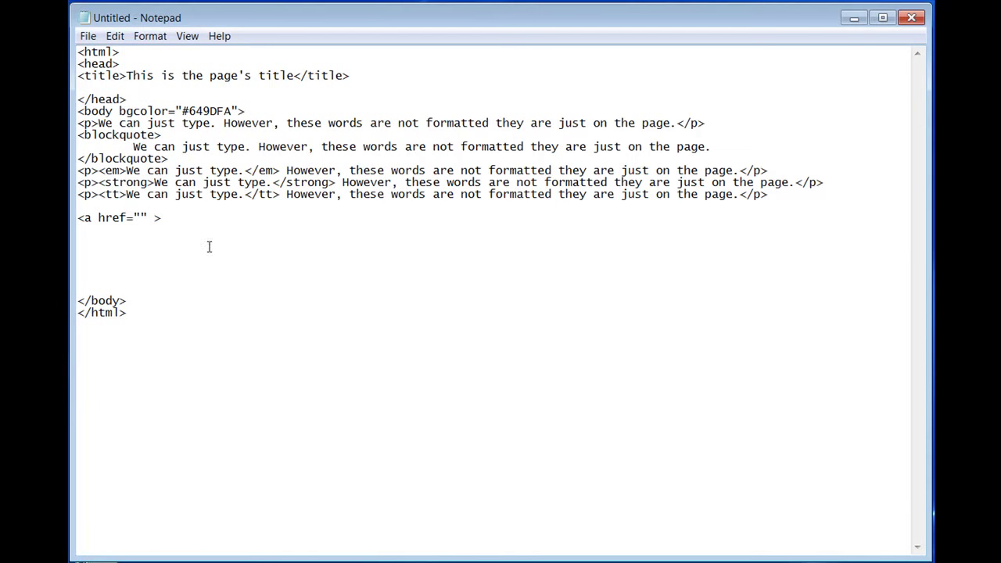
Add target="_blank" to the anchor, giving <a href="" target="_blank">.
type("target")
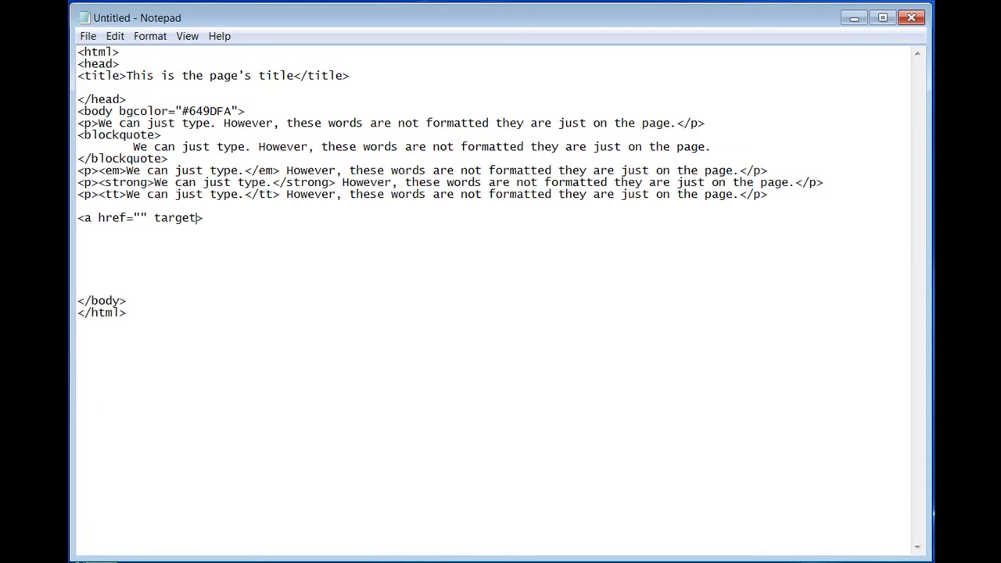
type("=")
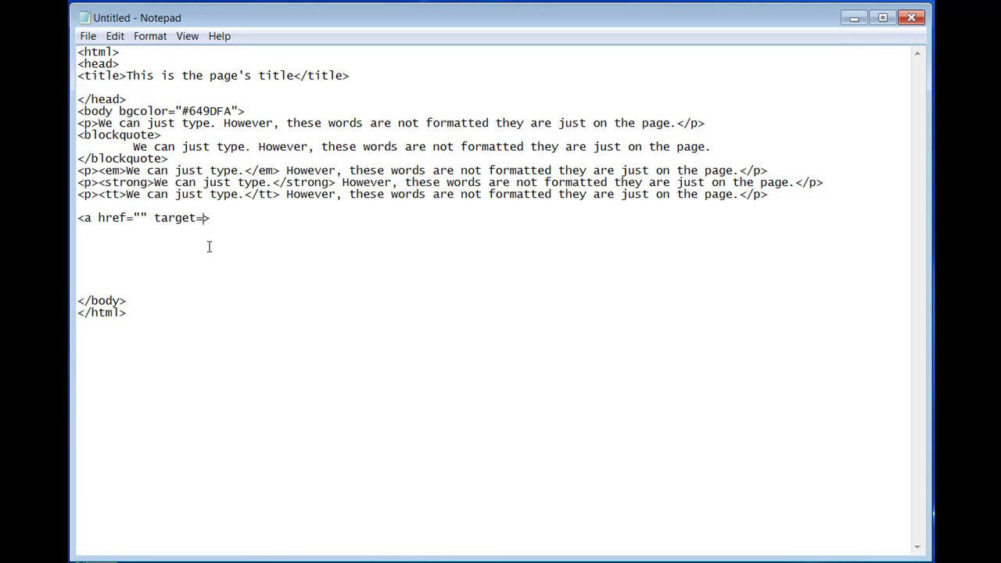
type("\"\">")
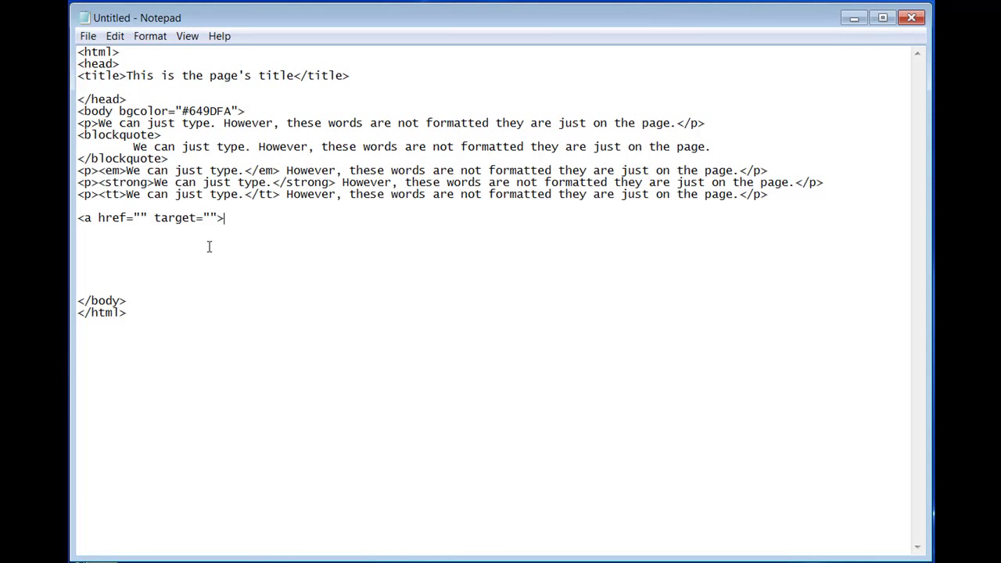
left_click(209, 217)
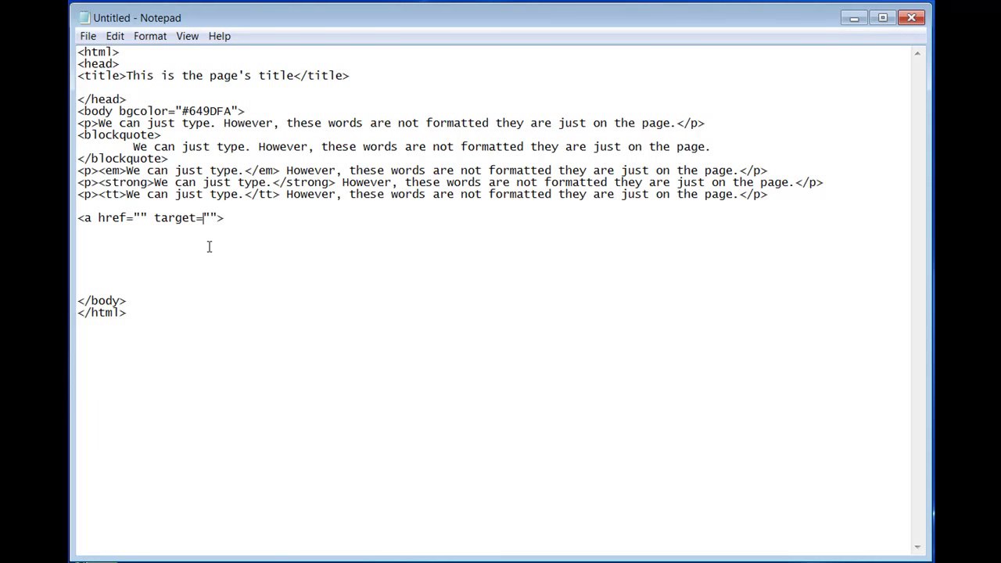
key("BackSpace")
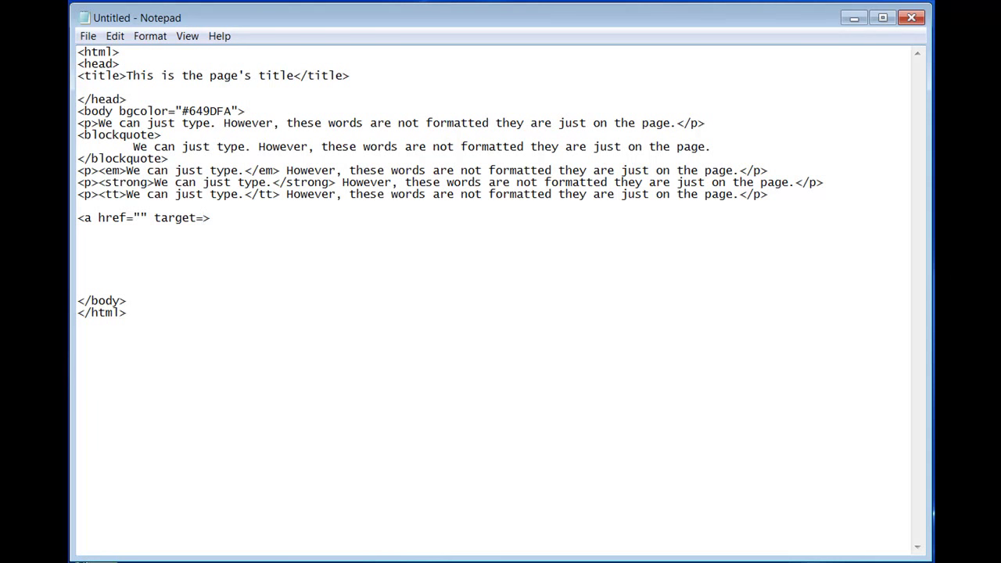
type("\"")
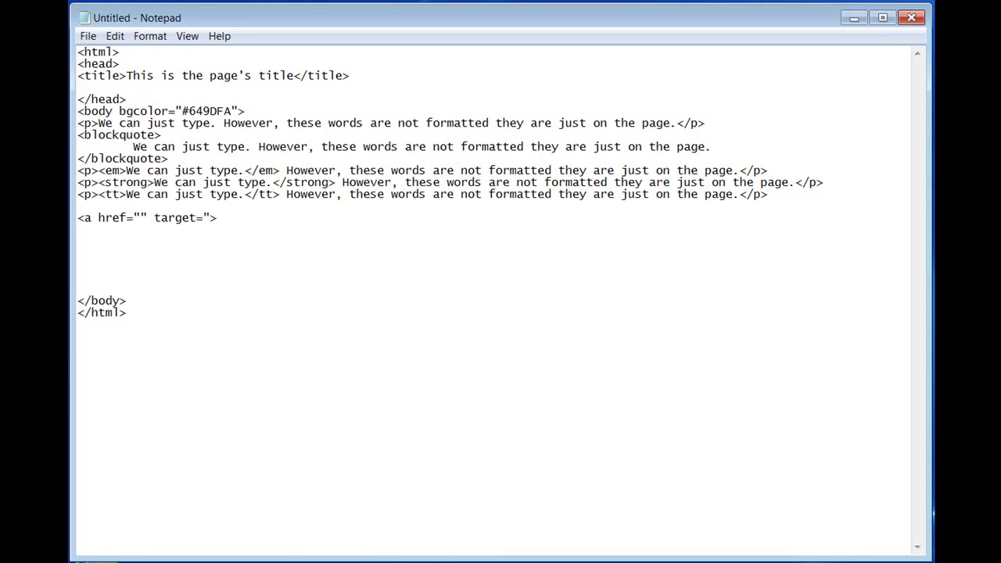
type("\"")
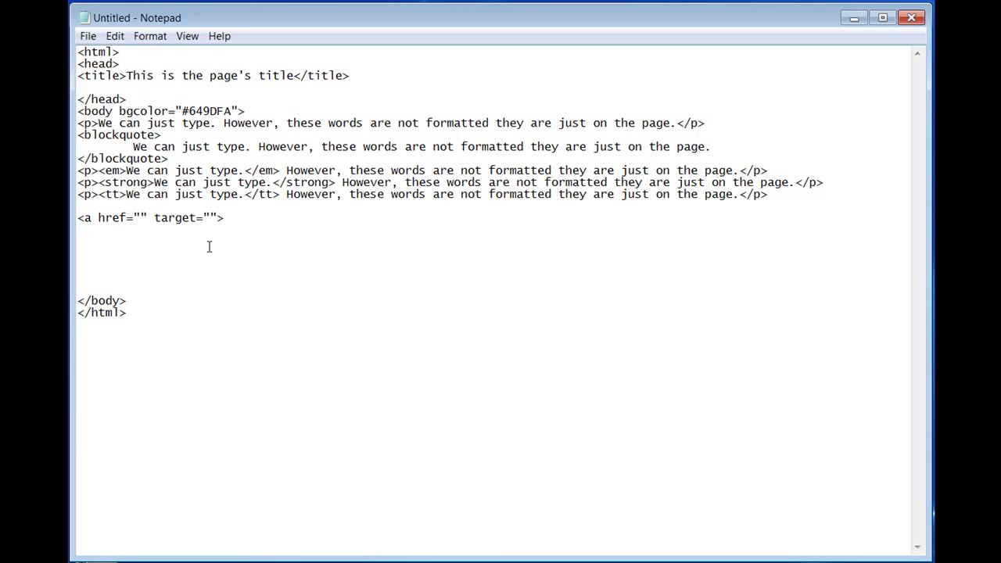
type("_")
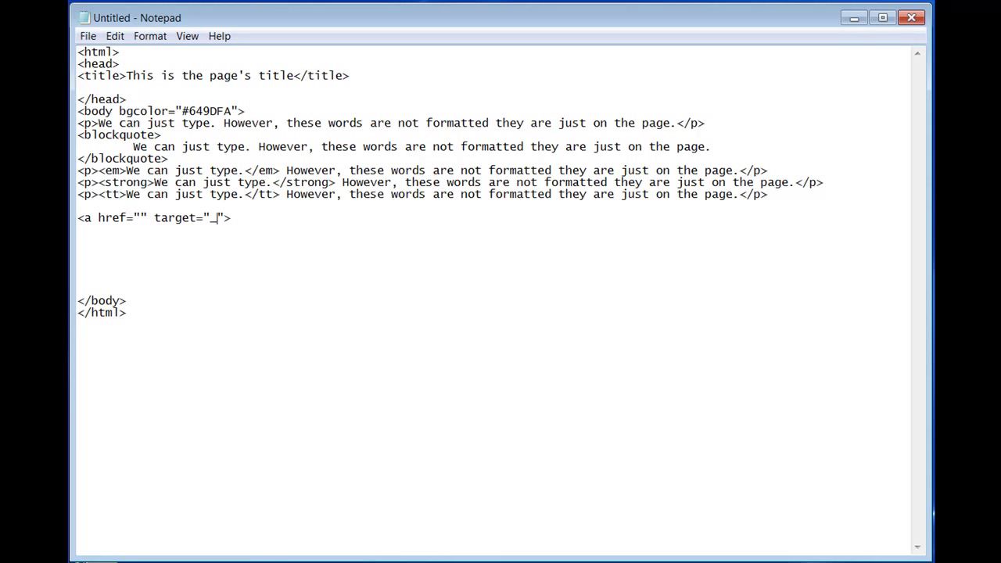
mouse_move(209, 247)
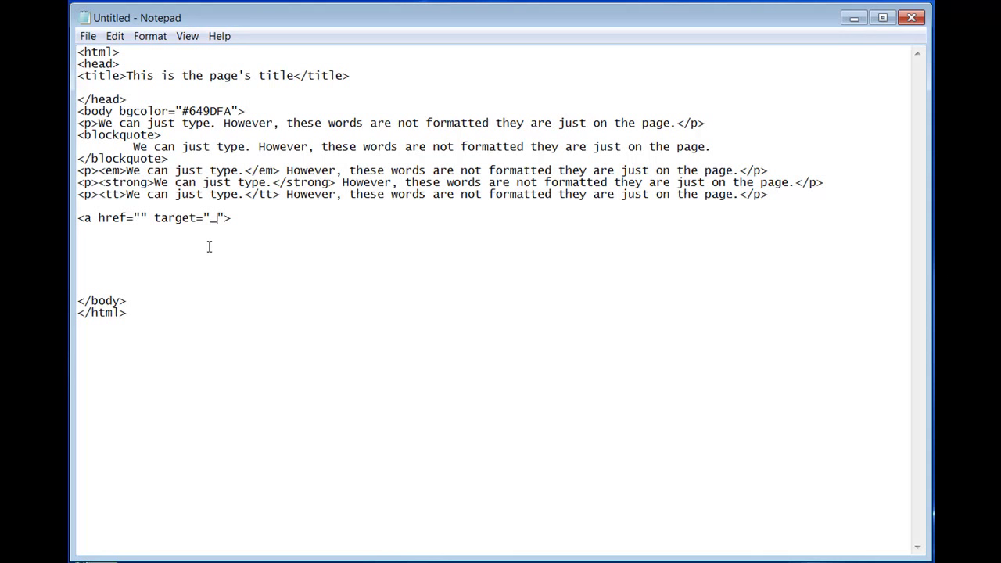
type("blank")
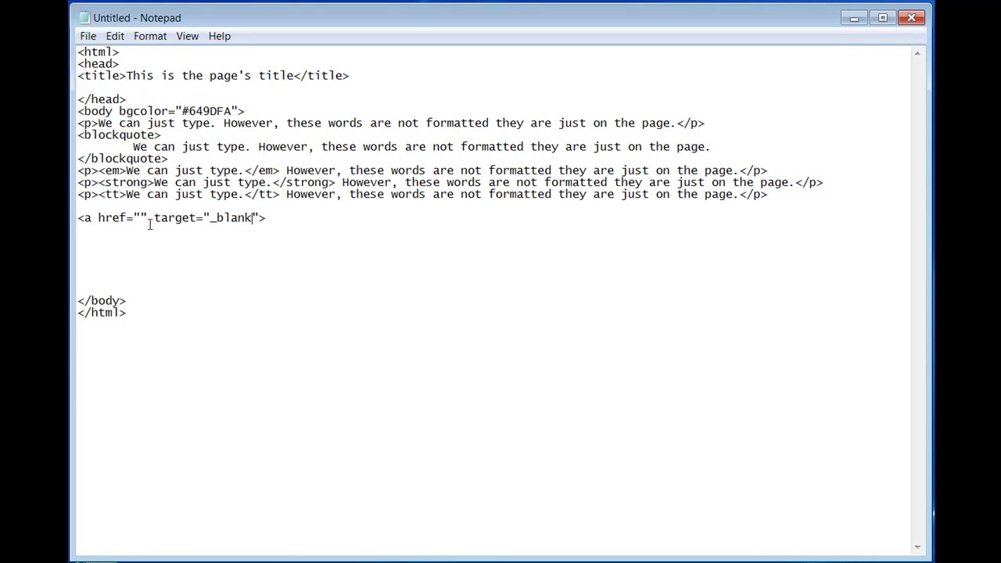
double_click(174, 218)
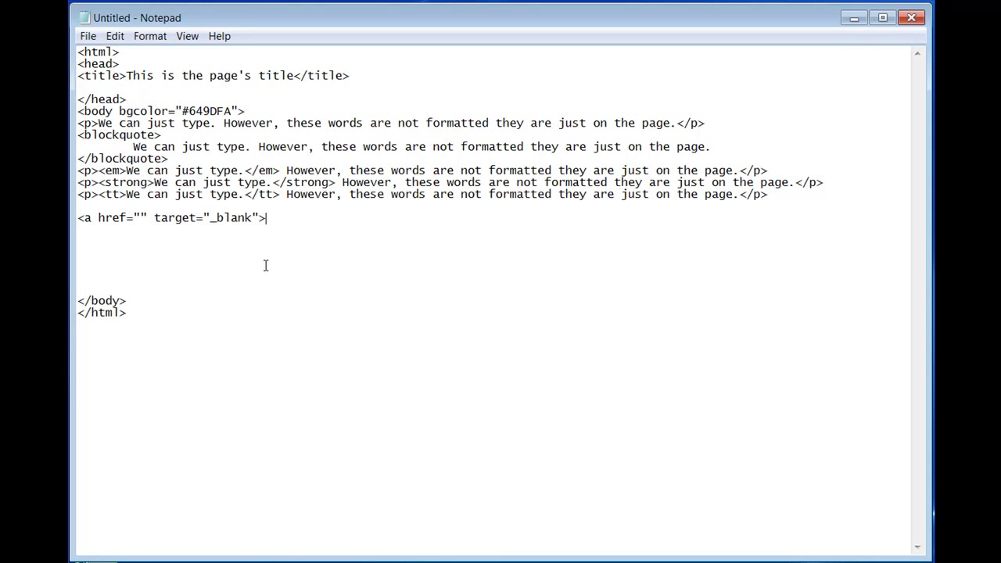
Type the link text 'This is a hyperlink.' followed by the closing </a> tag.
type("This is")
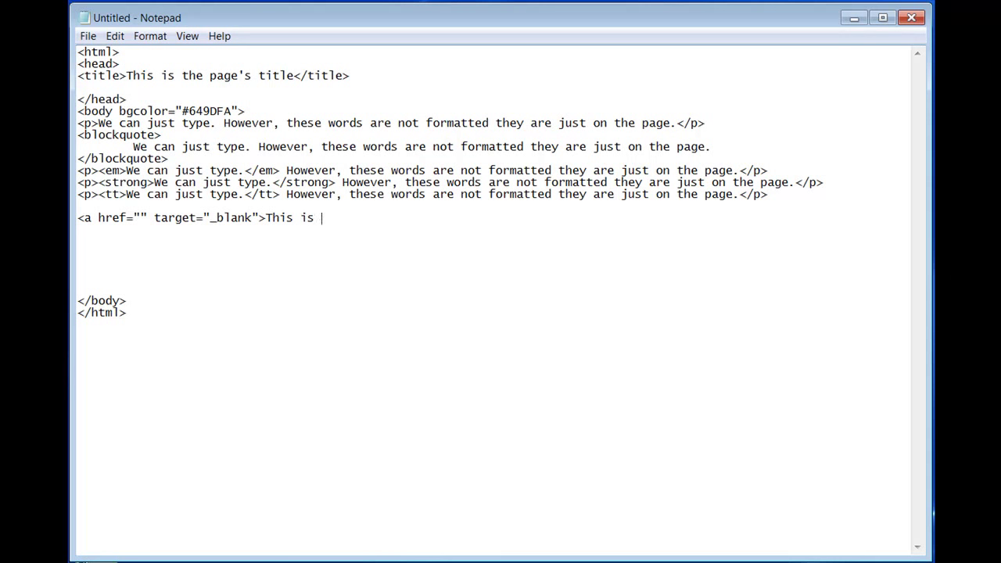
type("a h")
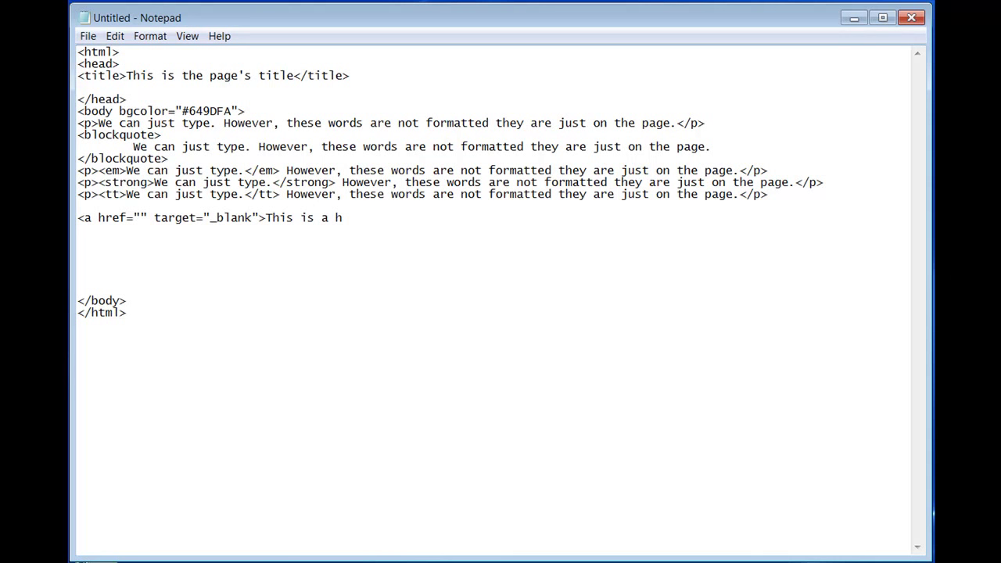
type("yperlink")
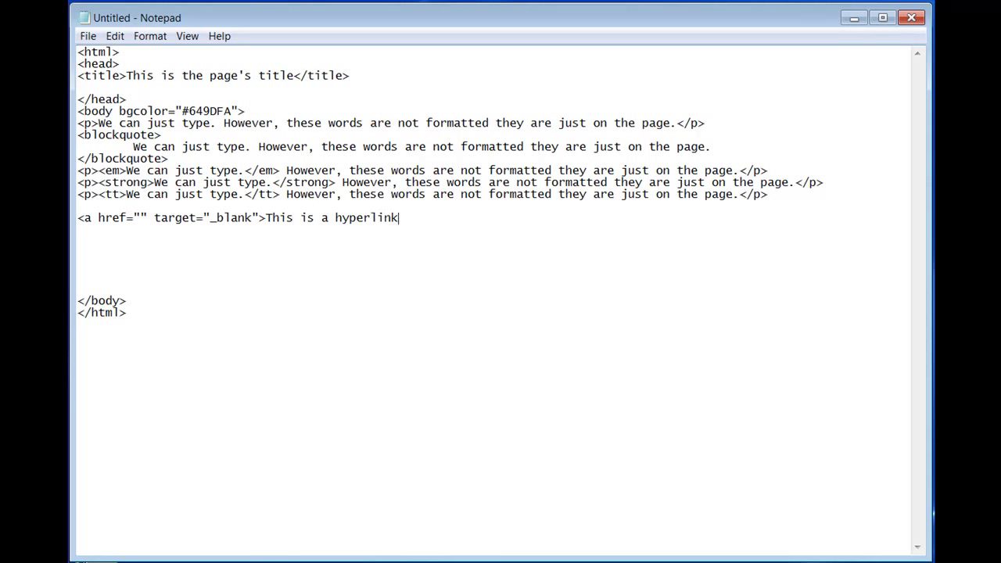
type(".<")
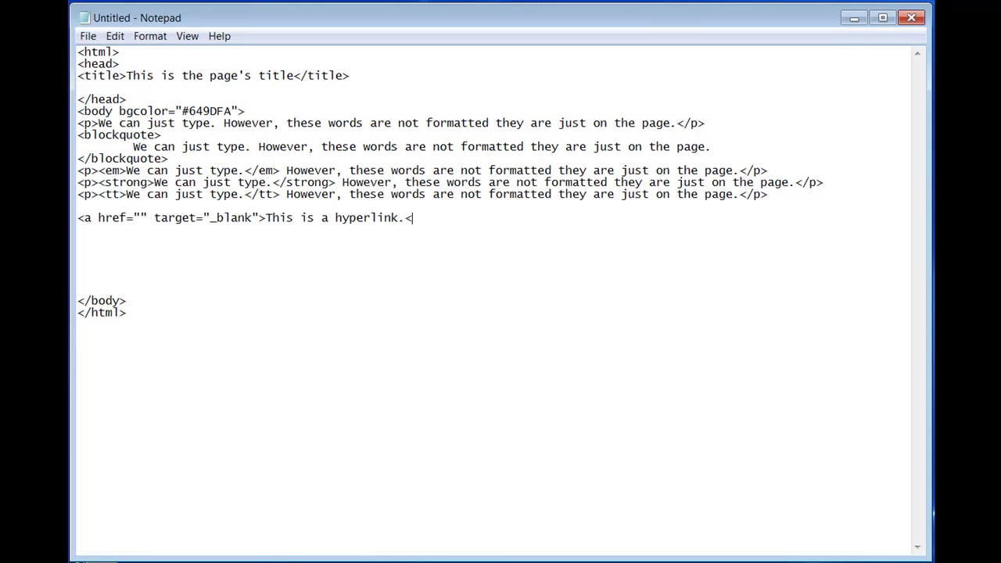
mouse_move(265, 265)
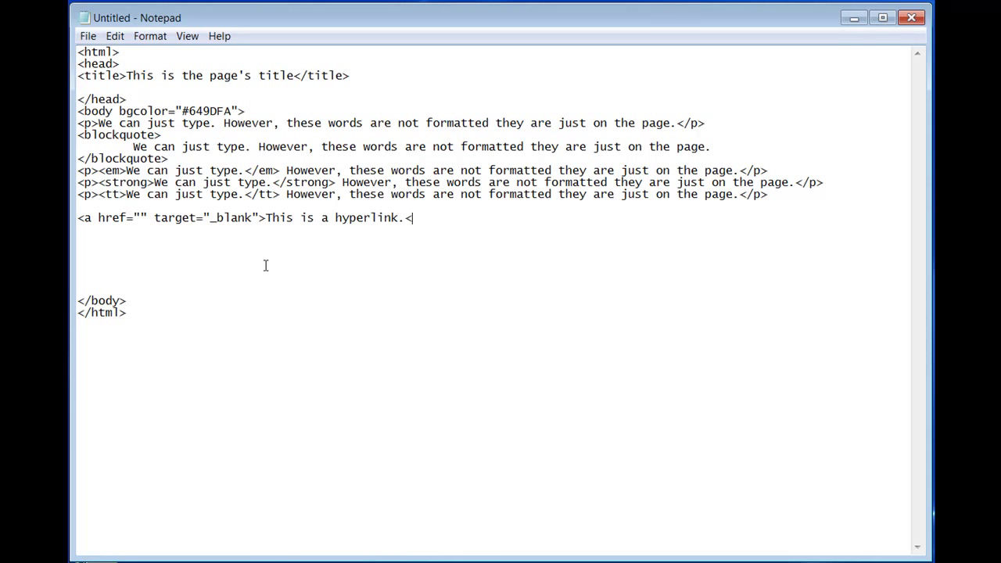
type("/")
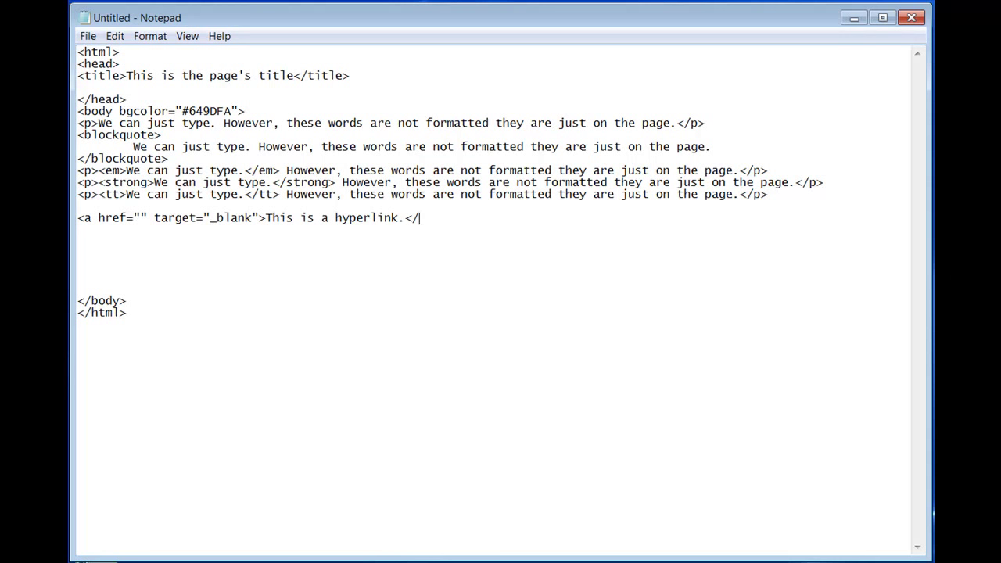
type("a>")
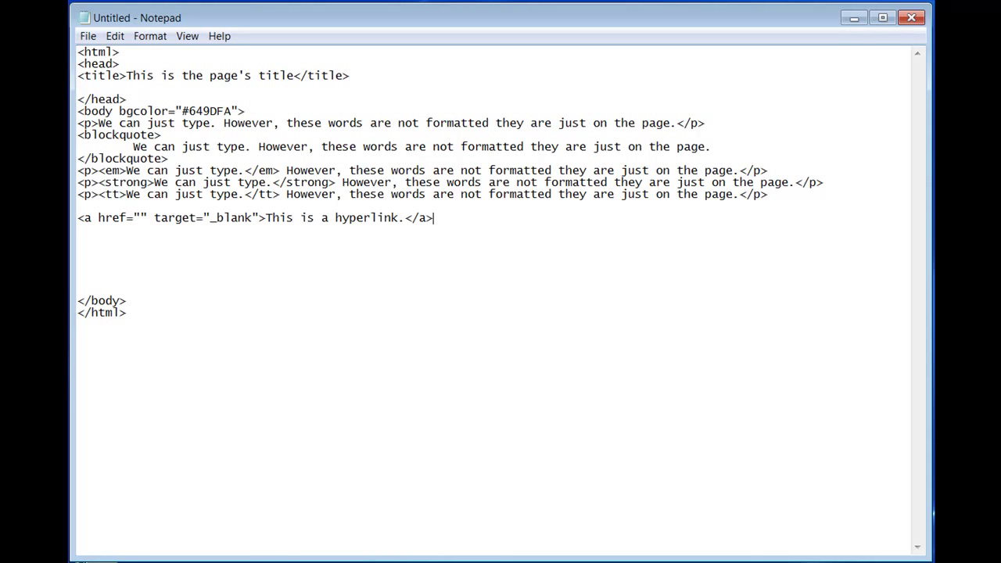
mouse_move(265, 266)
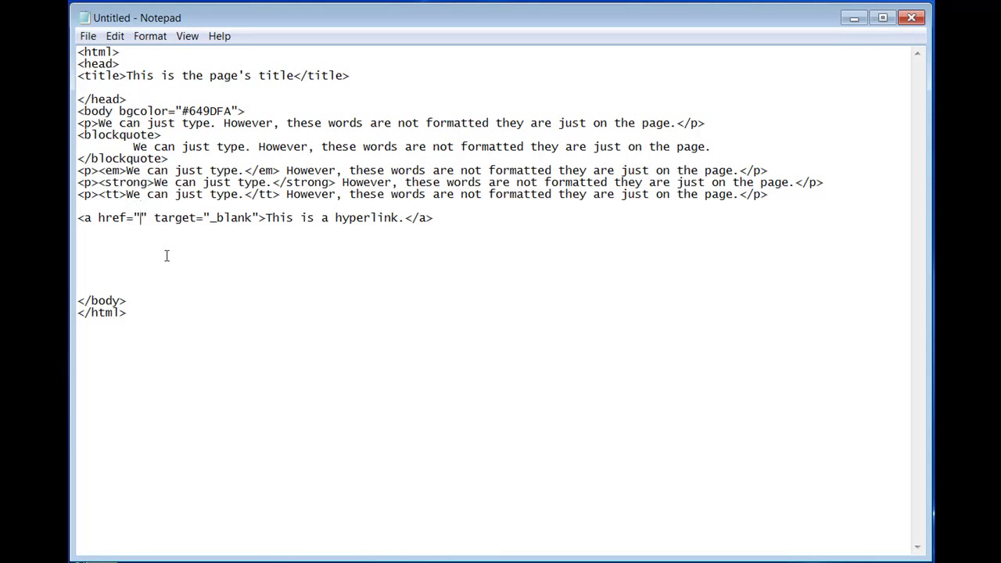
type("http")
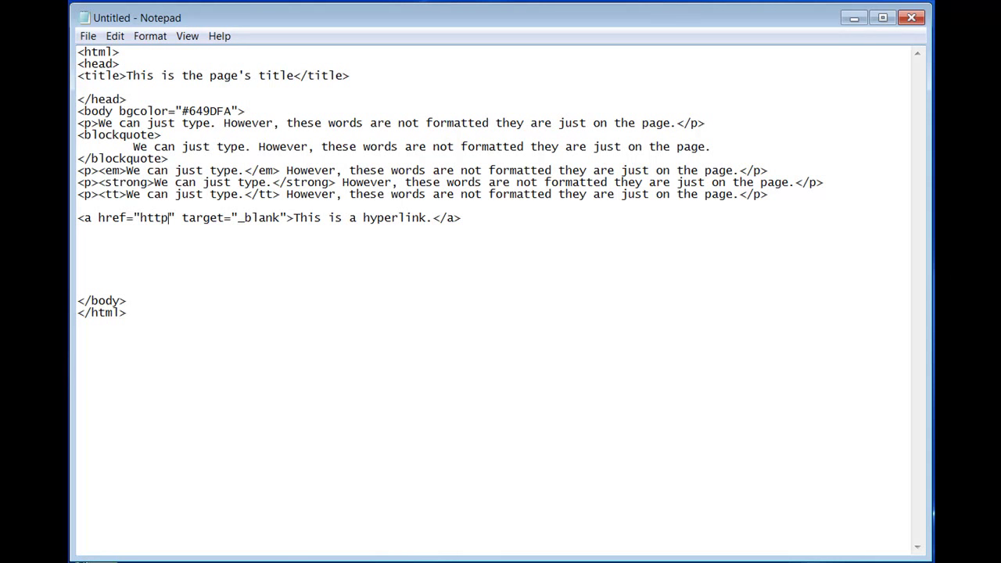
type("://")
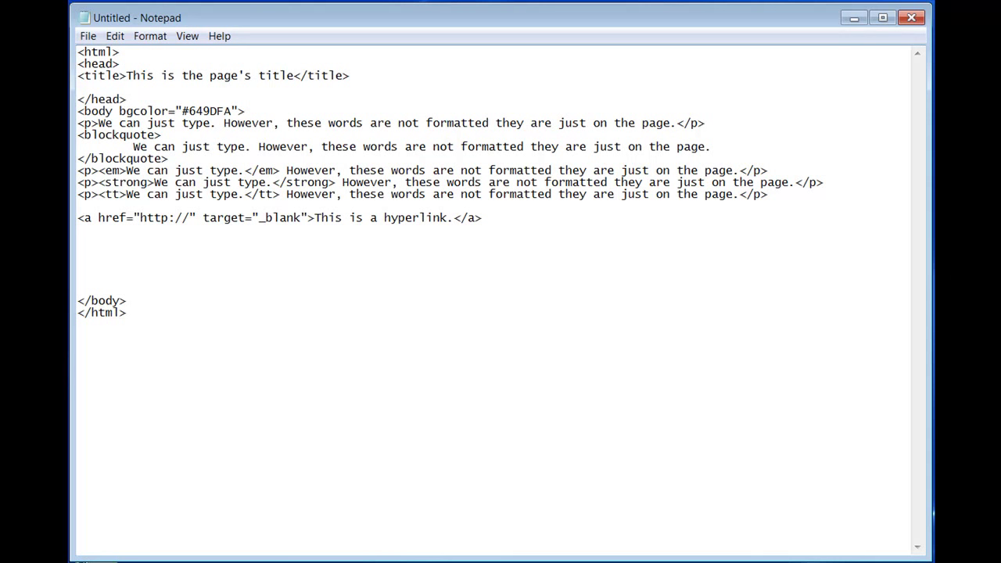
type("www.t")
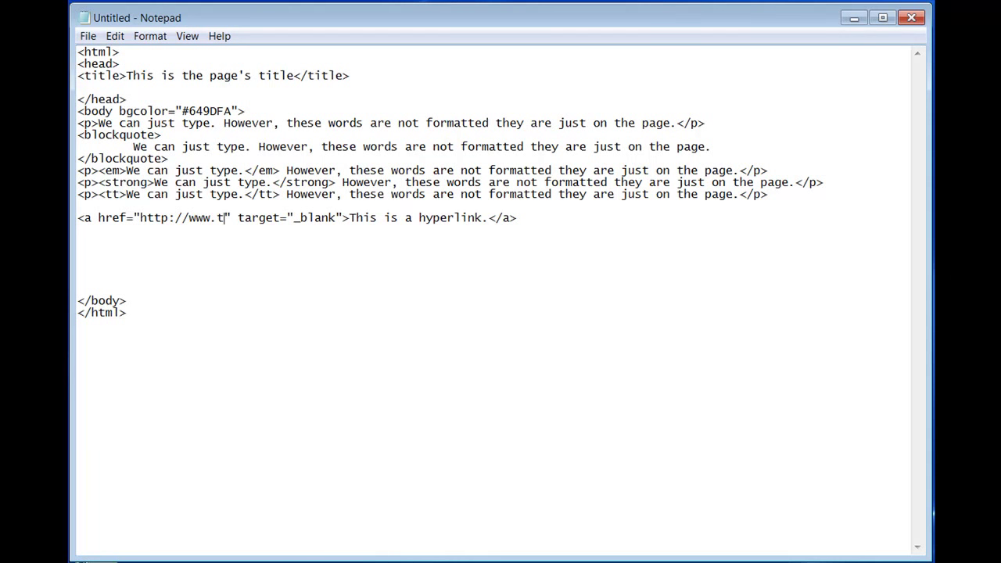
type("cc.edu/")
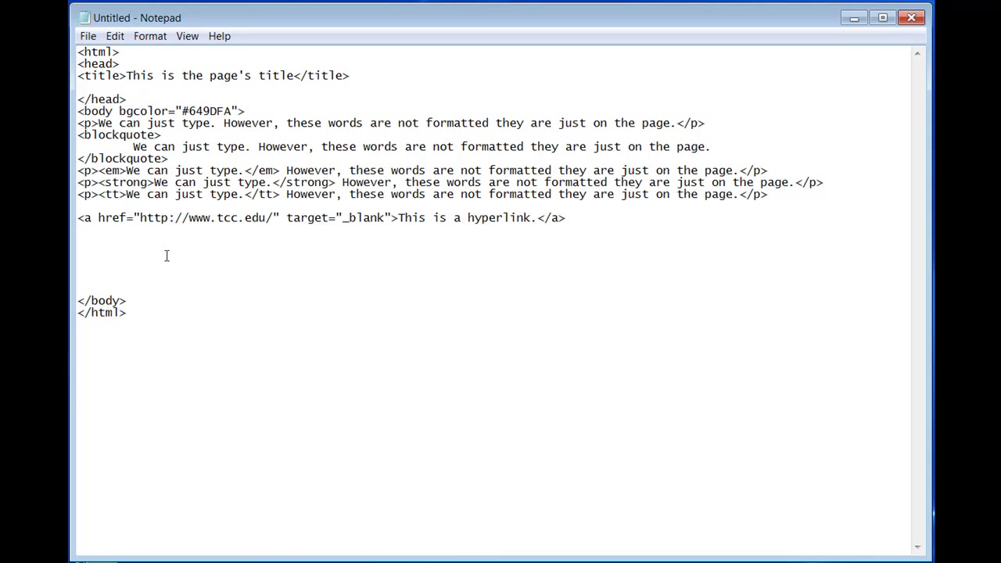
mouse_move(241, 266)
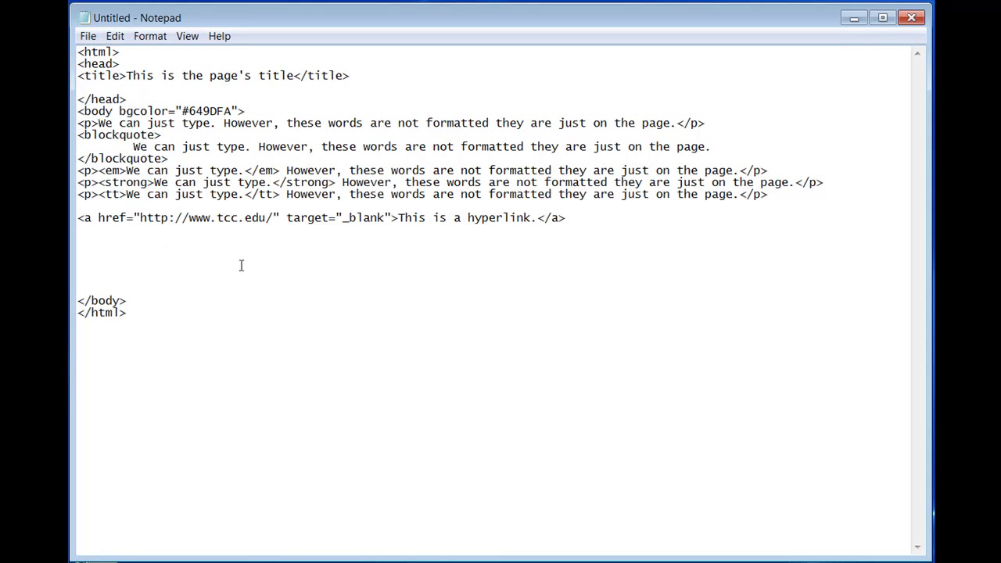
mouse_move(318, 230)
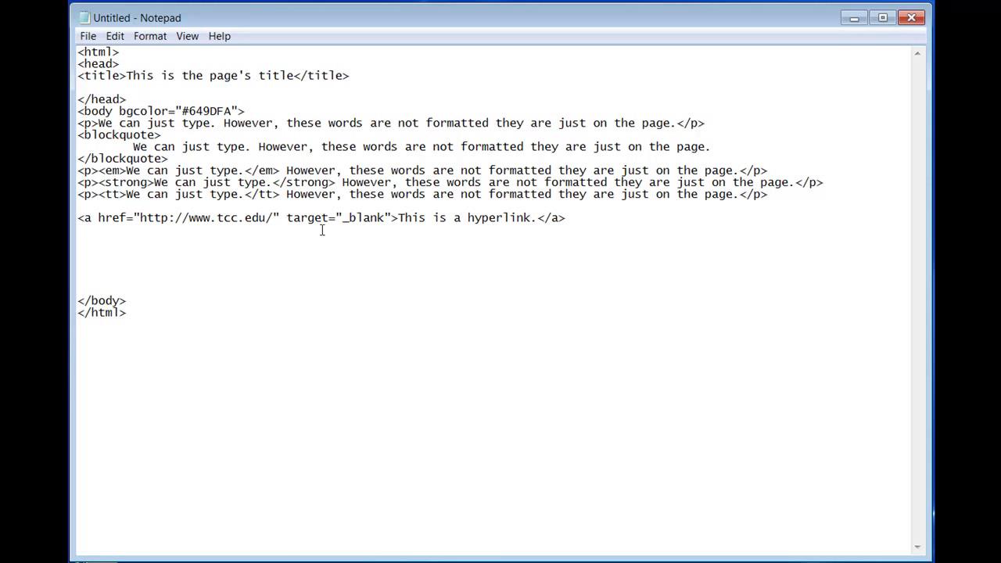
mouse_move(299, 265)
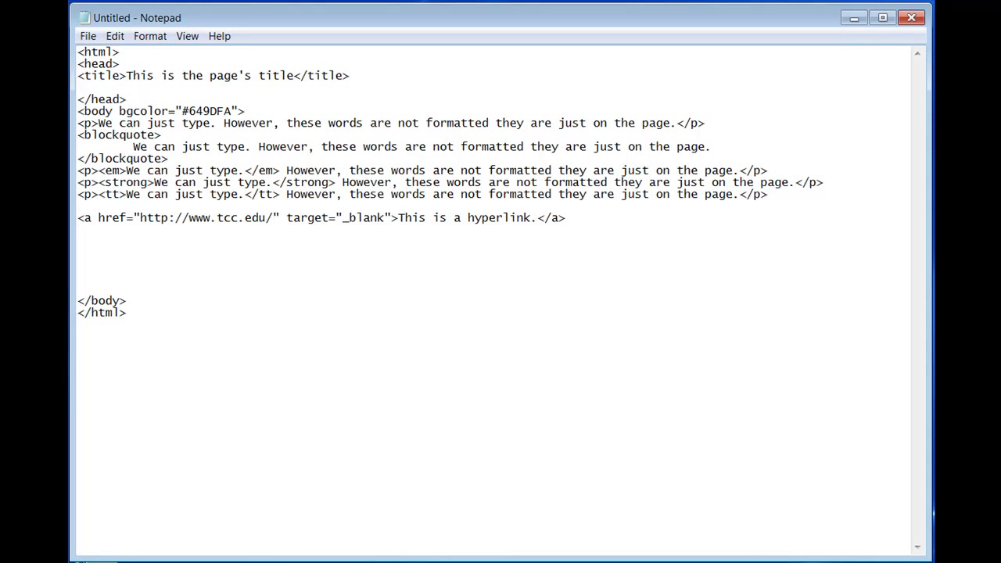
left_click(570, 218)
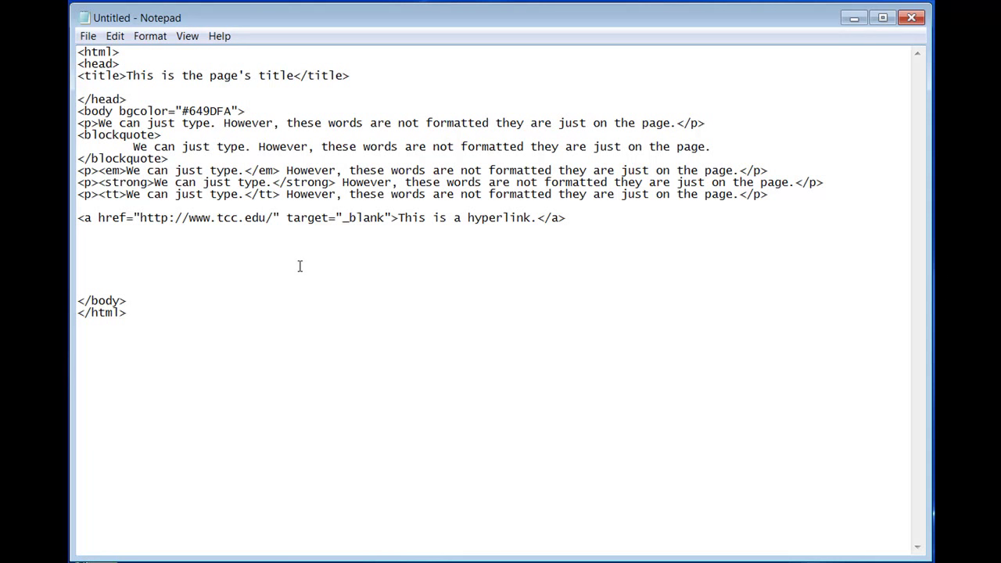
left_click(568, 217)
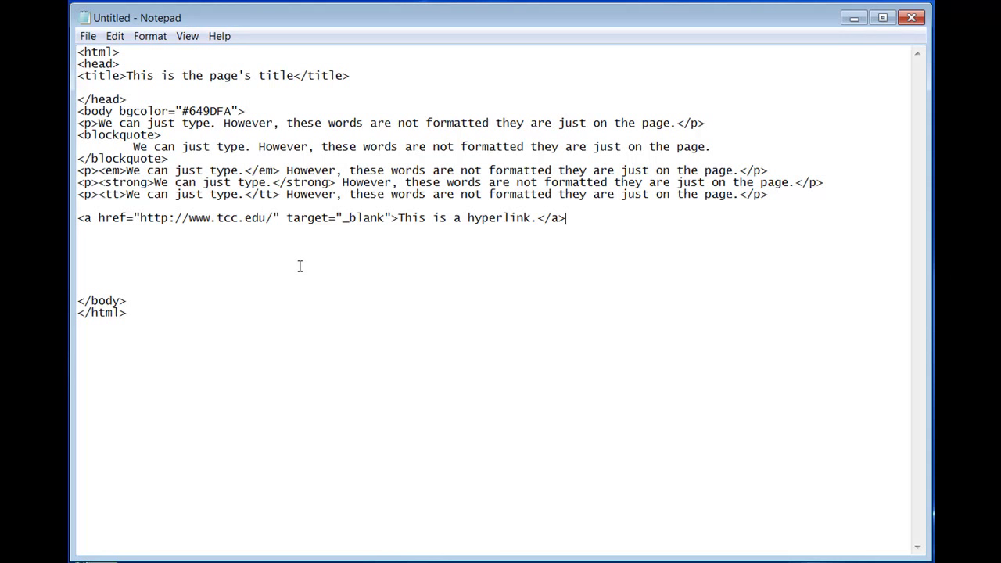